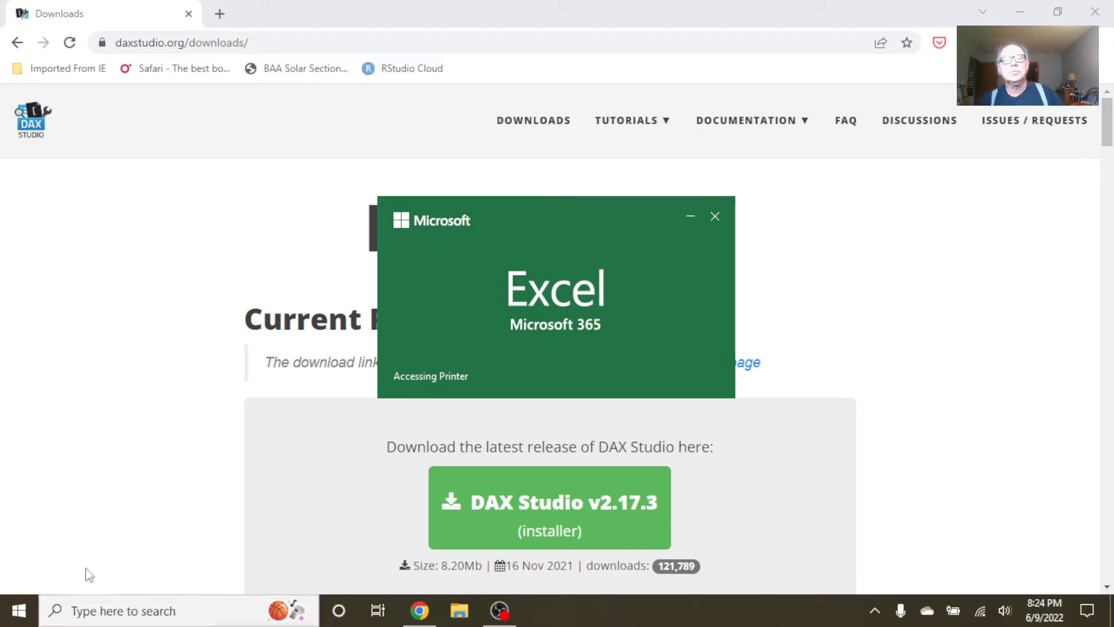
mouse_move(77, 571)
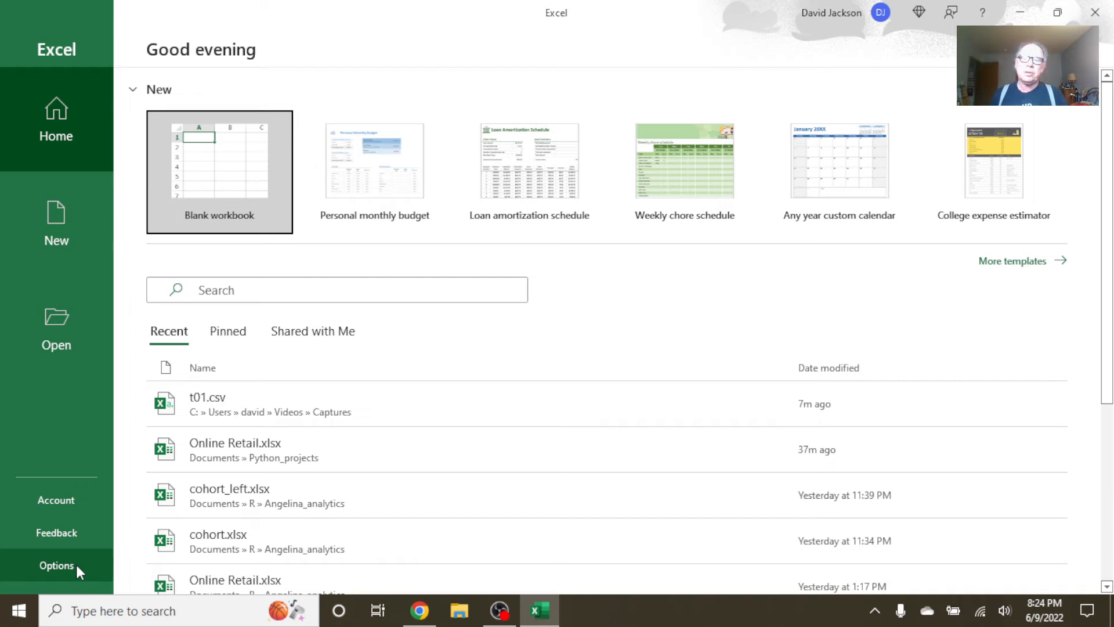
mouse_move(234, 118)
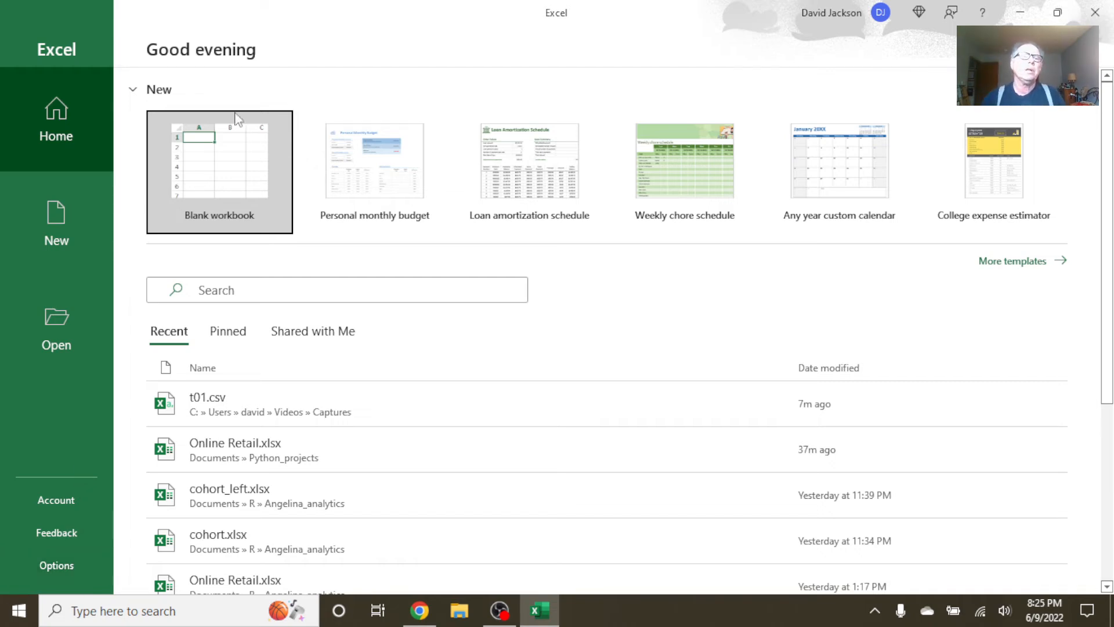
- Start a new blank workbook from the Excel start screen
left_click(219, 169)
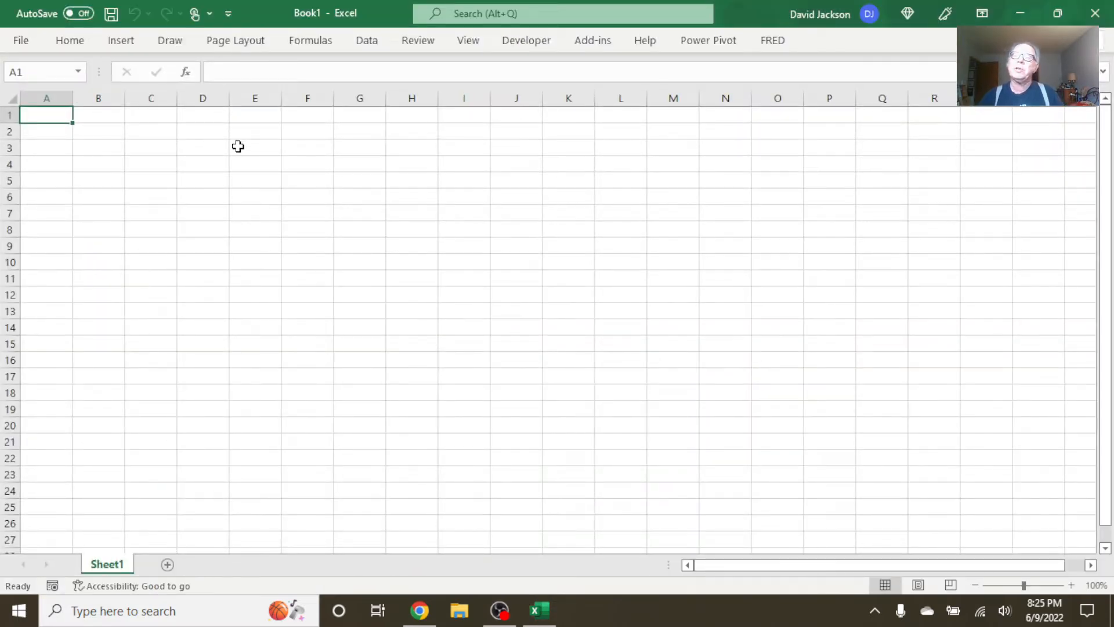
mouse_move(320, 130)
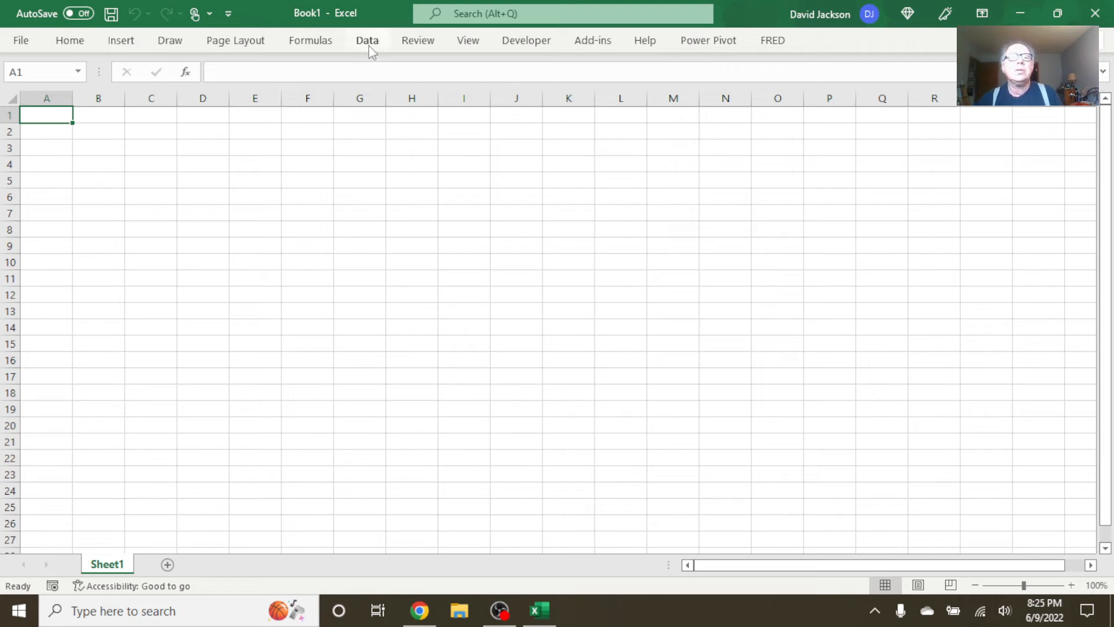
- Import t01.csv from Documents > R > Cyclistic-Bike-Share > bike_data via From Text/CSV
left_click(367, 41)
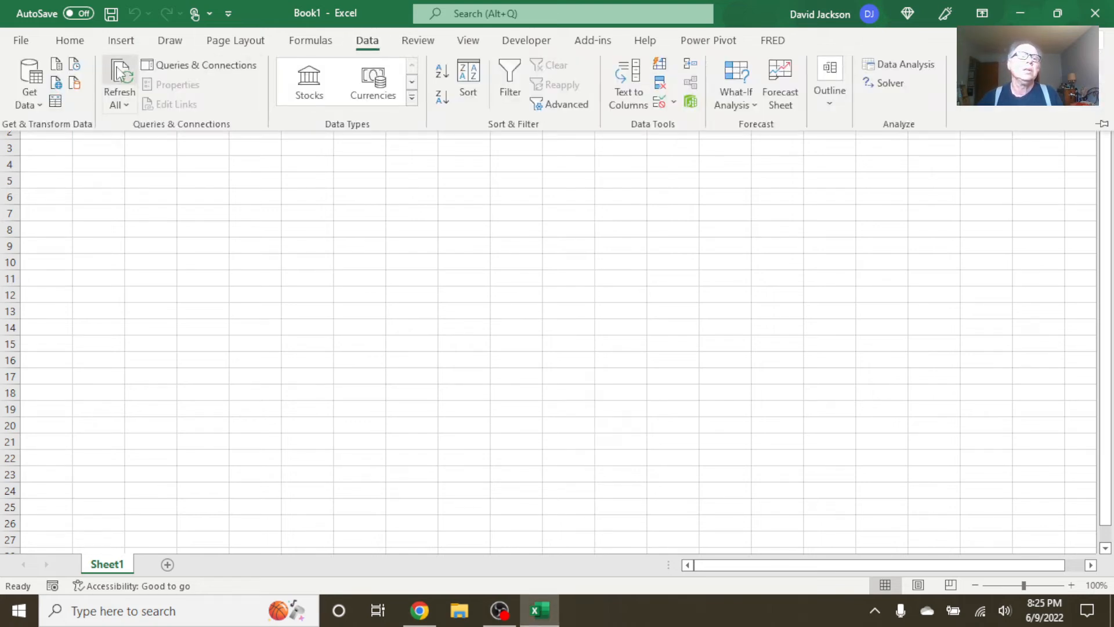
mouse_move(58, 69)
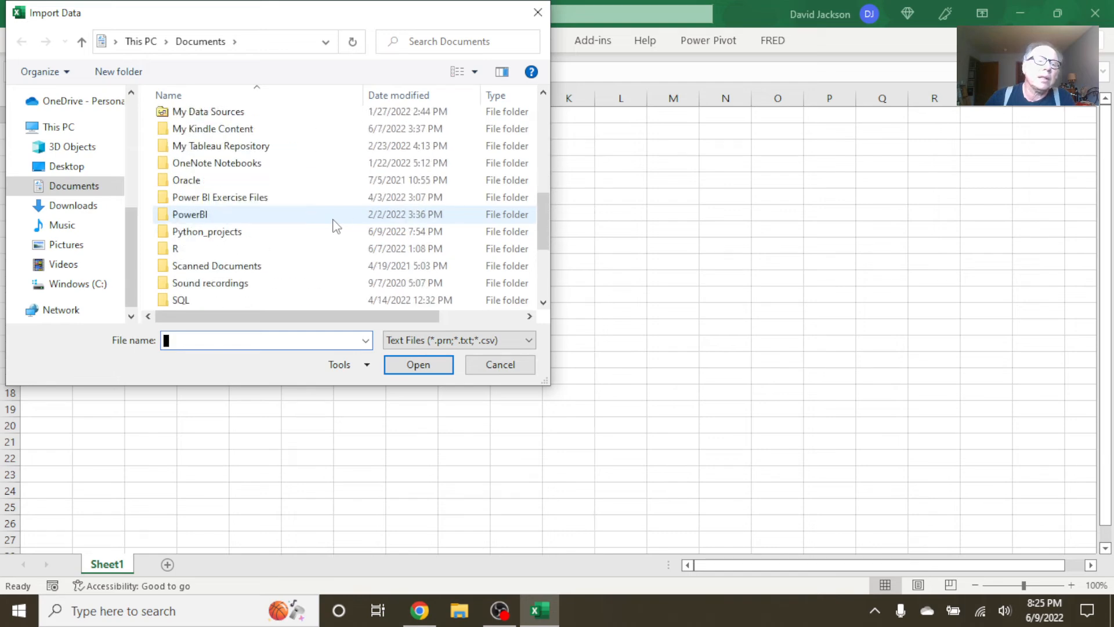
double_click(179, 248)
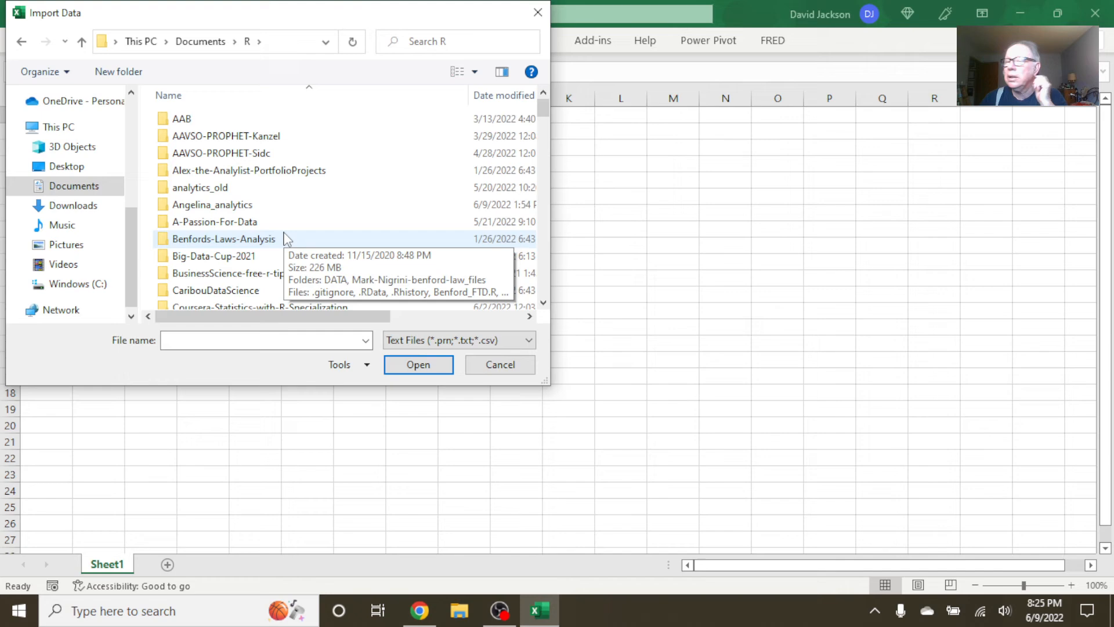
scroll("down", 3)
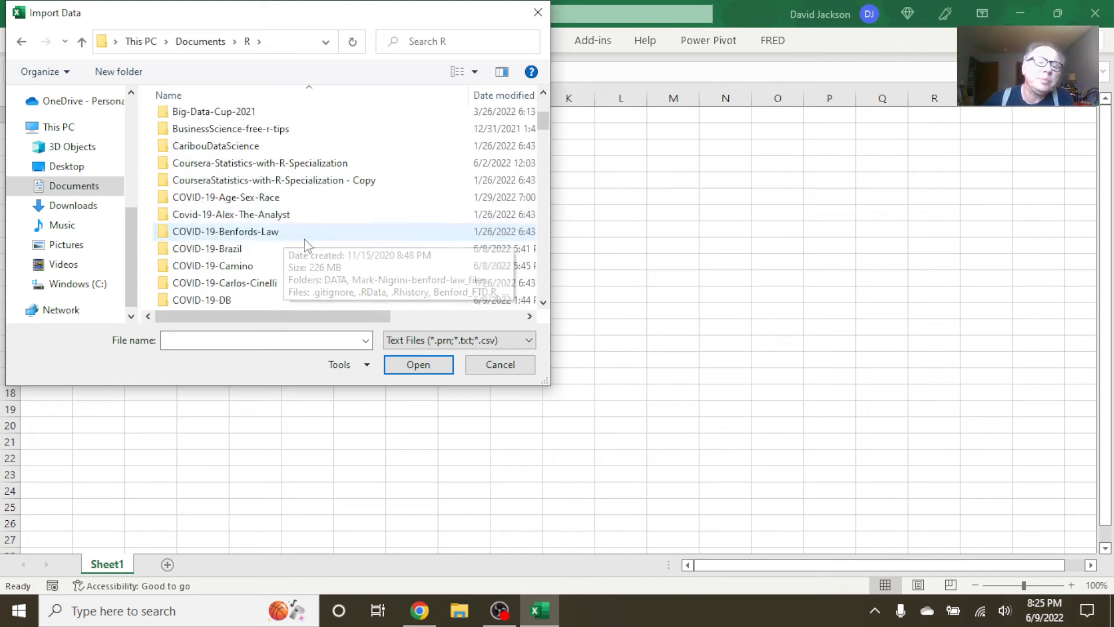
scroll("down", 3)
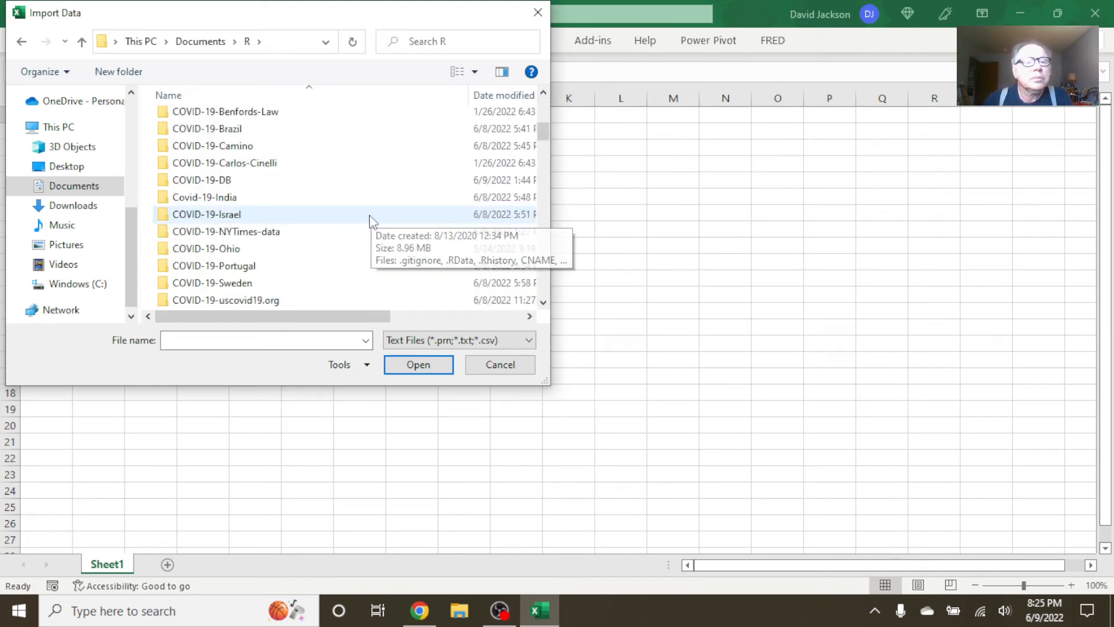
scroll("down", 3)
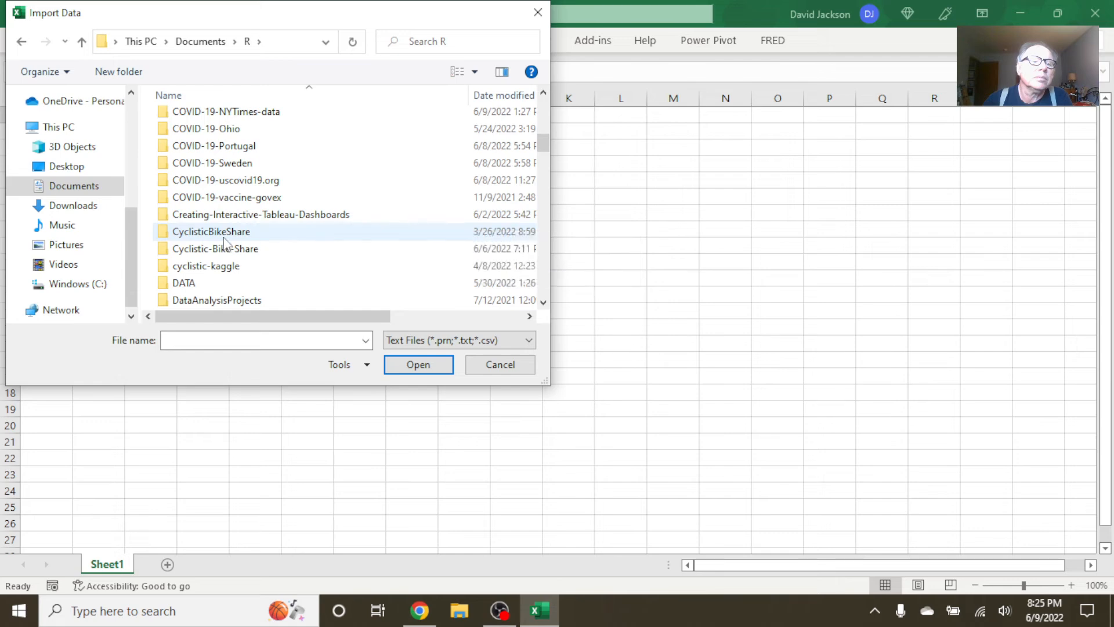
double_click(214, 248)
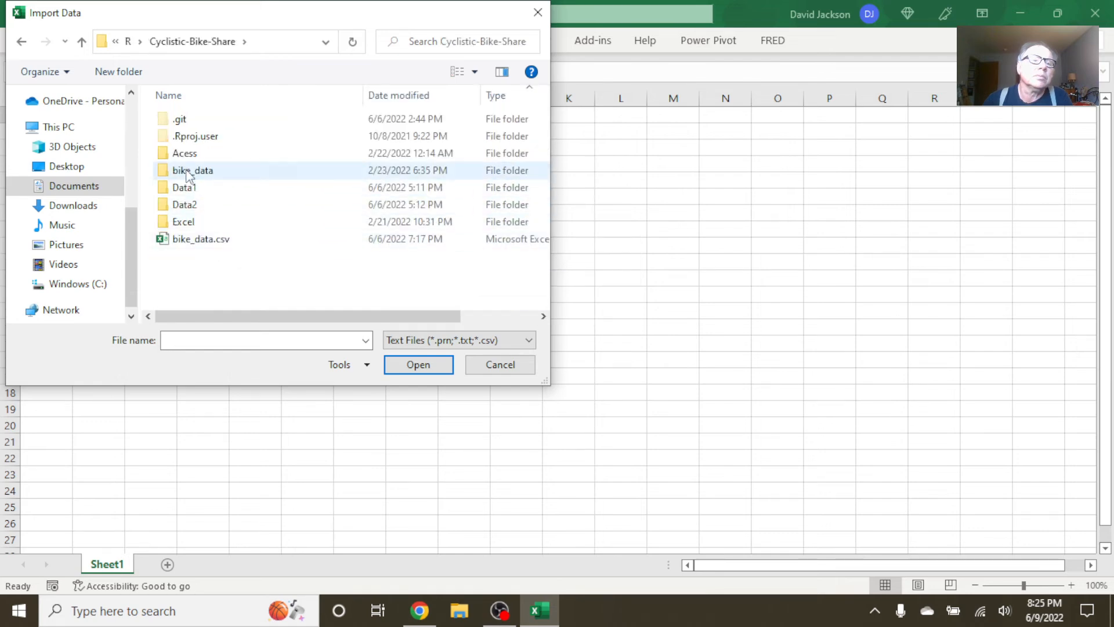
double_click(190, 169)
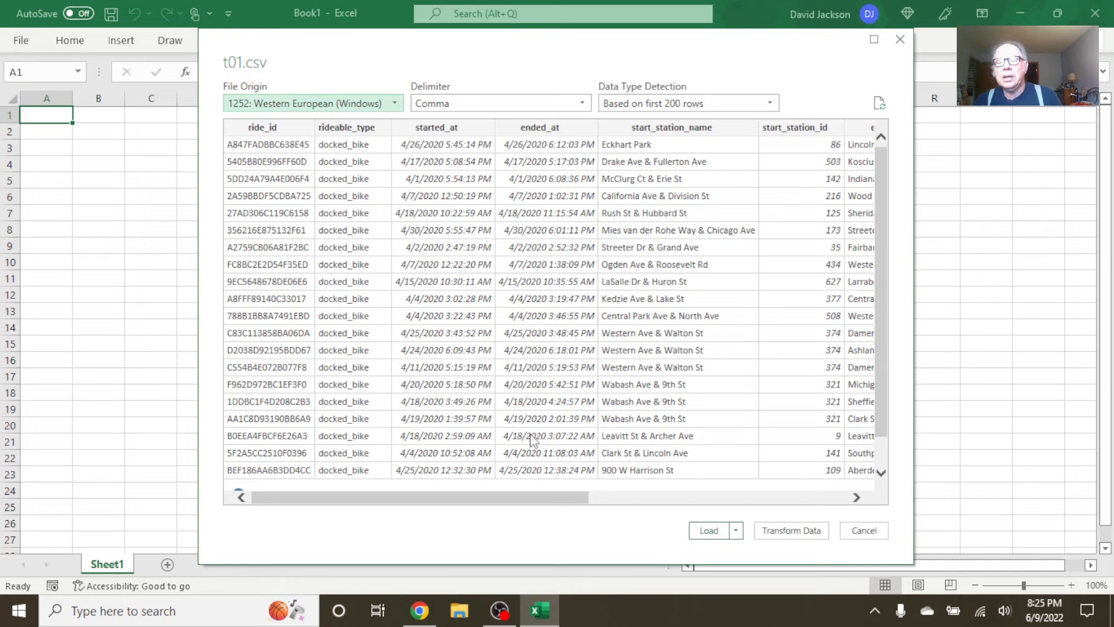
- Send the t01 ride data to the Power Query Editor with Transform Data
left_click(864, 531)
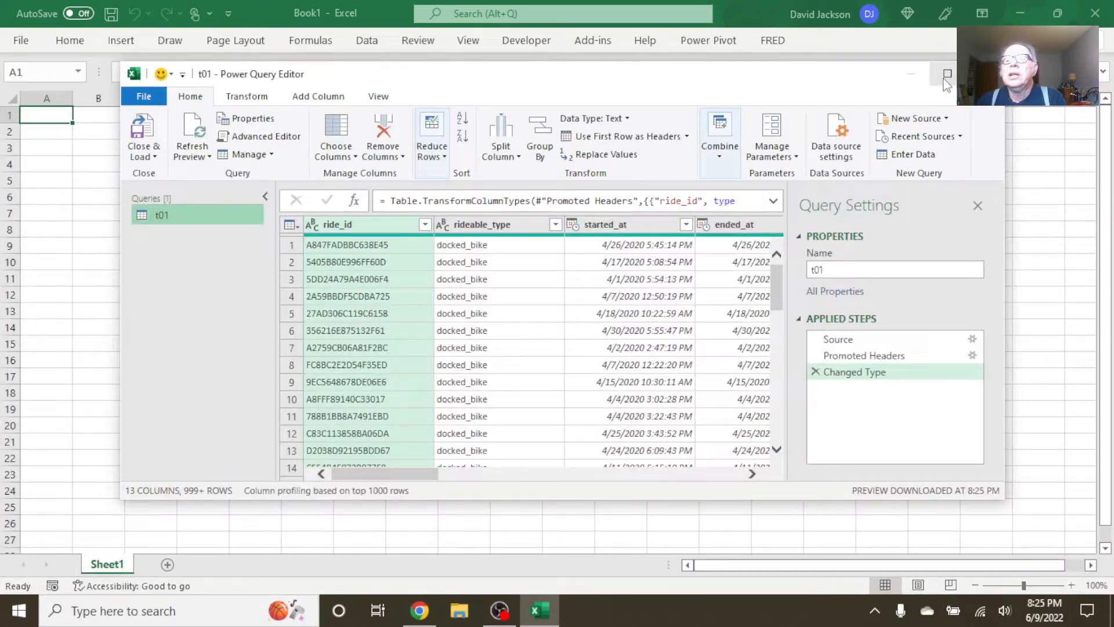
- Maximize the editor and rename the query to april_rides
left_click(947, 75)
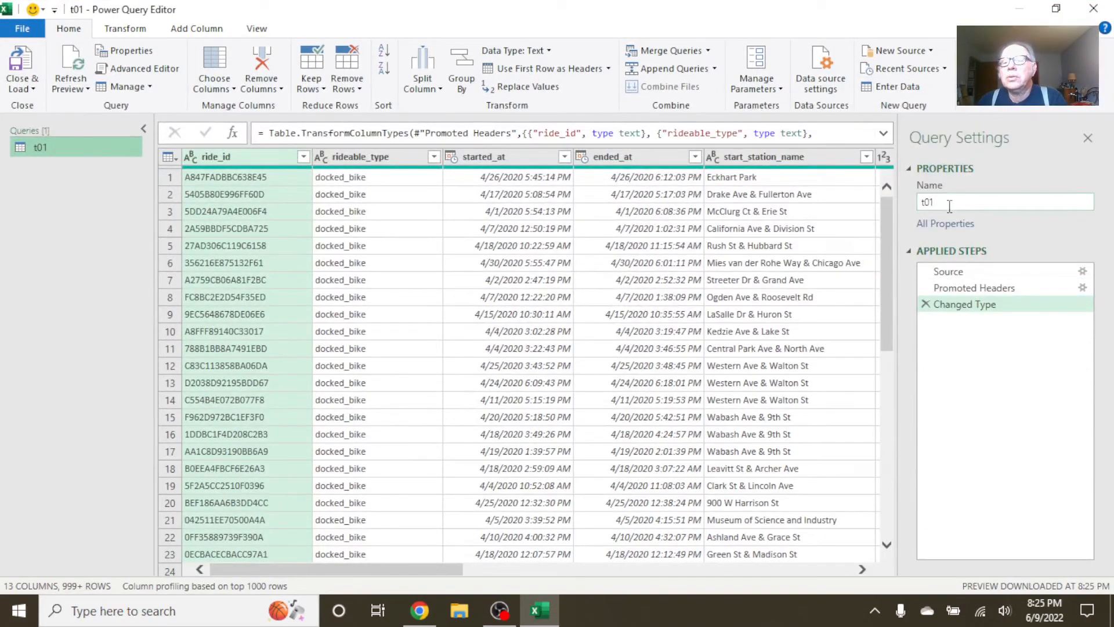
type("b")
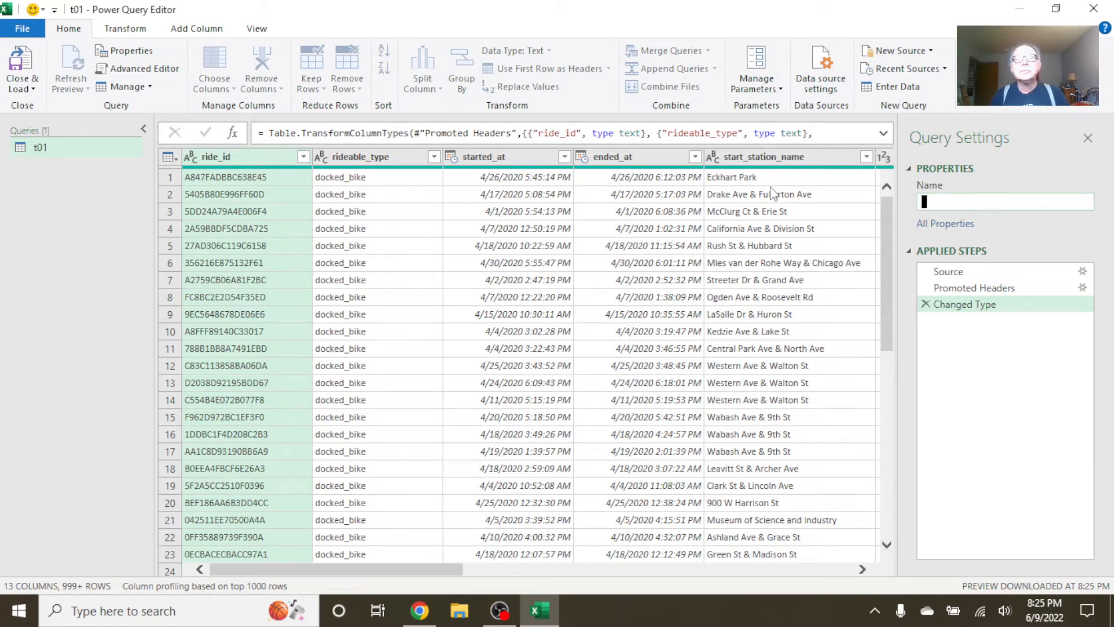
type("A")
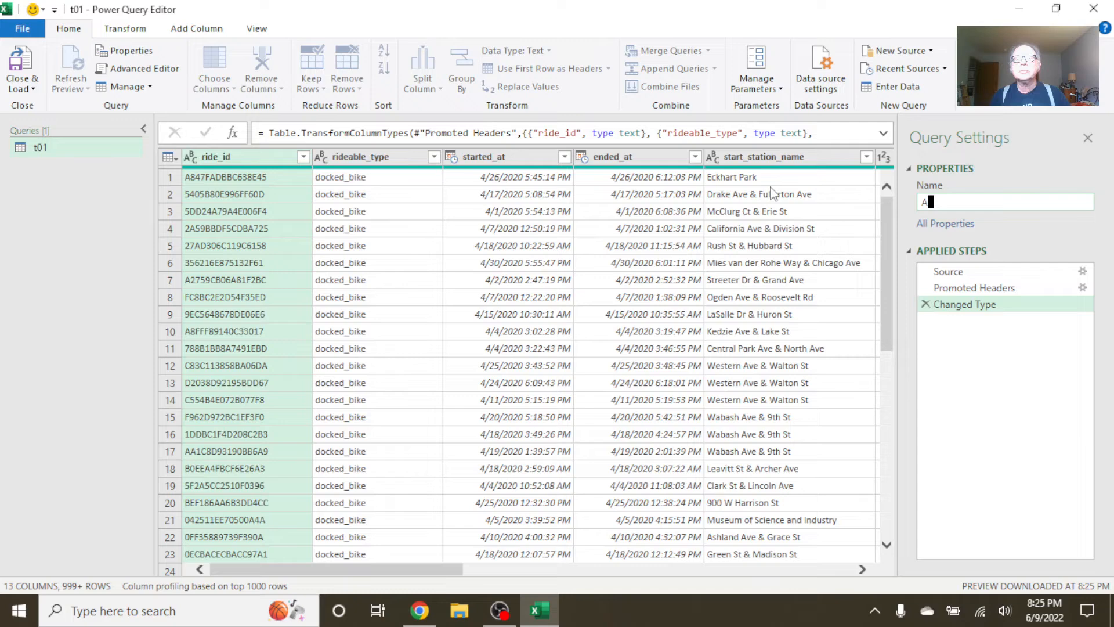
type("pril_rides")
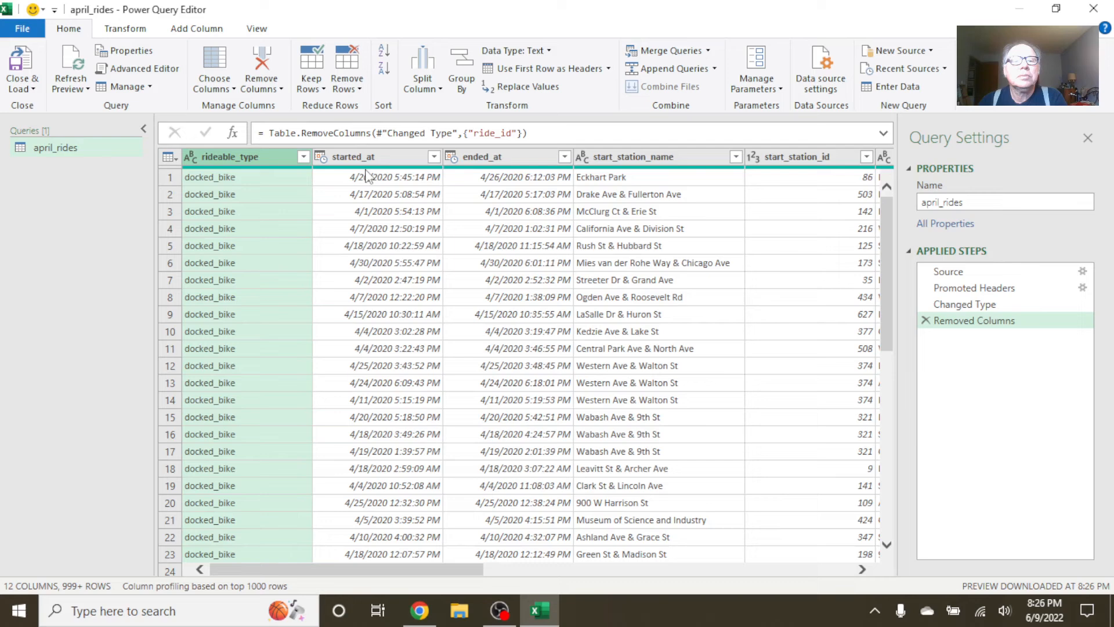
- Duplicate the started_at column twice
right_click(358, 157)
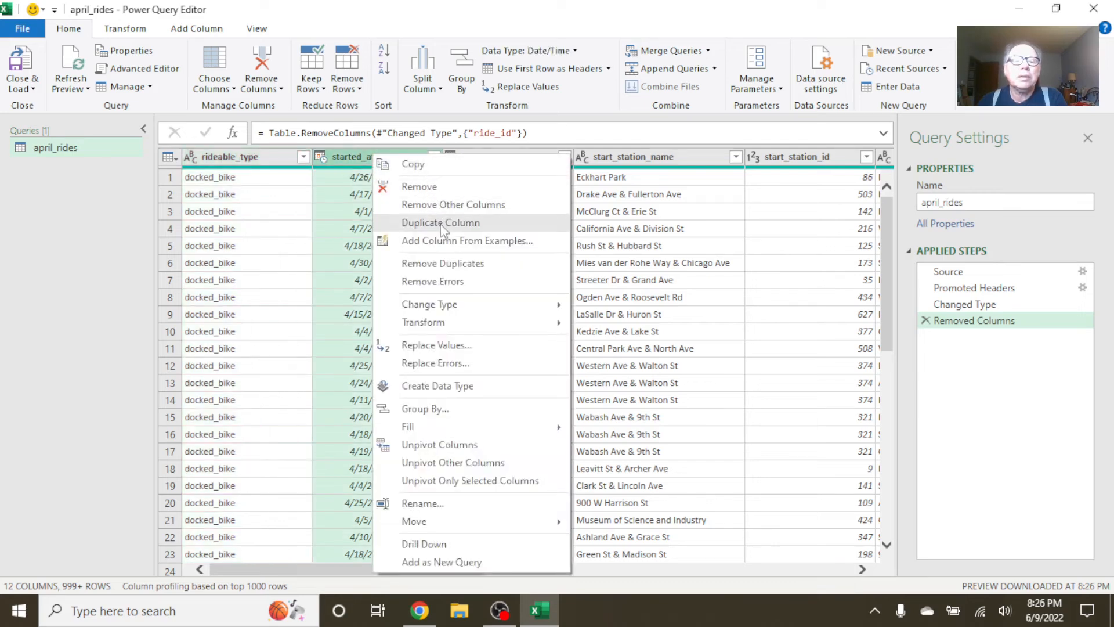
left_click(441, 222)
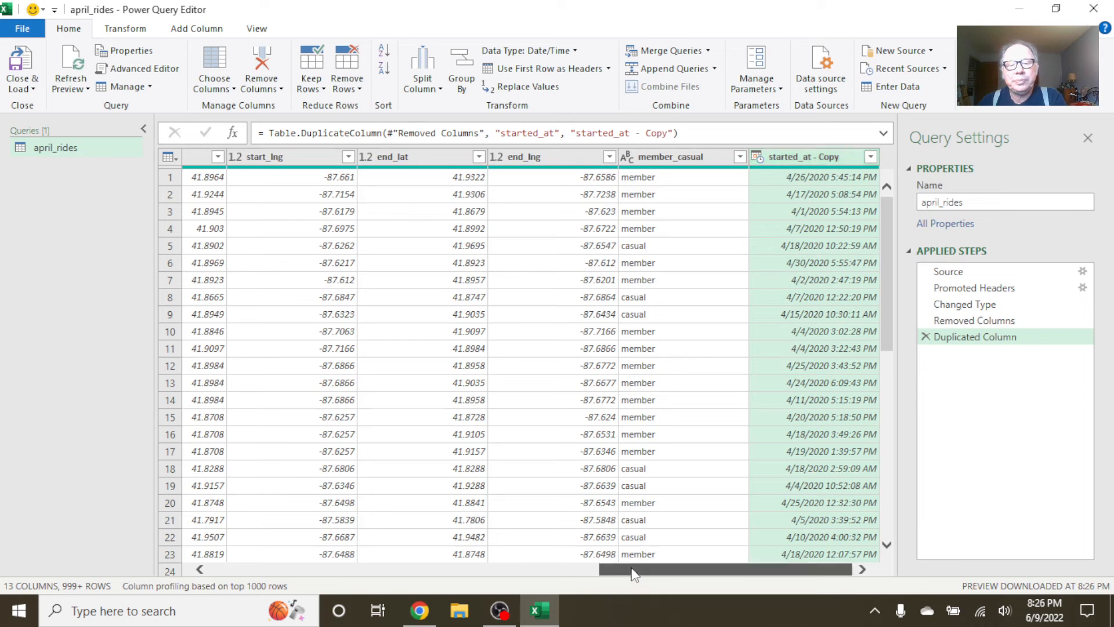
scroll("left", 3)
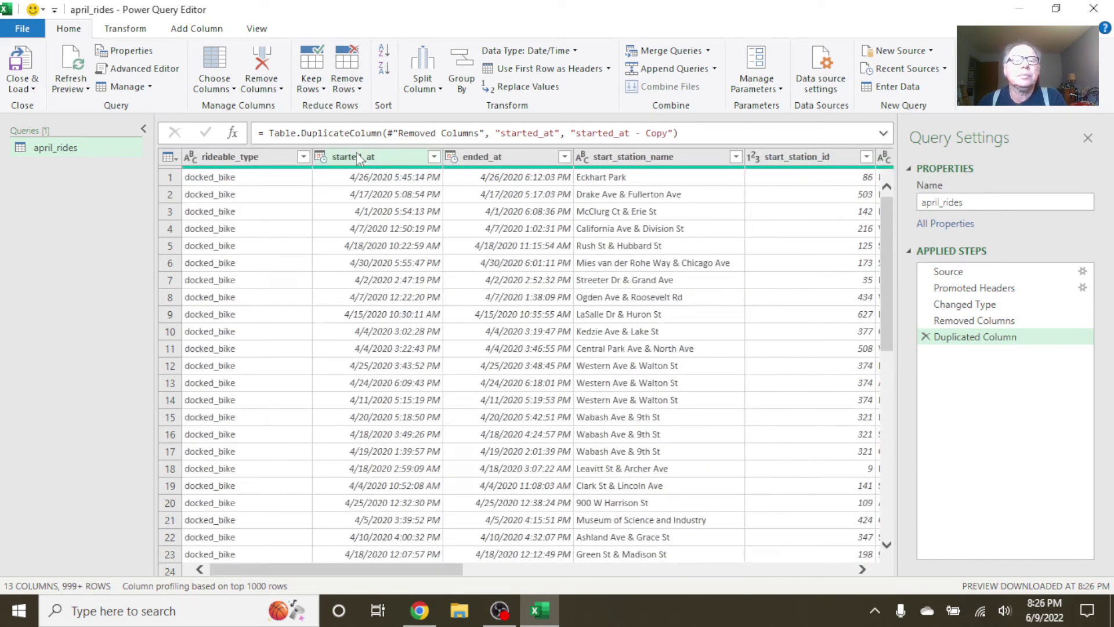
right_click(357, 156)
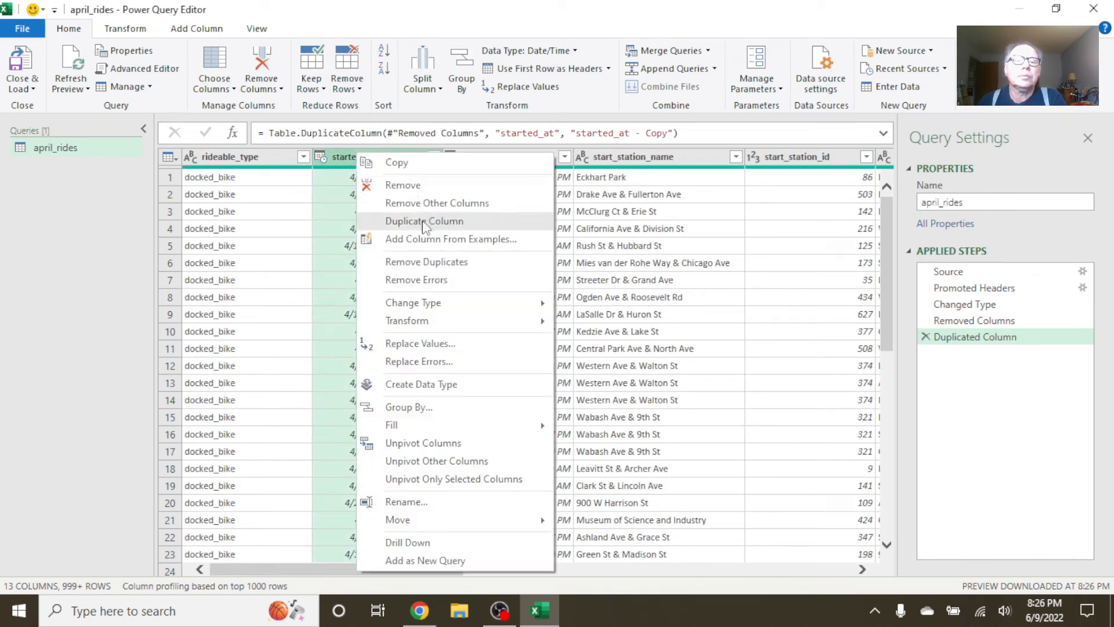
left_click(425, 221)
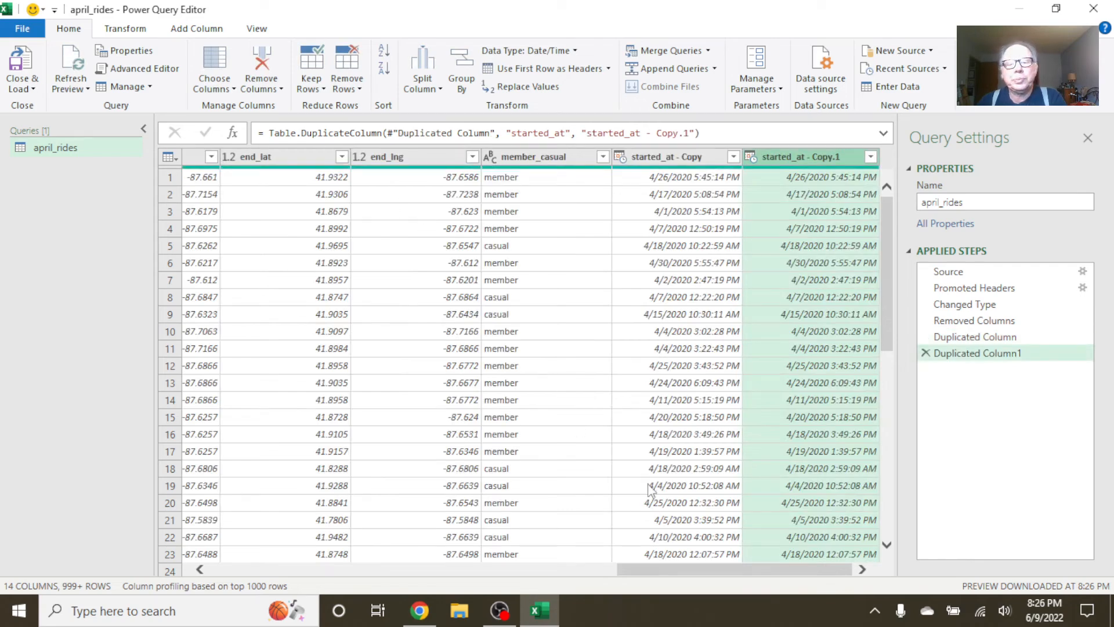
- Convert the first started_at copy to Date and extract the Hour from the second
right_click(672, 158)
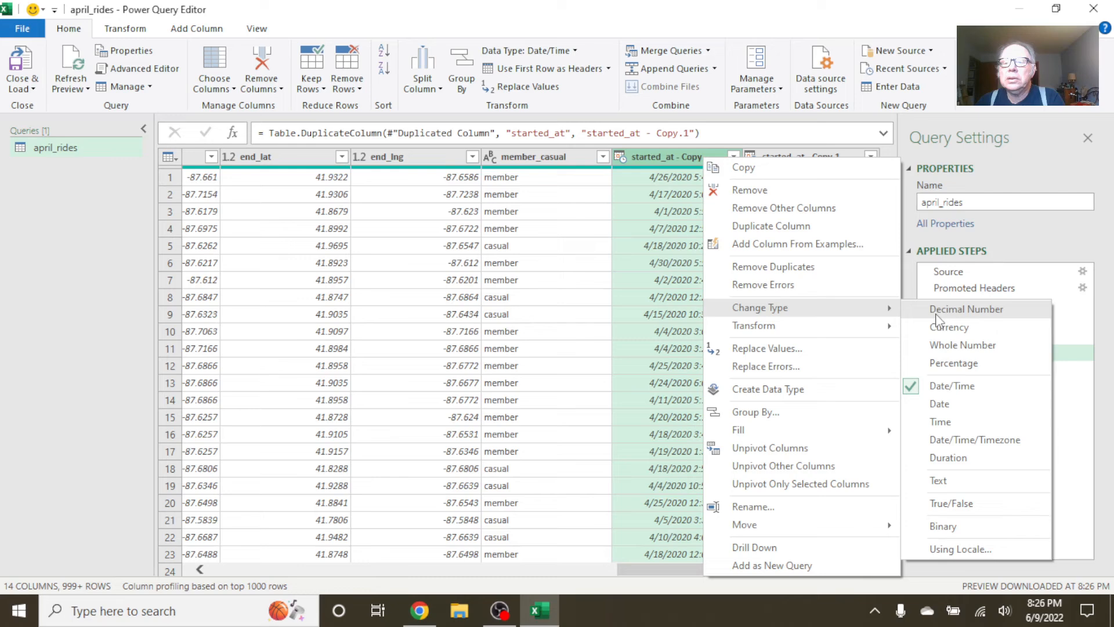
left_click(939, 404)
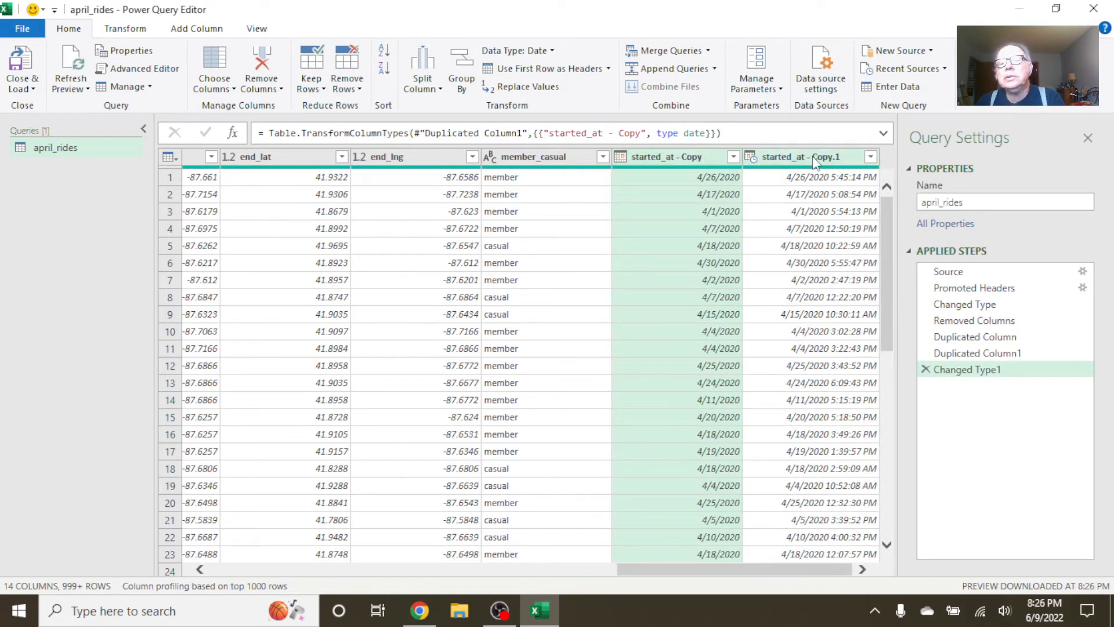
right_click(811, 157)
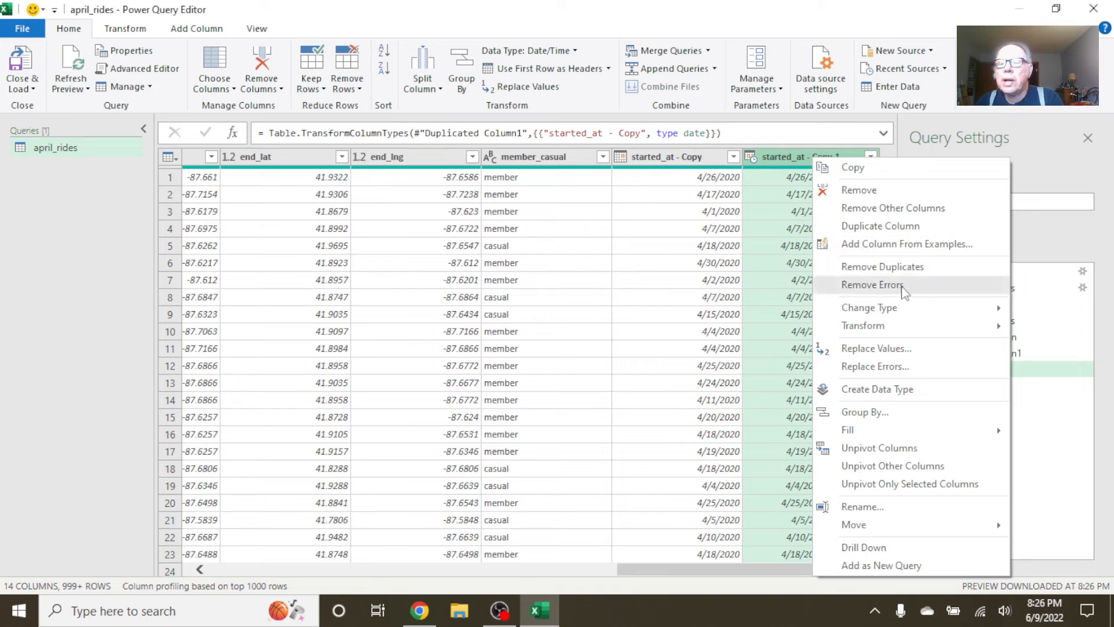
mouse_move(869, 308)
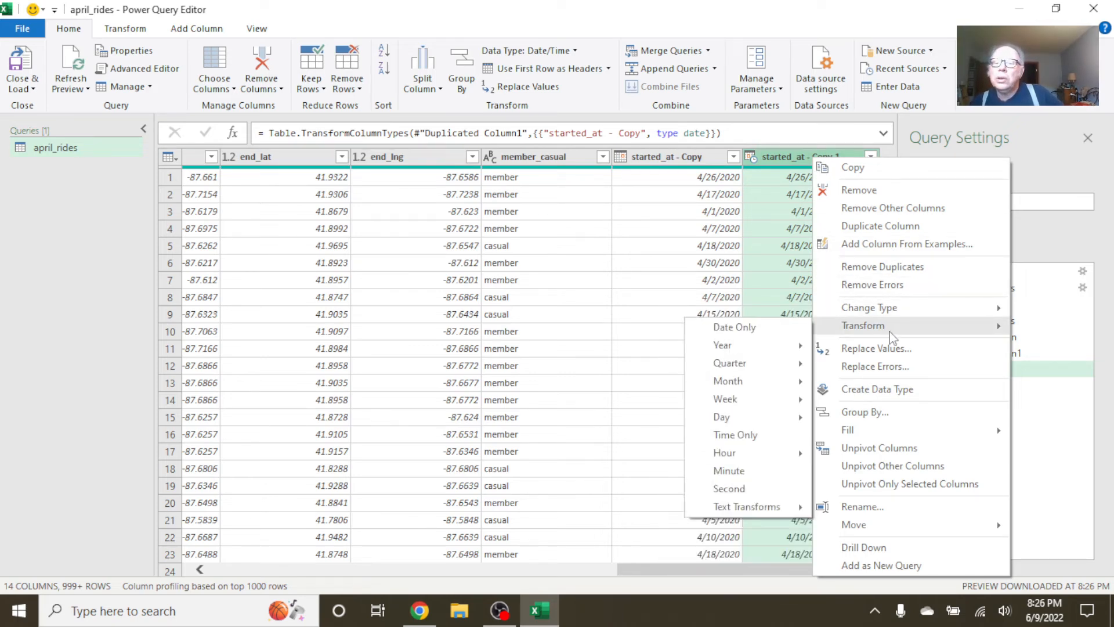
mouse_move(725, 452)
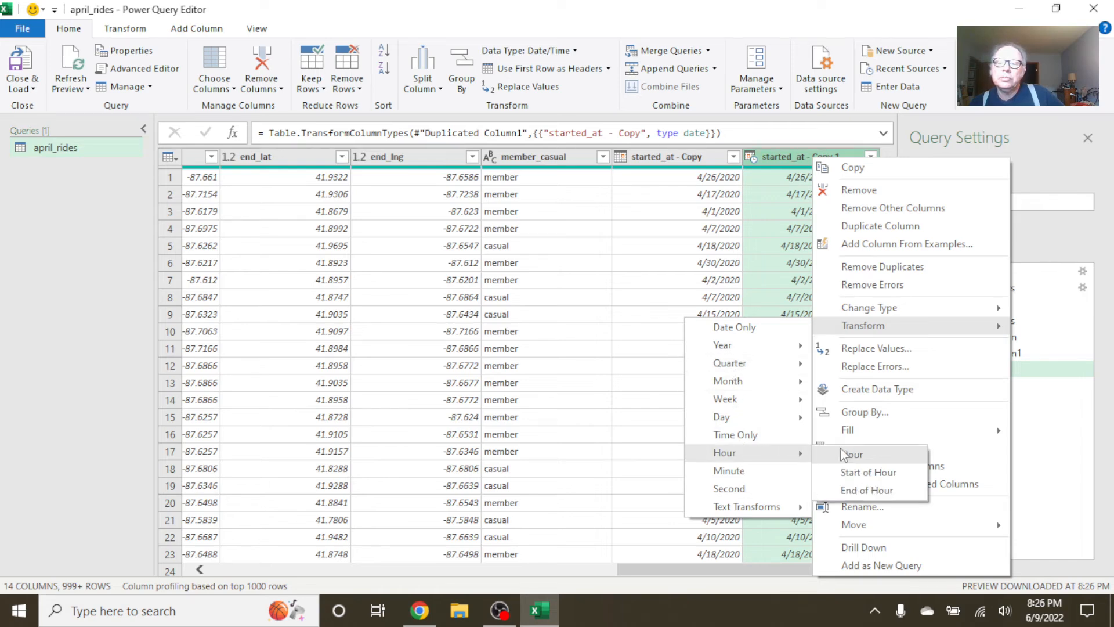
left_click(849, 454)
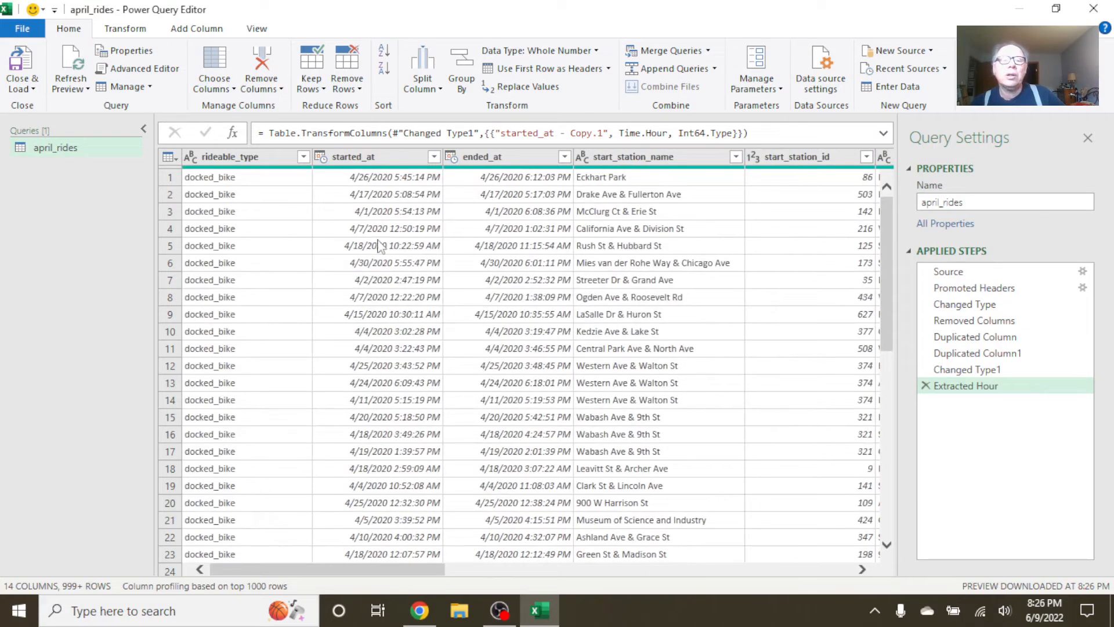
- Rename the extracted hour copy of started_at to start_hour
left_click(494, 157)
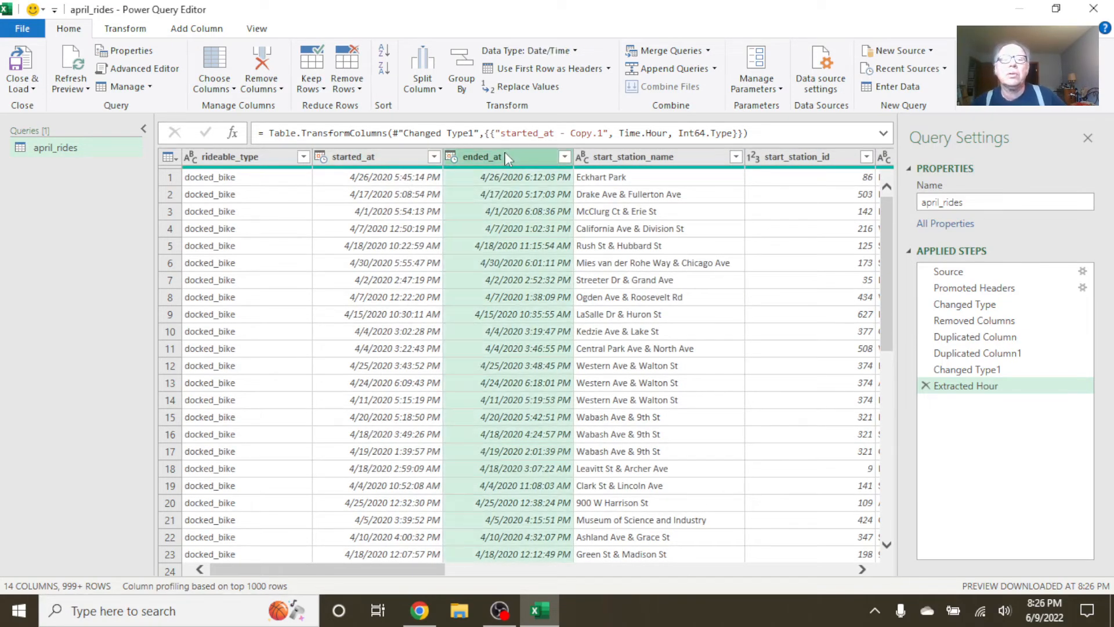
scroll("right", 3)
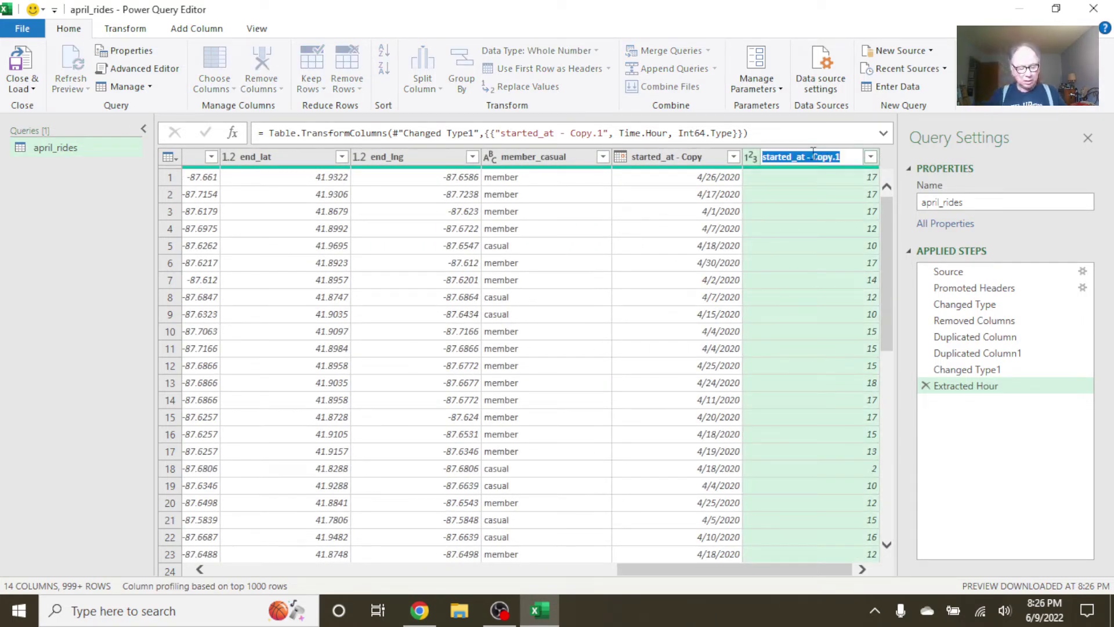
type("start_h")
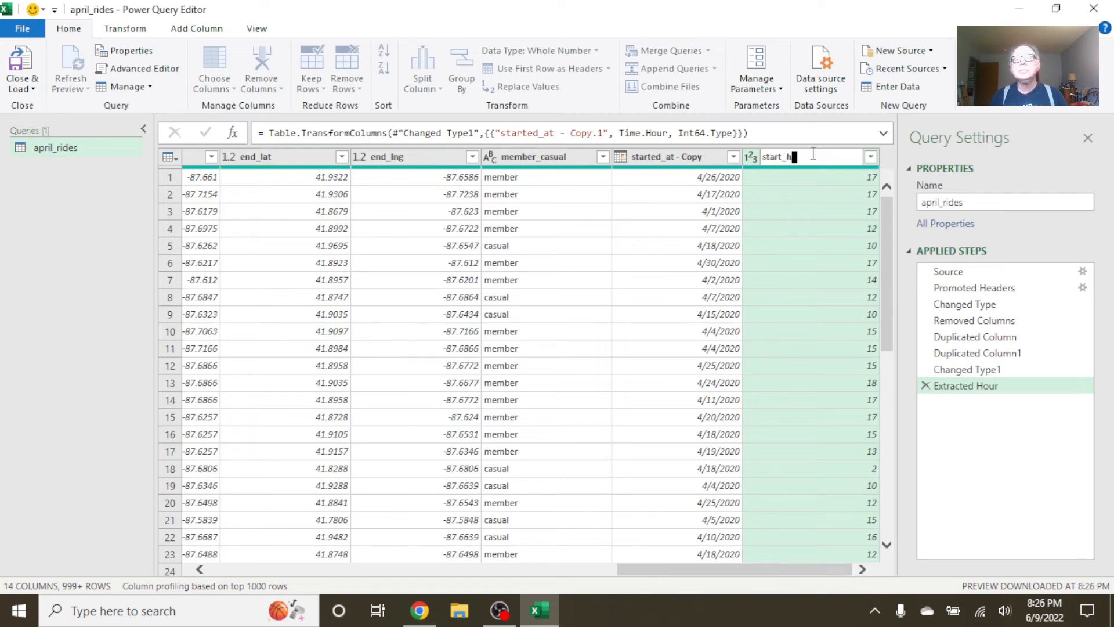
key("Enter")
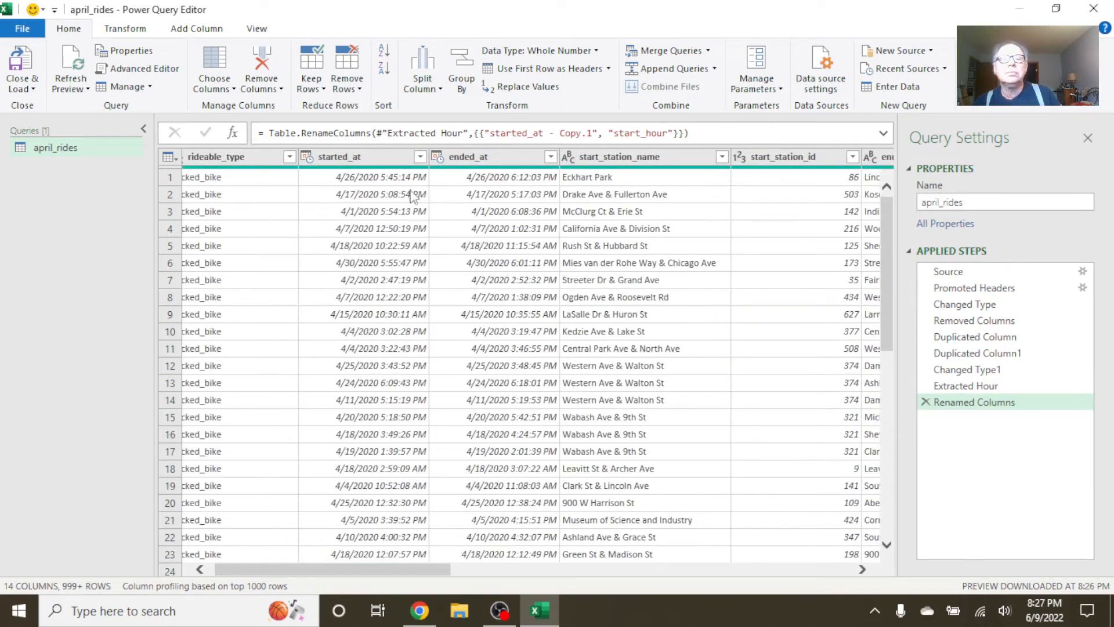
- Undo an accidental Remove Other Columns, then duplicate ended_at twice
right_click(467, 157)
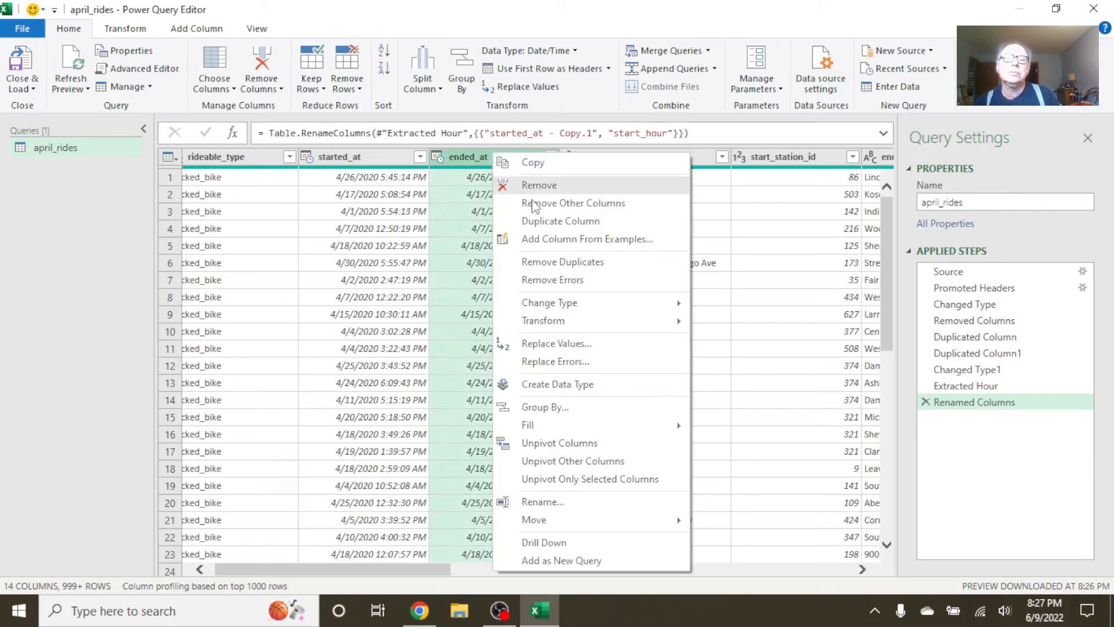
left_click(573, 203)
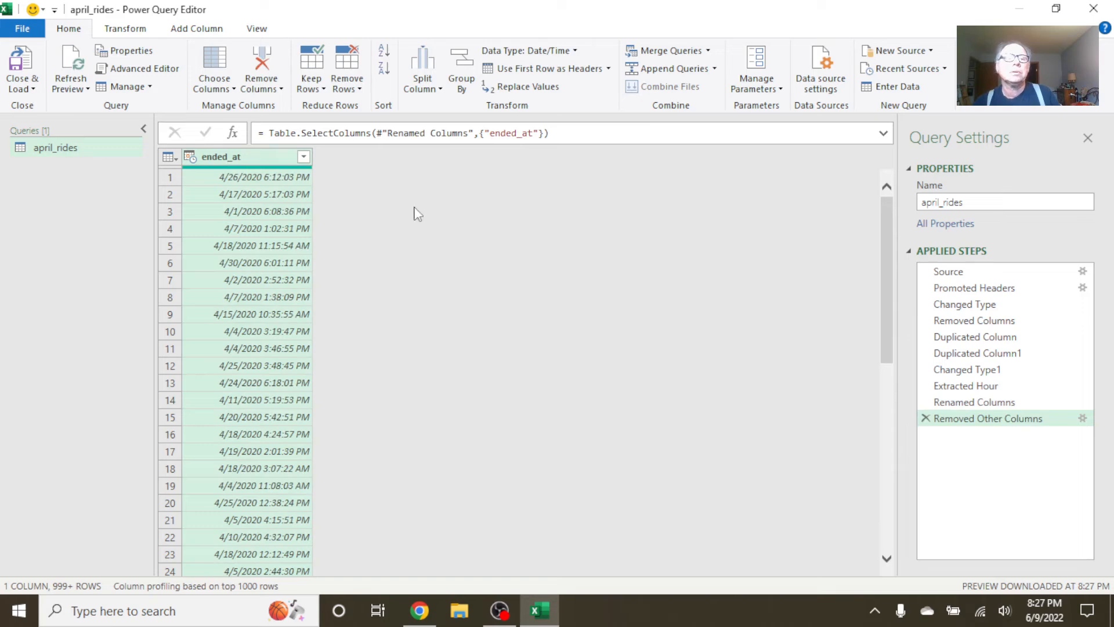
left_click(973, 402)
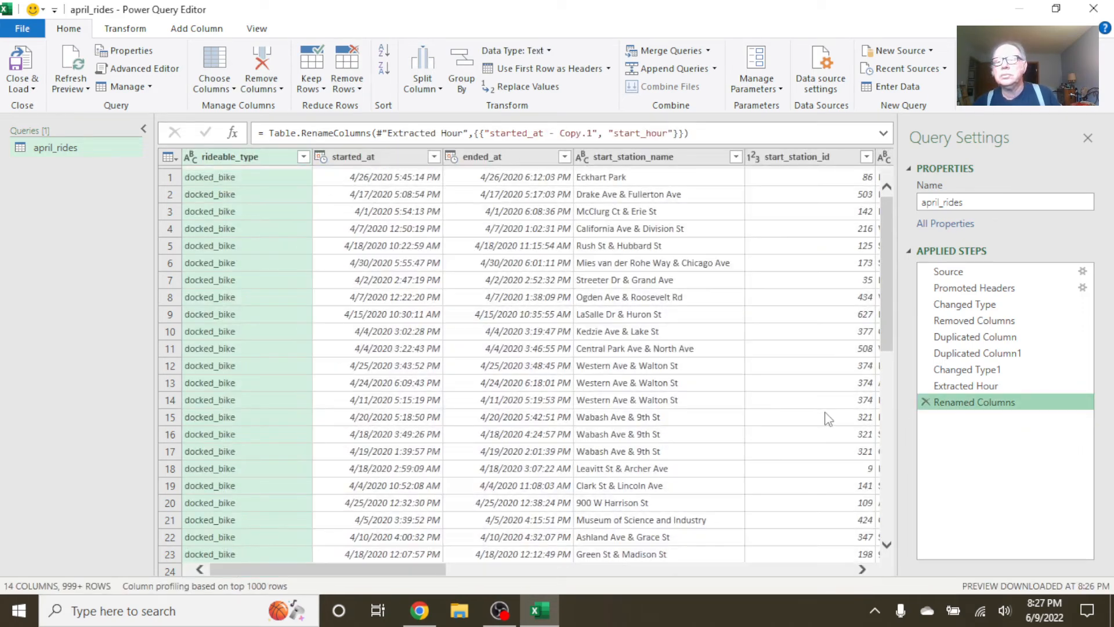
left_click(499, 157)
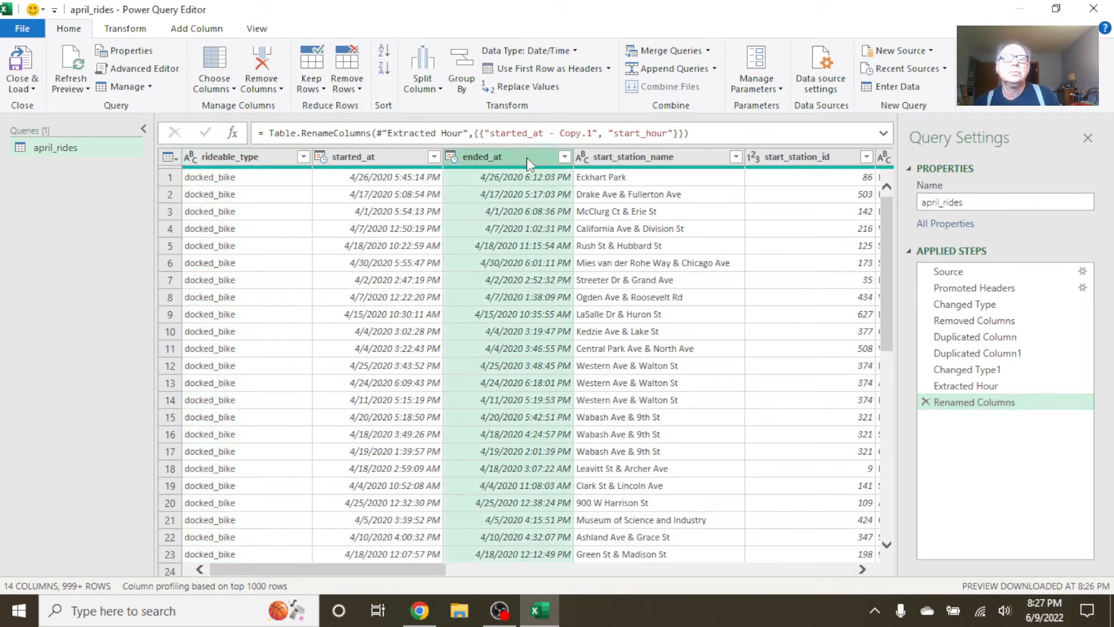
right_click(481, 156)
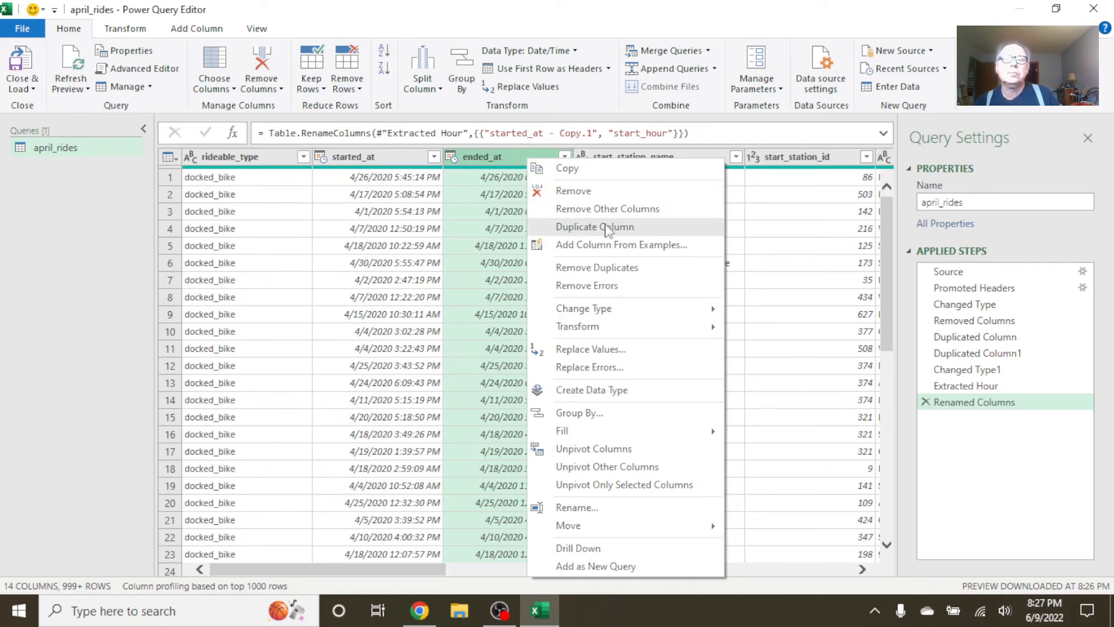
left_click(596, 227)
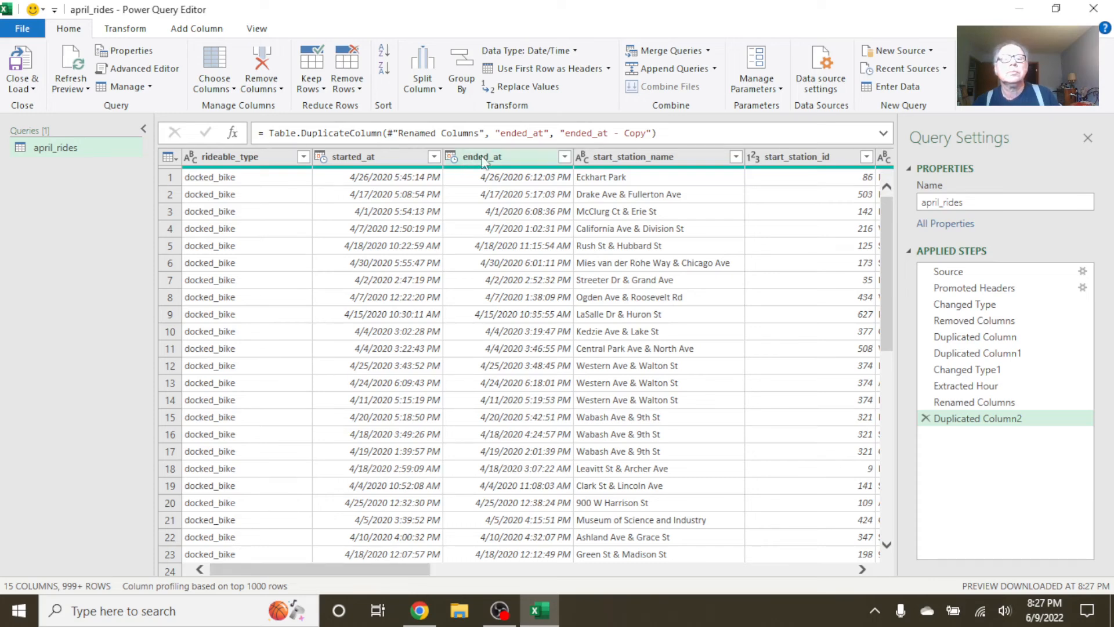
right_click(483, 157)
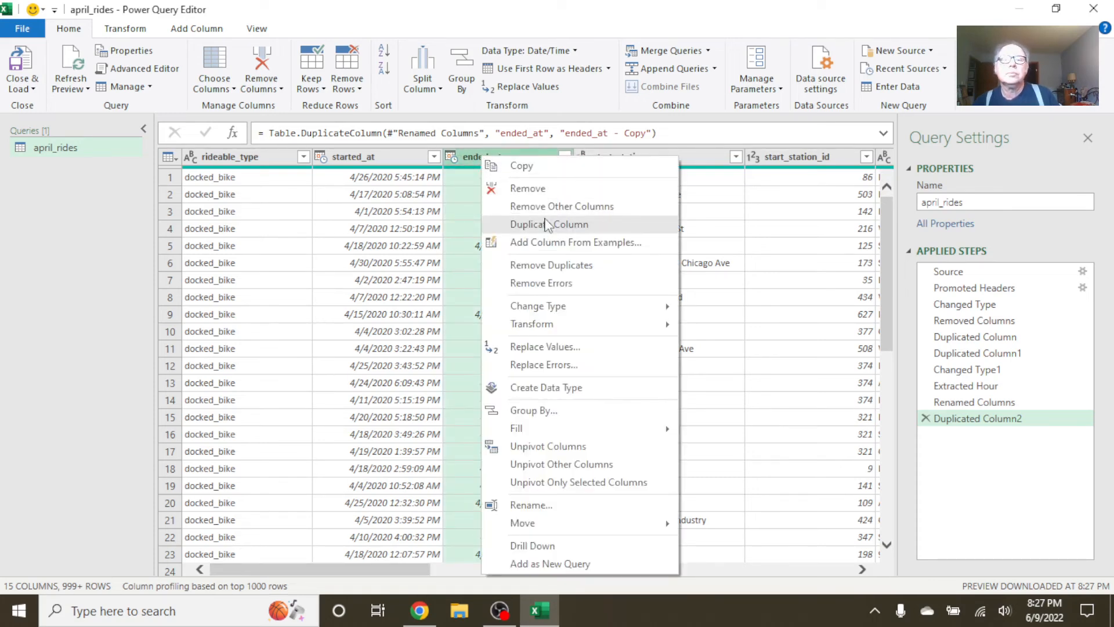
left_click(549, 224)
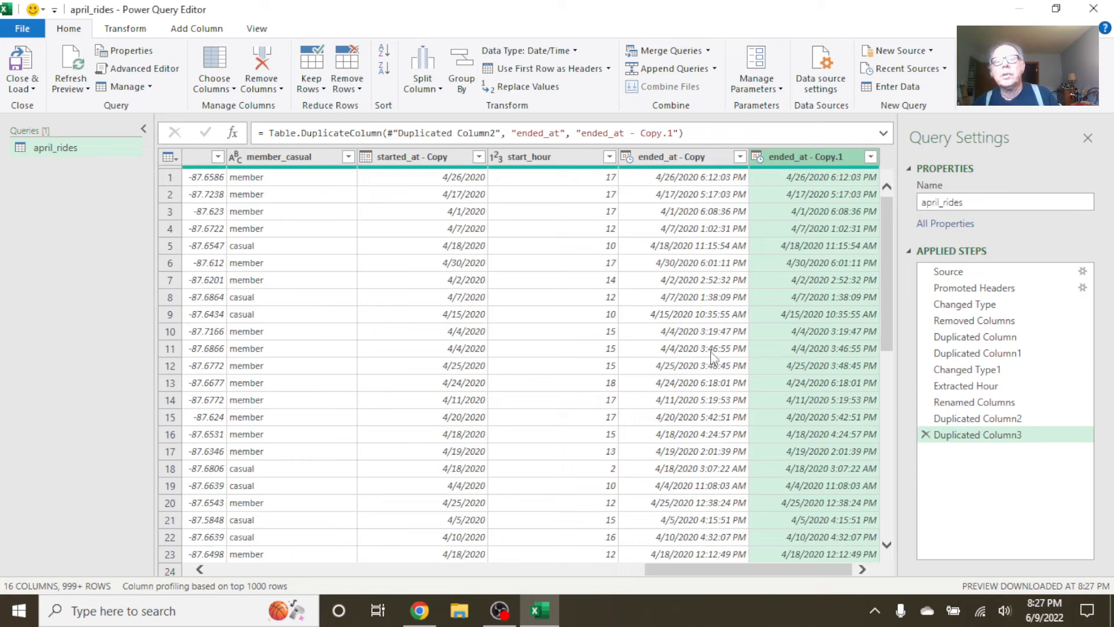
- Make the first copy end_date as Date, and extract Hour into the second as end_hour
double_click(671, 157)
type("end_date")
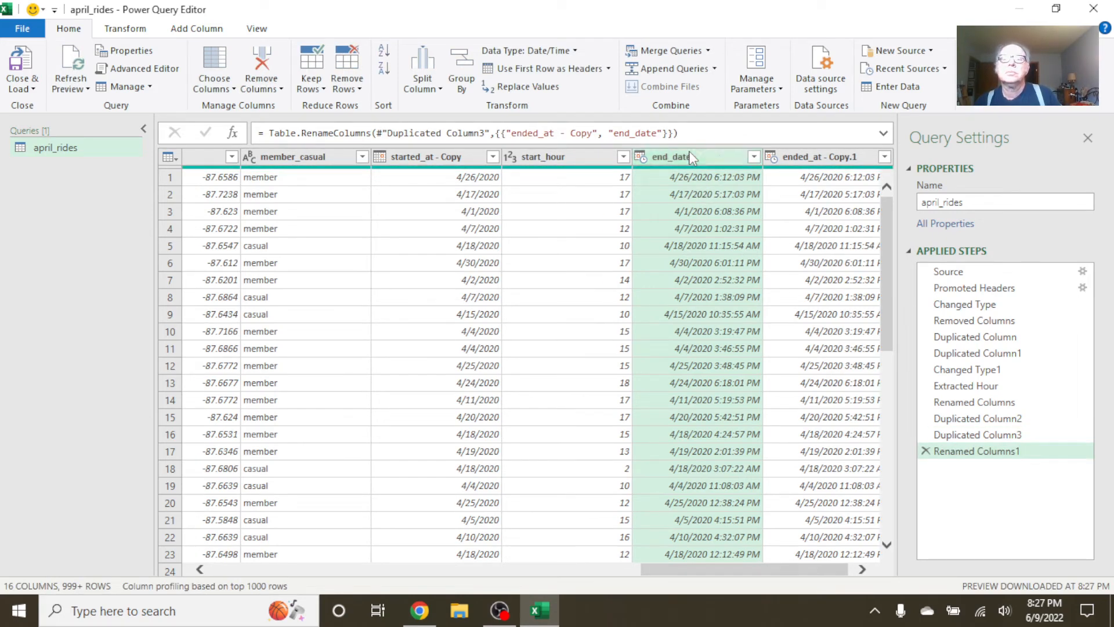
right_click(671, 157)
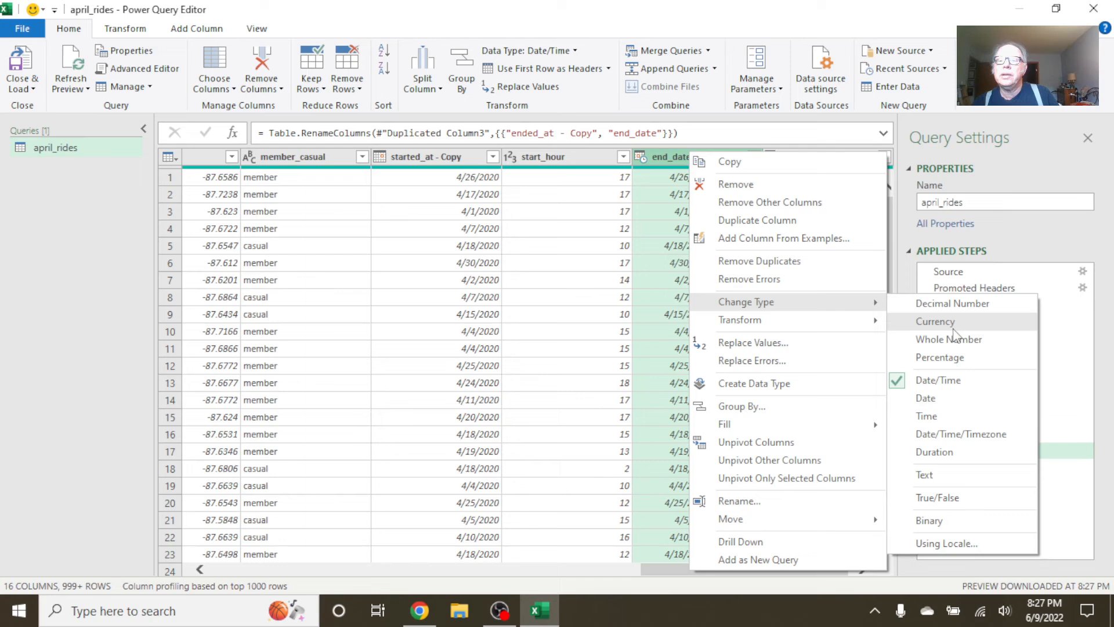
left_click(926, 398)
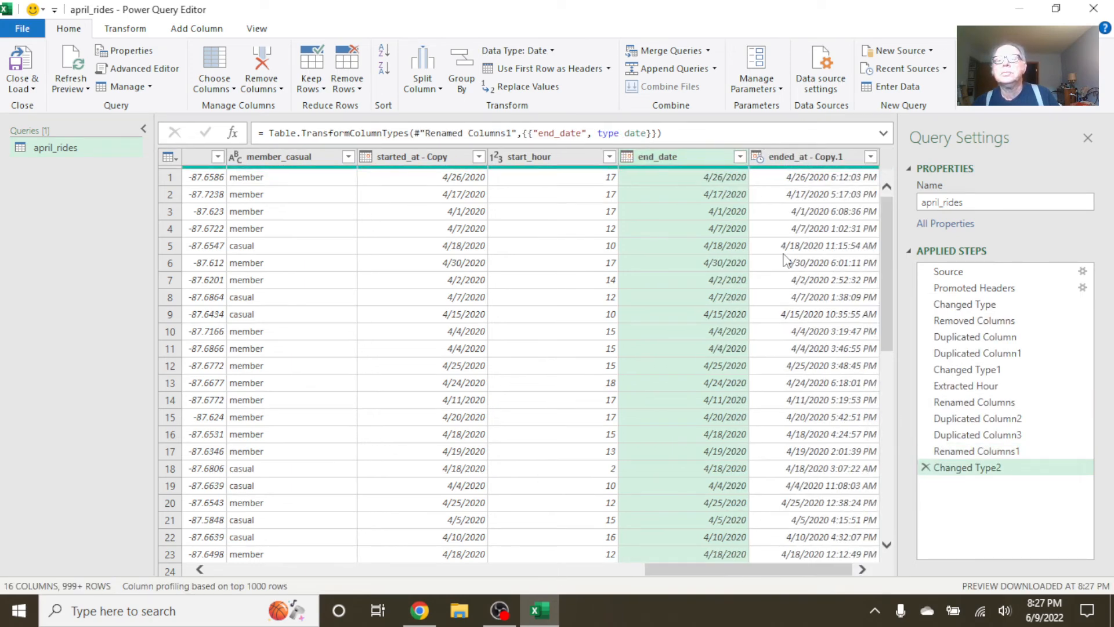
right_click(803, 157)
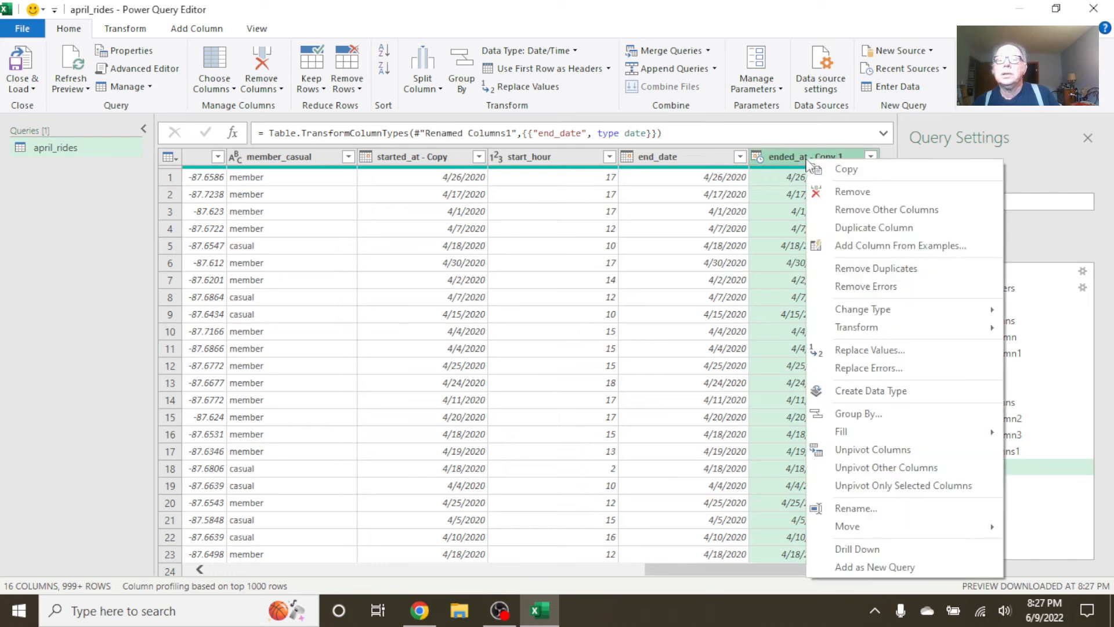
mouse_move(873, 328)
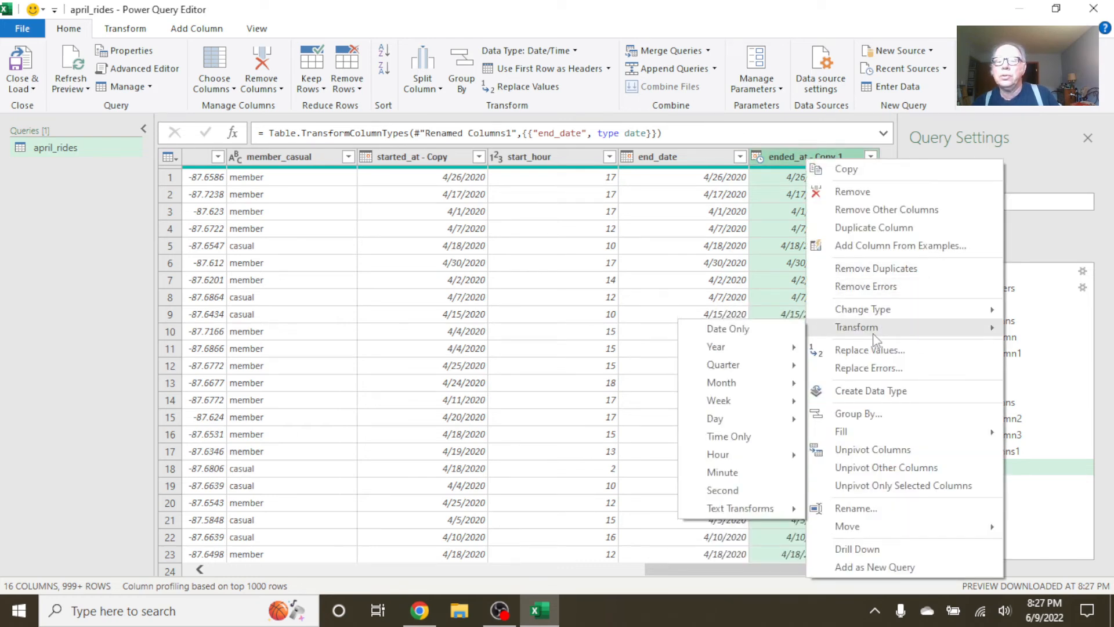
mouse_move(717, 455)
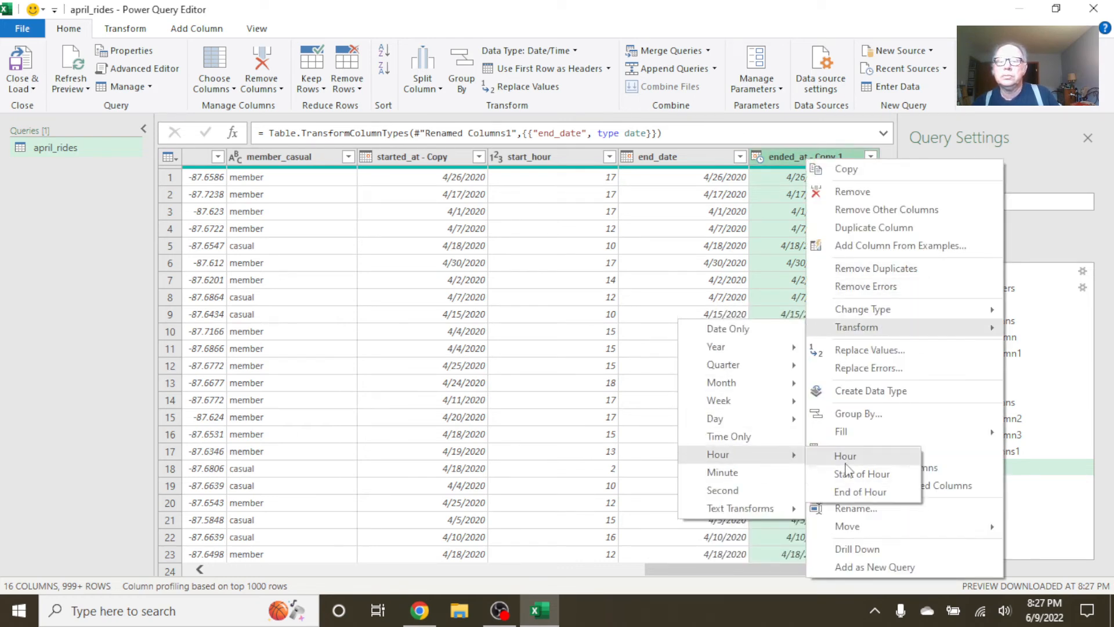
left_click(845, 456)
type("e")
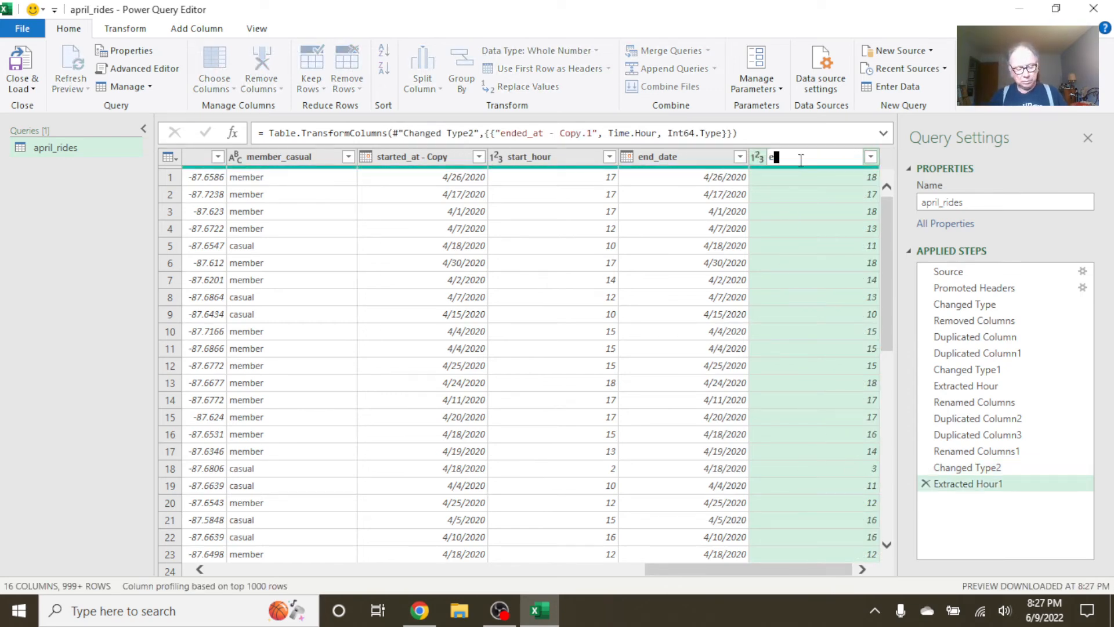
type("nd_hour")
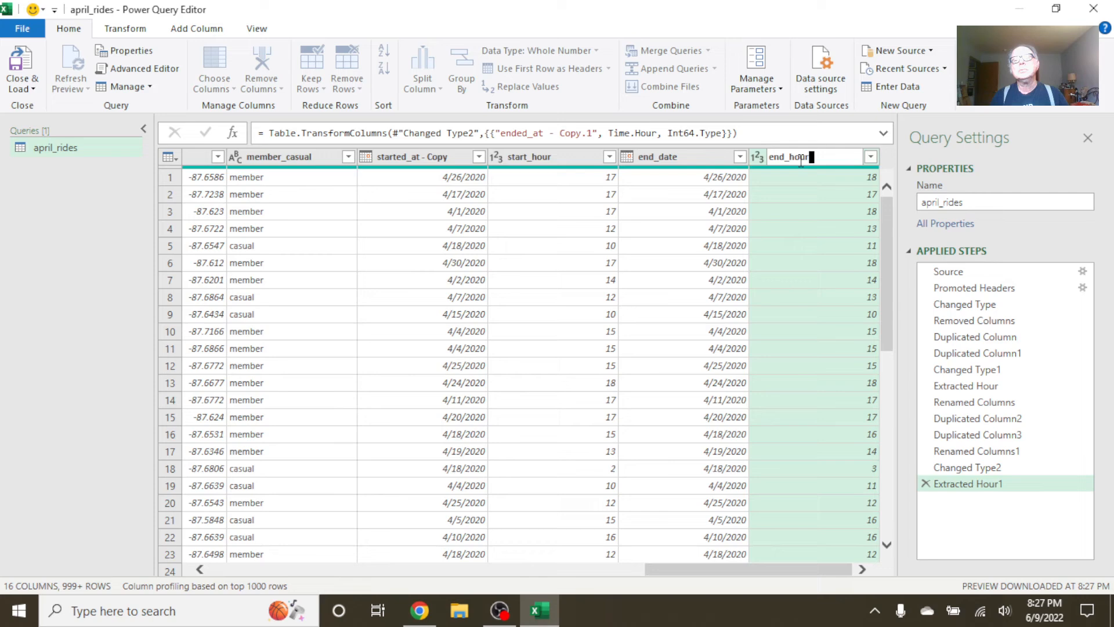
key("Enter")
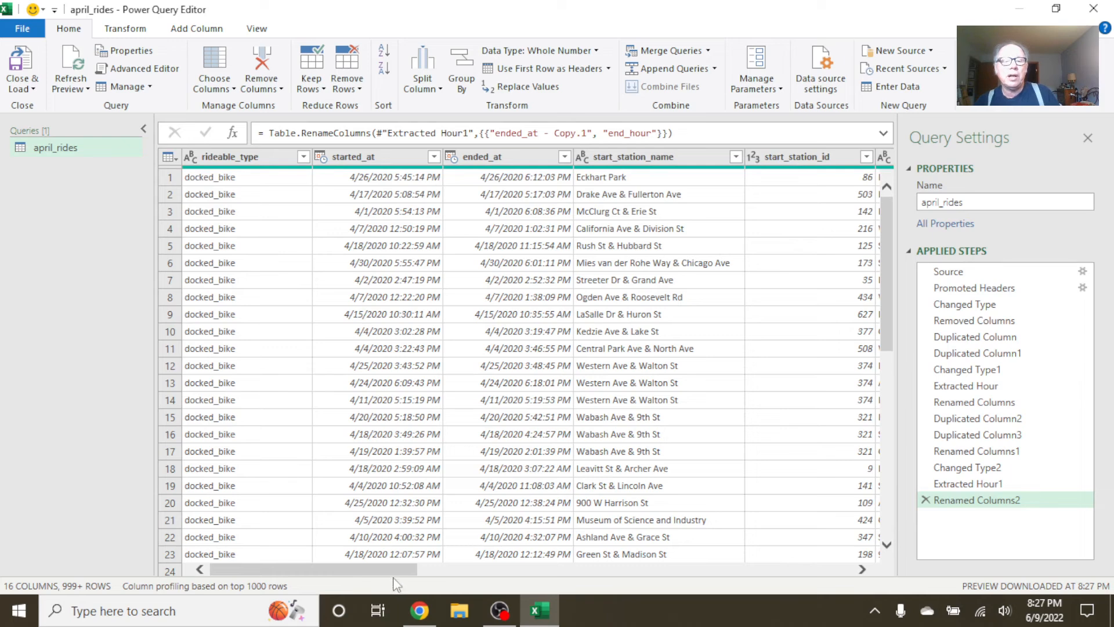
scroll("right", 3)
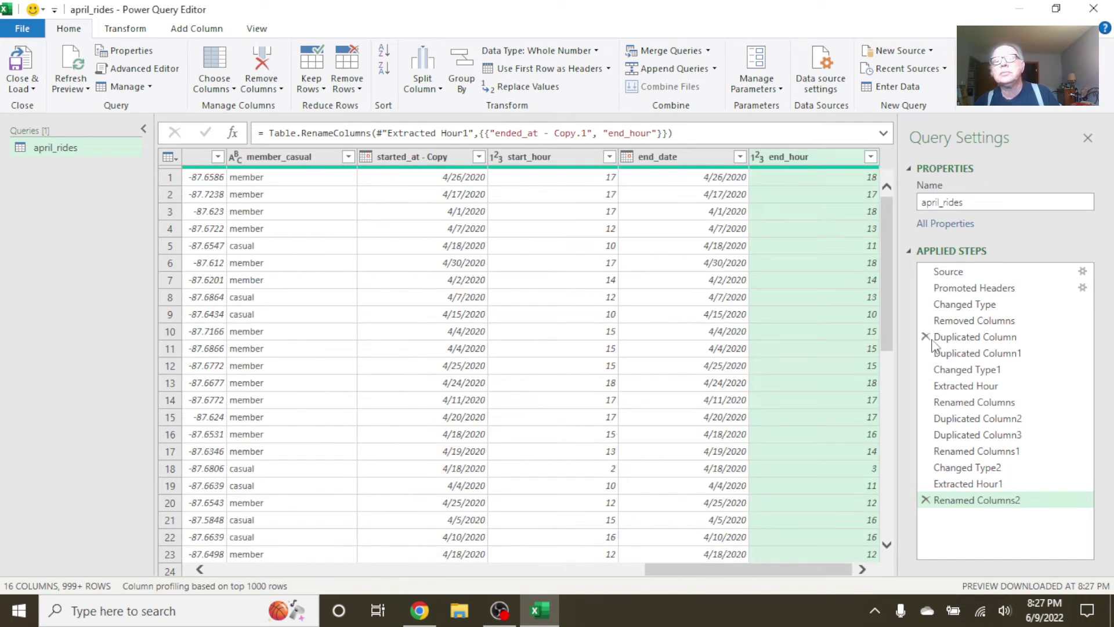
- Add a custom column trip_duation computed as ended_at minus started_at
left_click(196, 27)
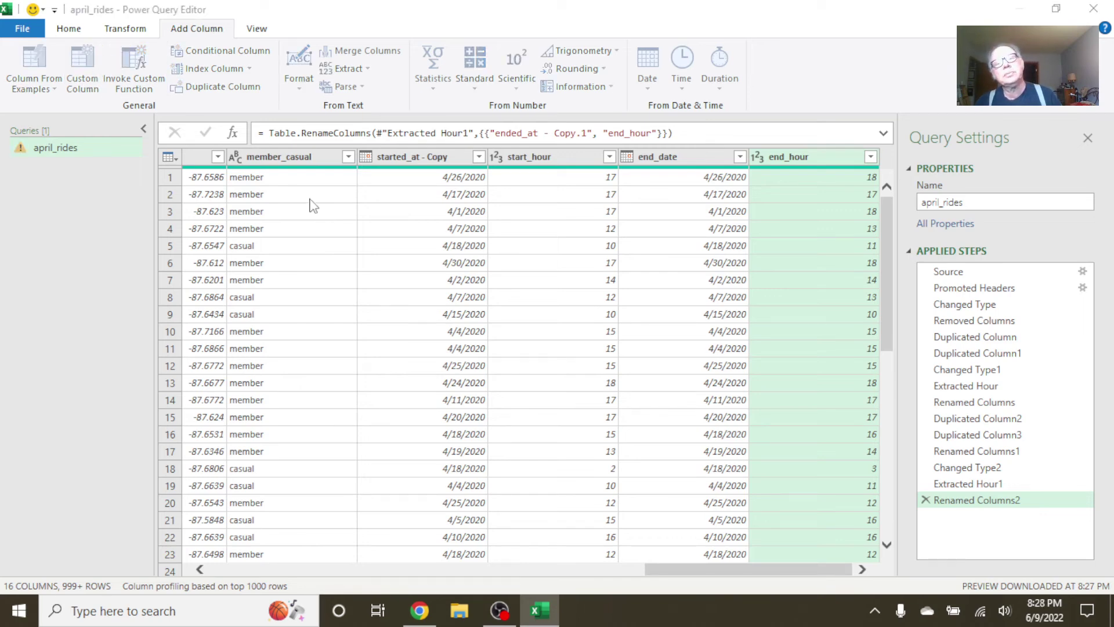
left_click(81, 64)
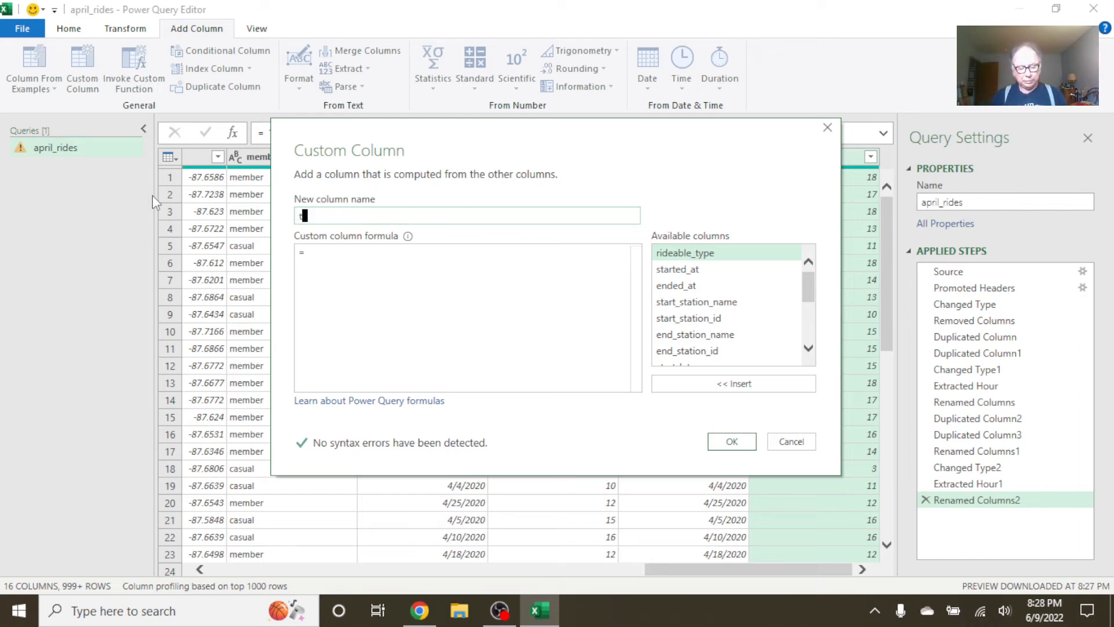
type("trip_")
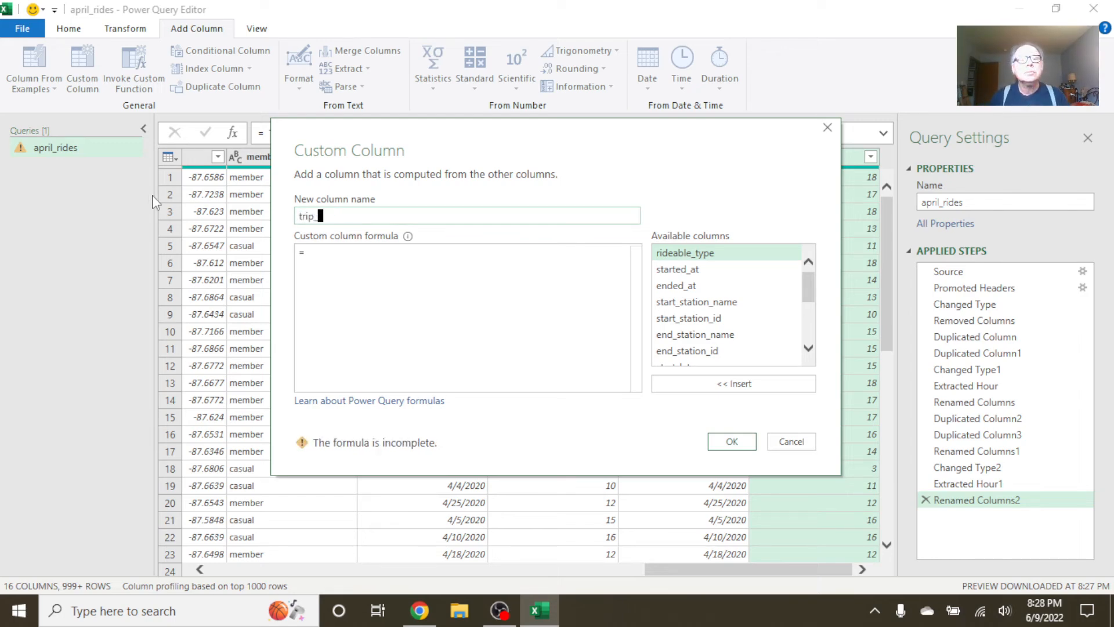
type("duation")
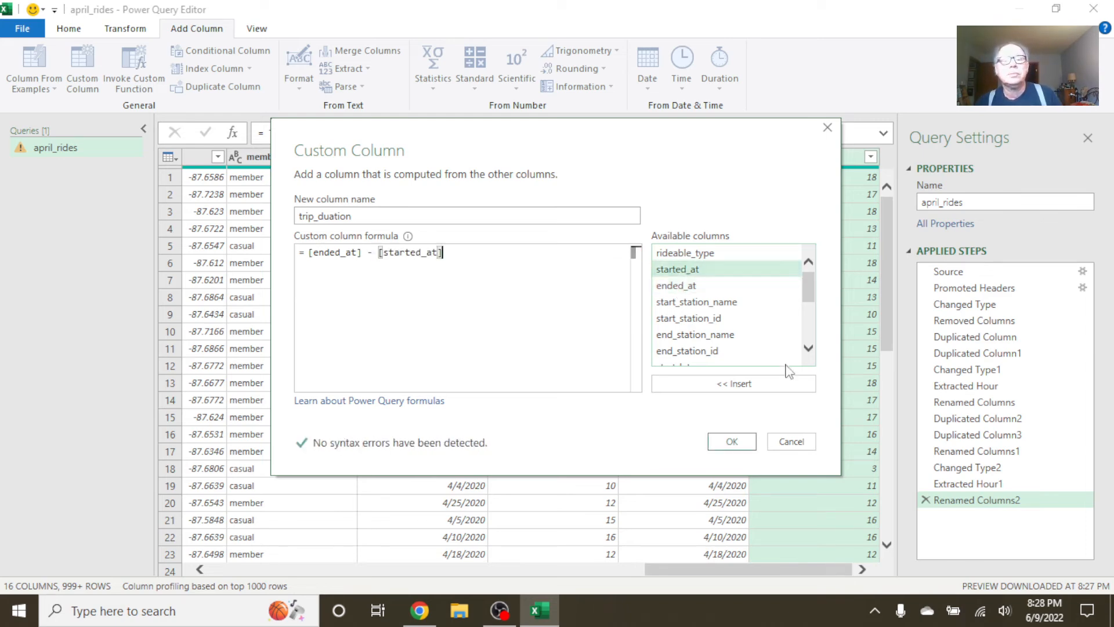
left_click(732, 442)
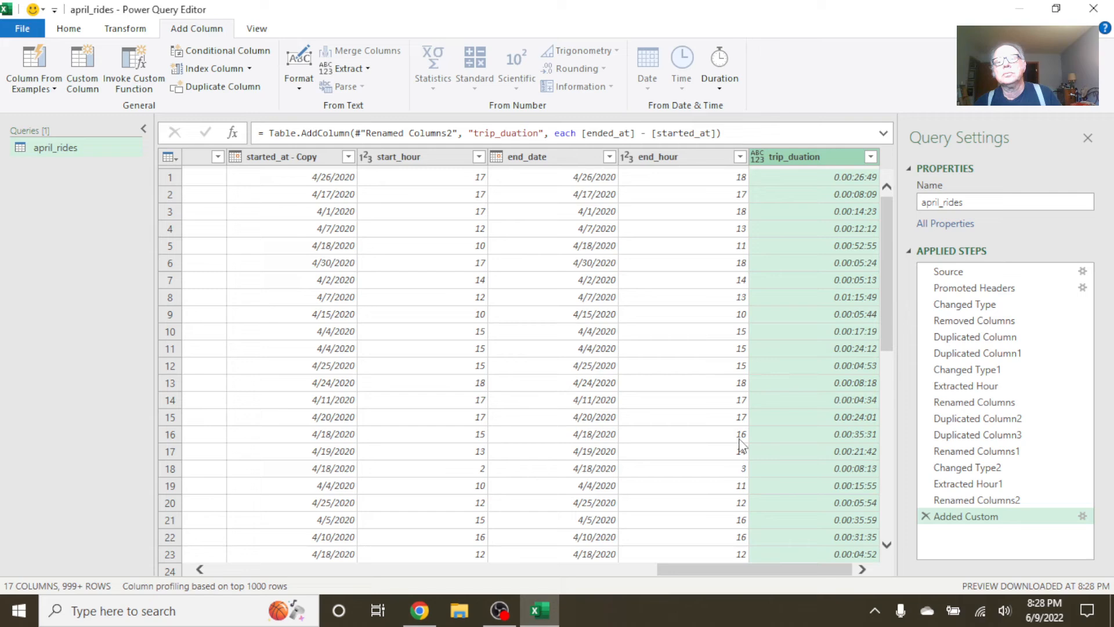
- Convert trip_duation to total minutes and then to absolute values
right_click(810, 157)
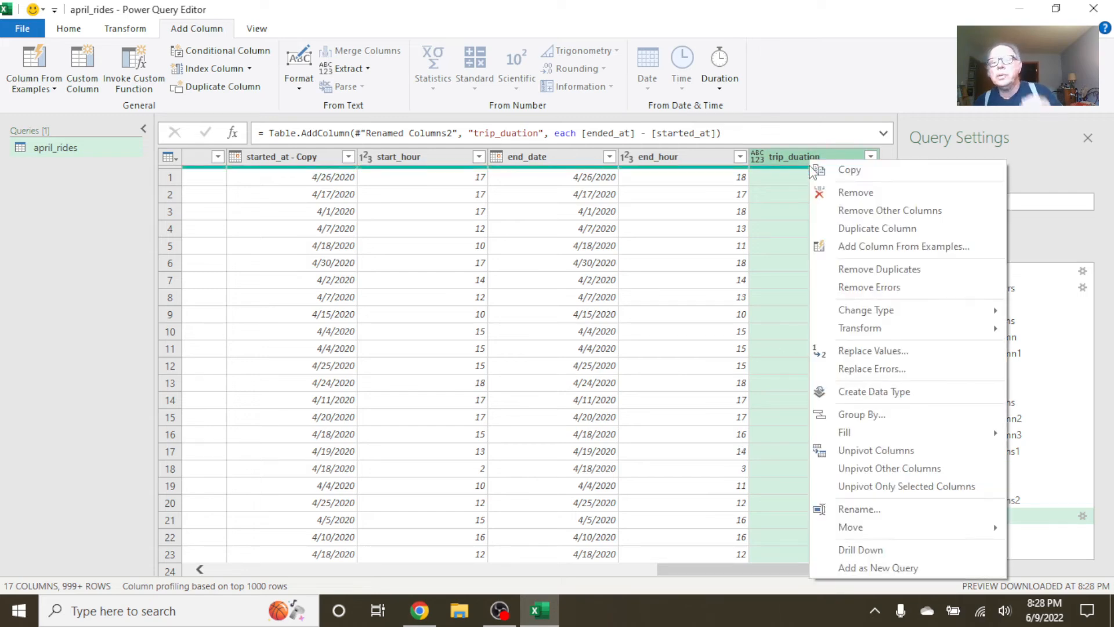
mouse_move(877, 227)
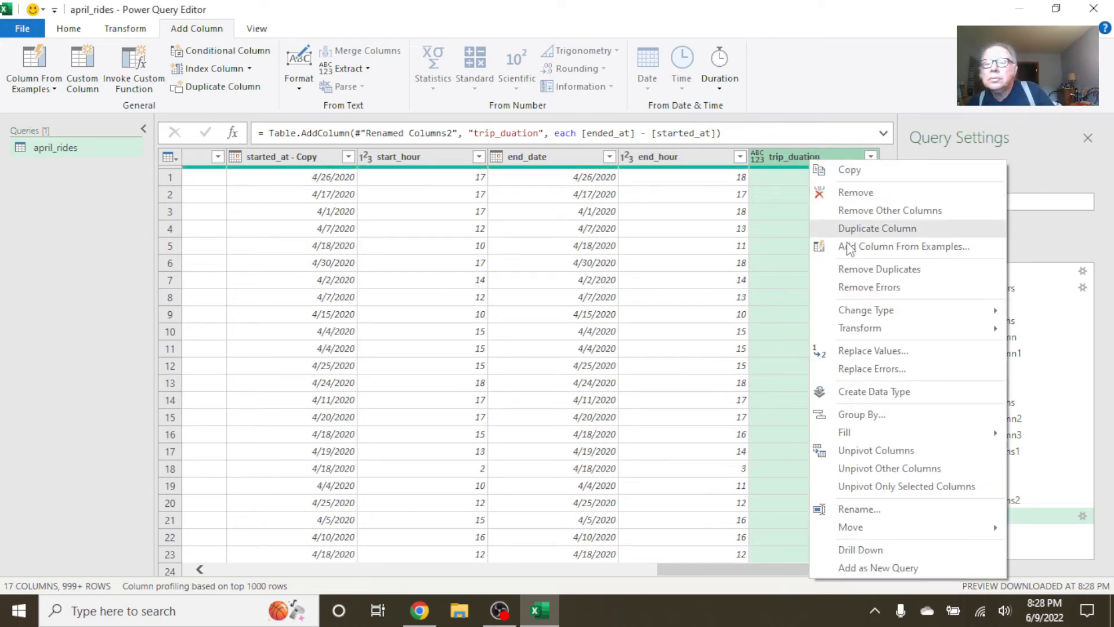
mouse_move(859, 327)
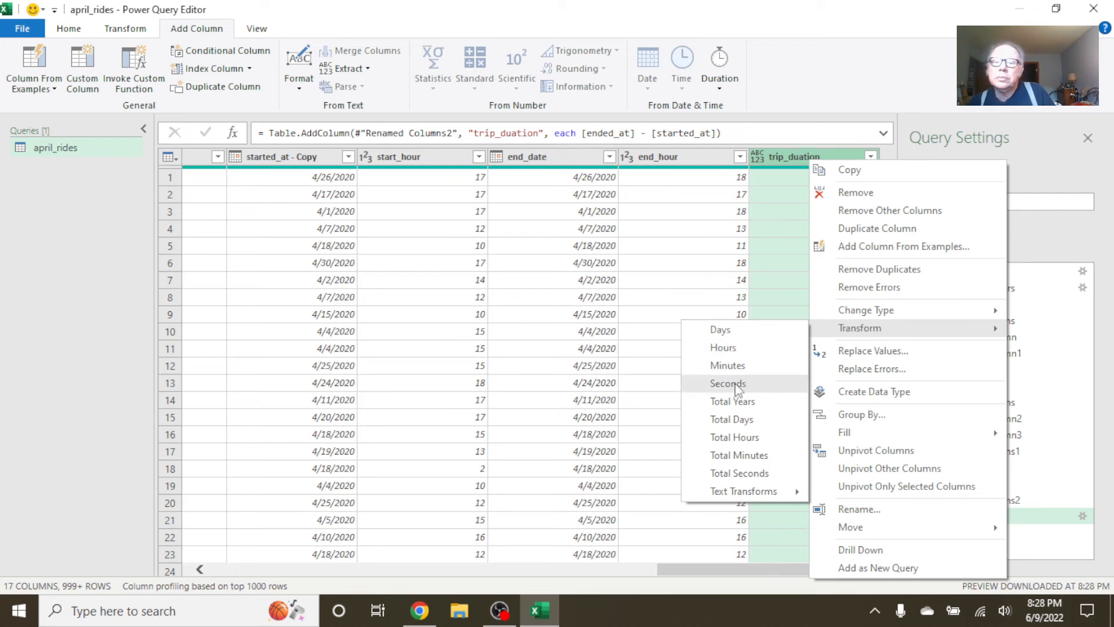
left_click(728, 365)
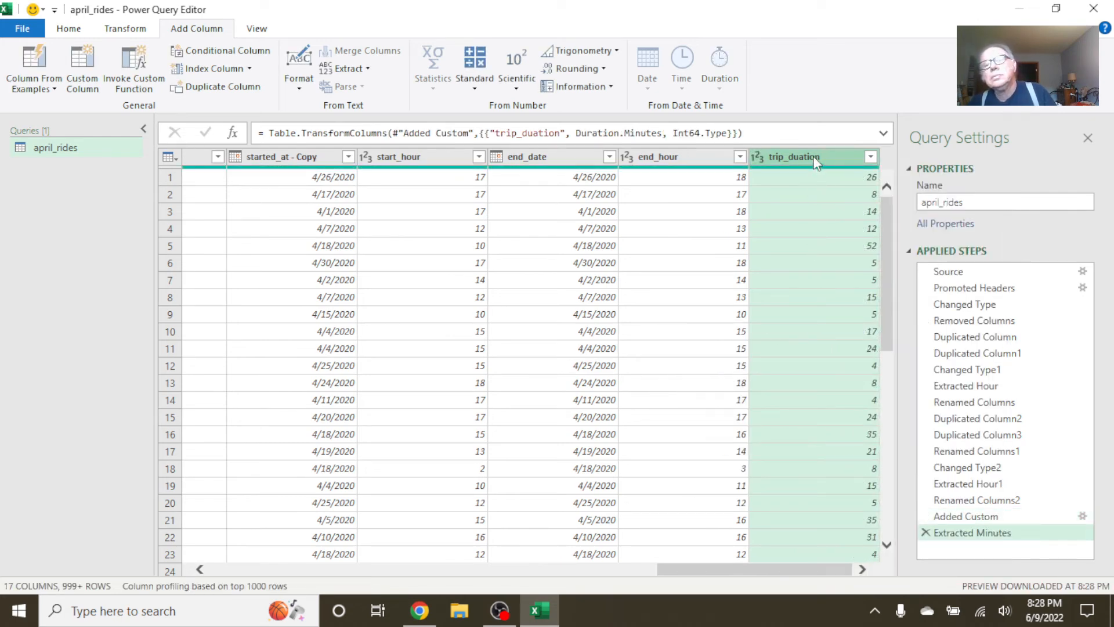
right_click(796, 157)
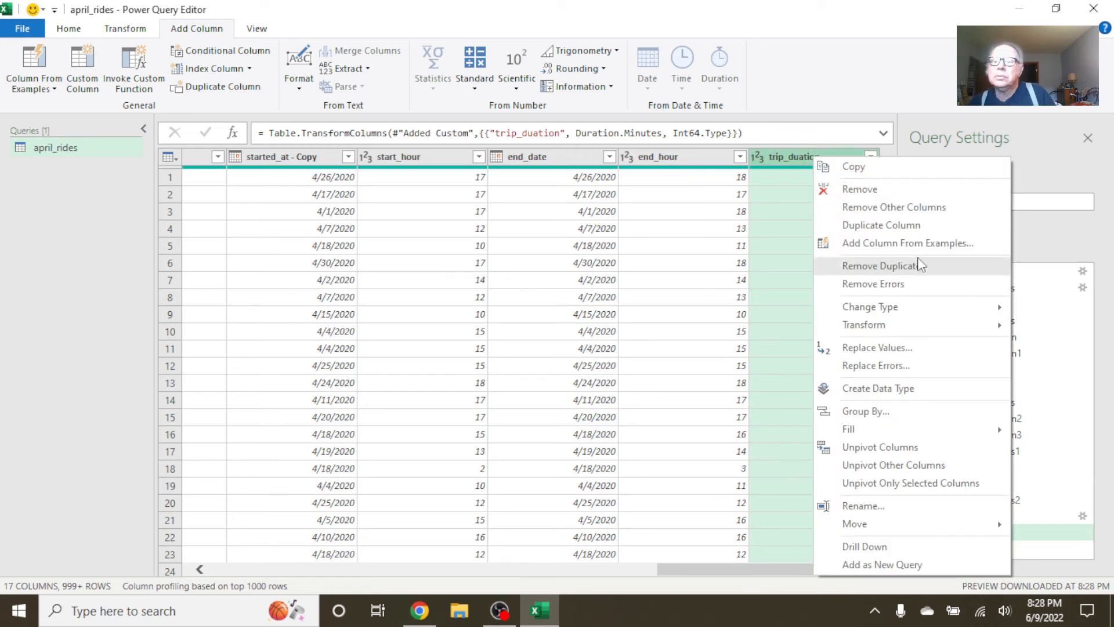
left_click(863, 325)
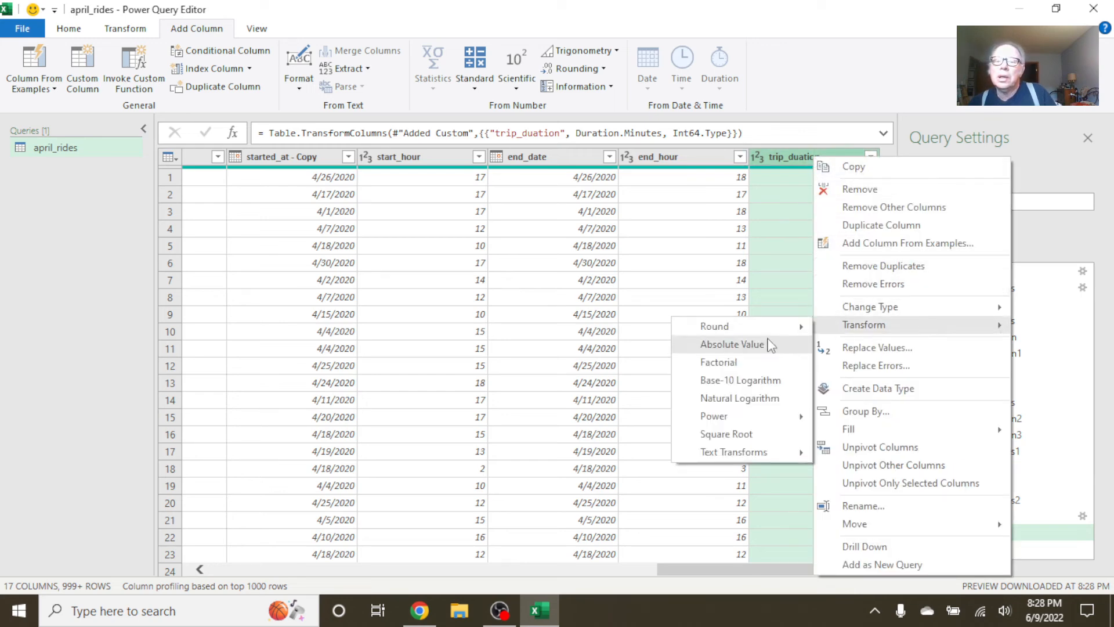
left_click(733, 344)
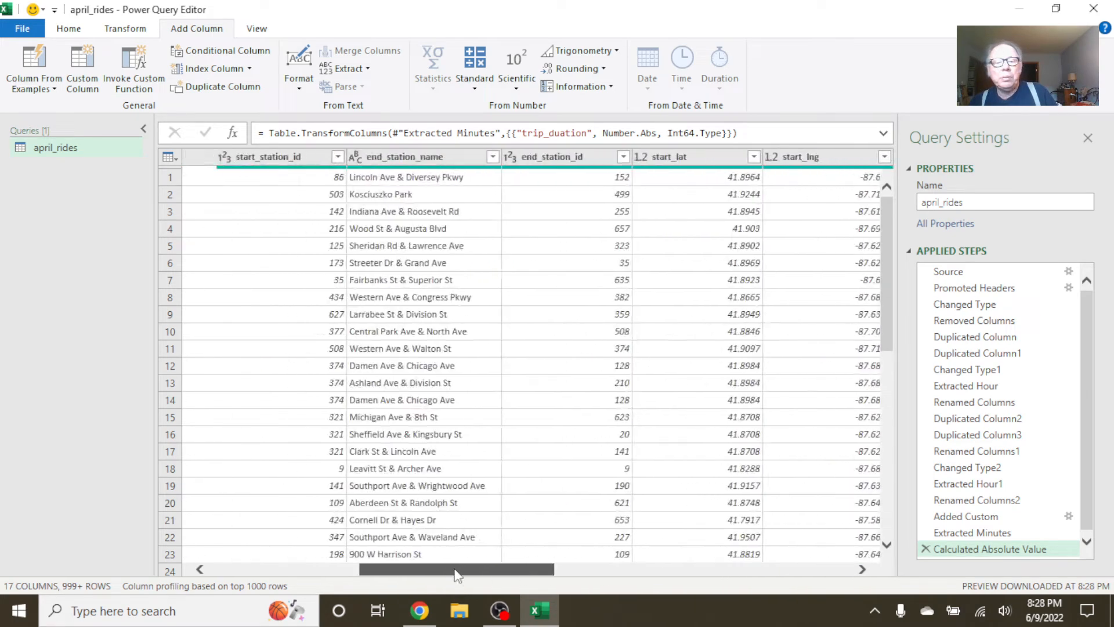
left_click_drag(455, 569, 199, 569)
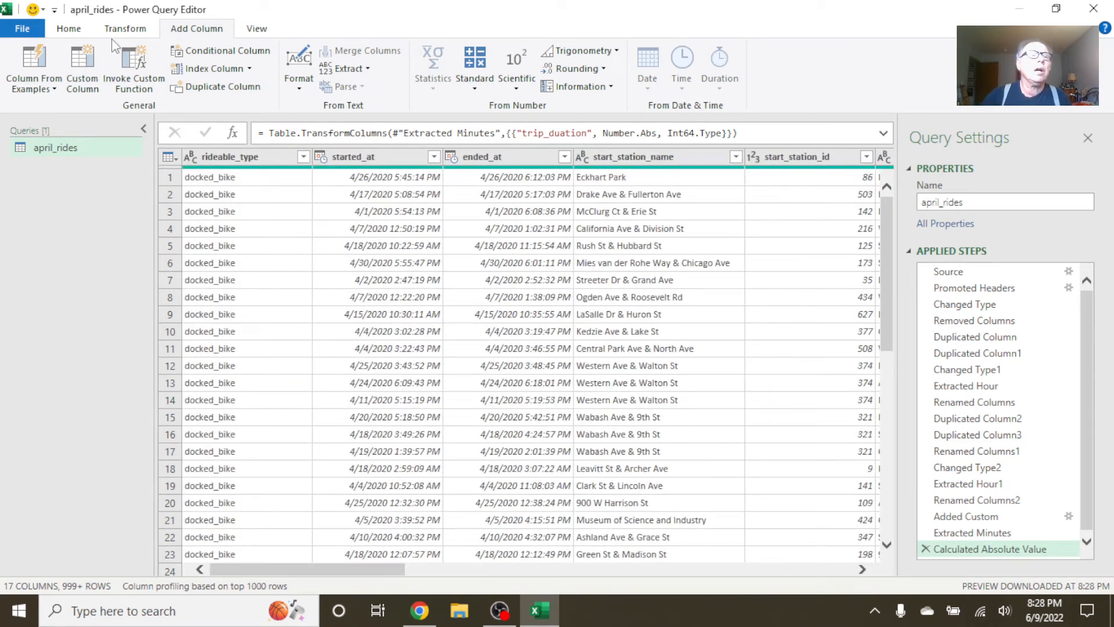
- Close & Load april_rides as a connection only, added to the Data Model
left_click(68, 28)
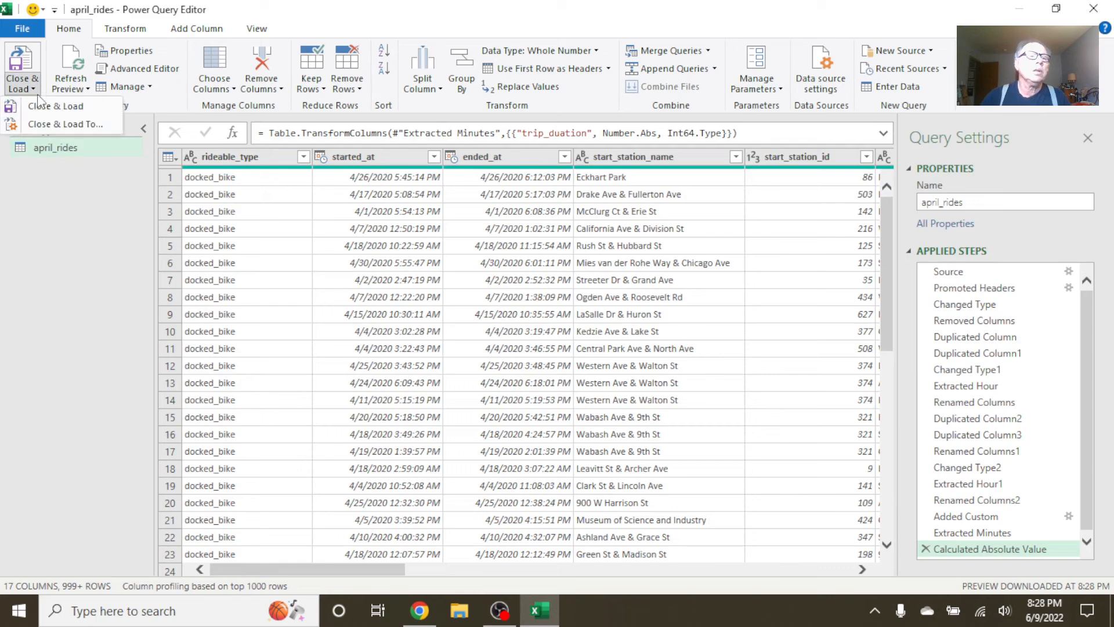
left_click(56, 106)
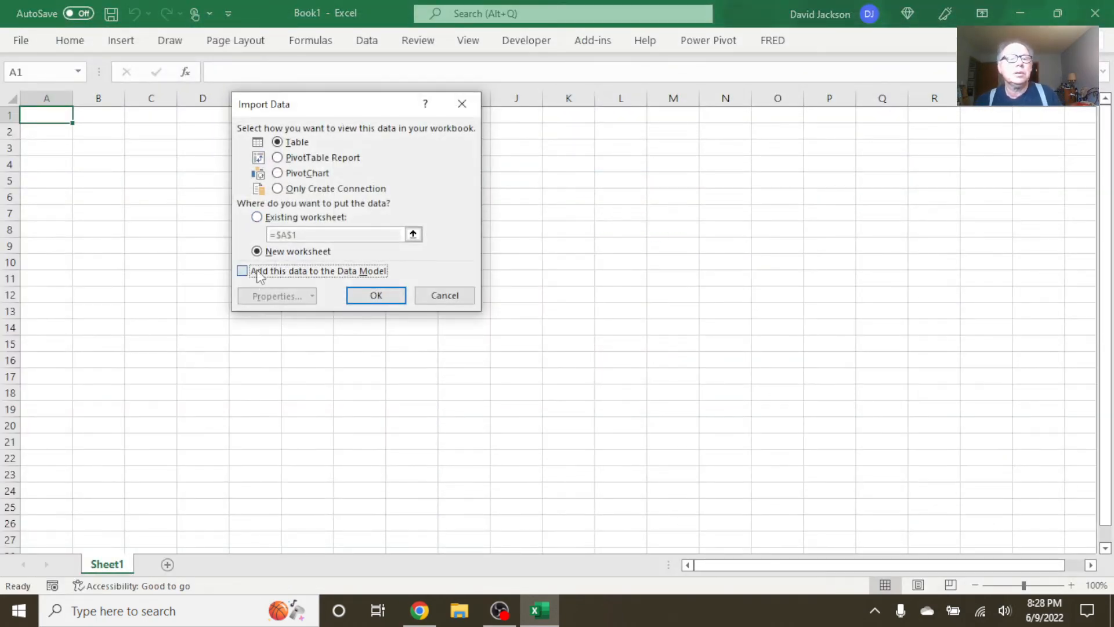
left_click(241, 270)
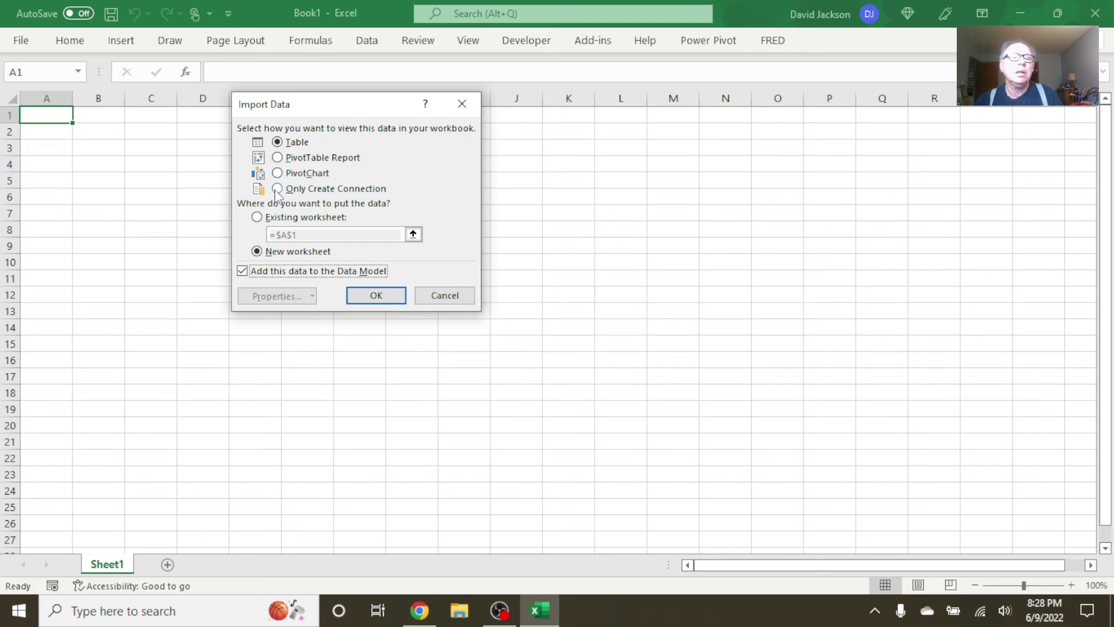
left_click(276, 188)
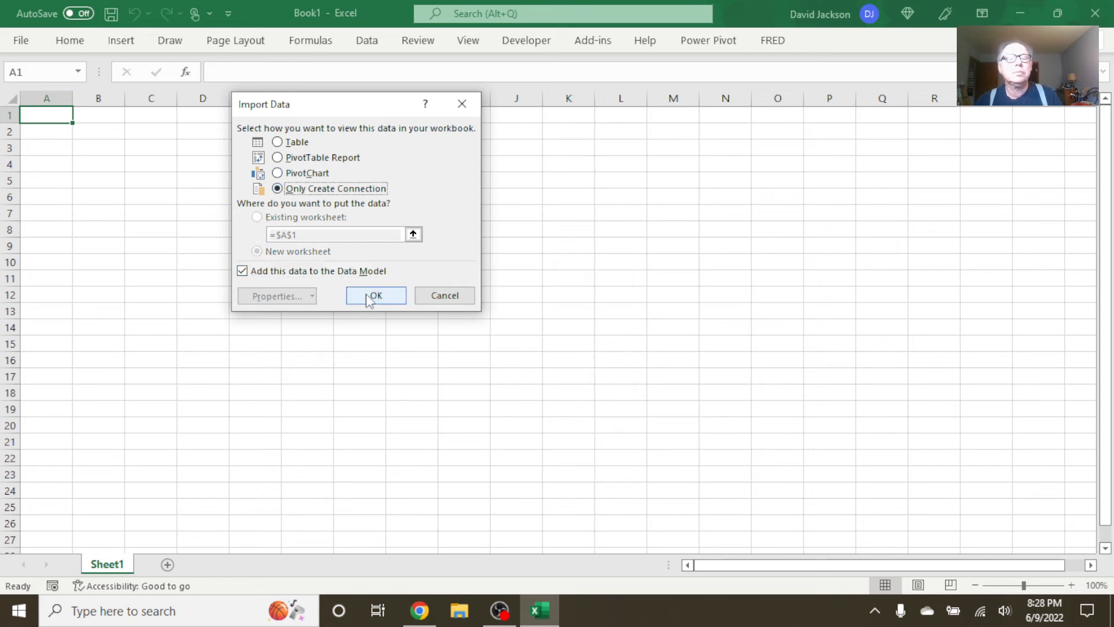
left_click(376, 296)
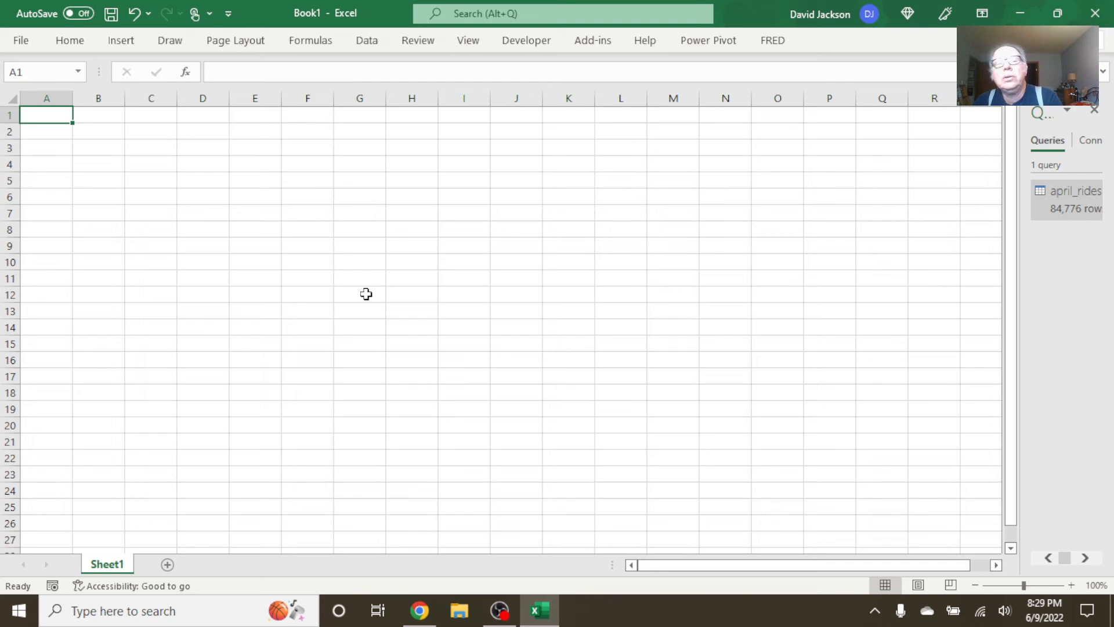
mouse_move(722, 60)
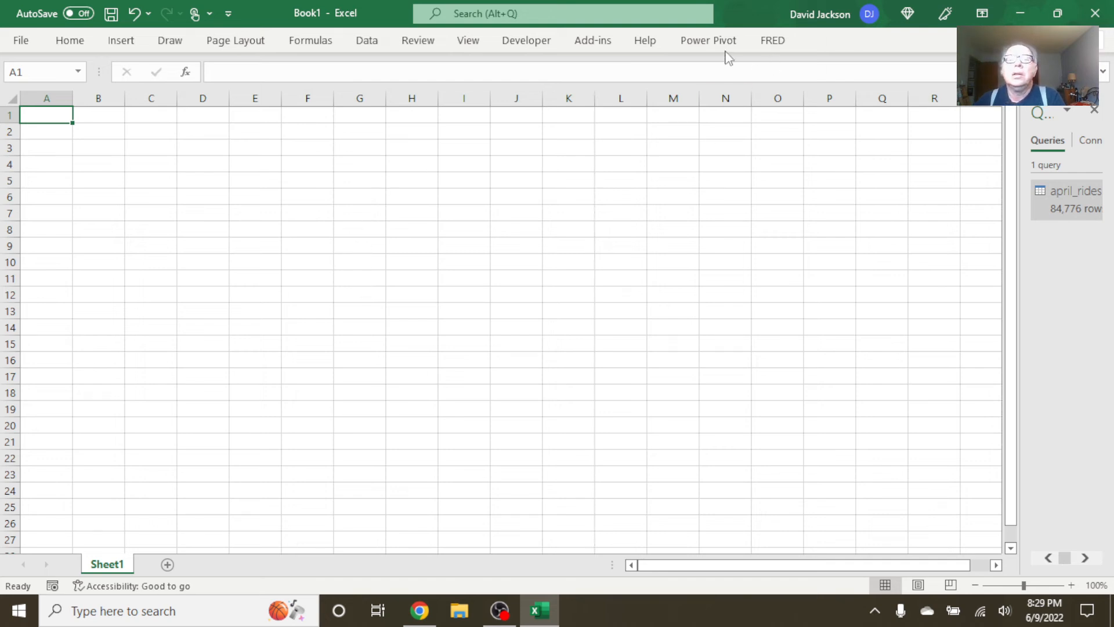
- Launch DAX Studio, connect to the PowerPivot model and enter april_rides as the query
left_click(592, 40)
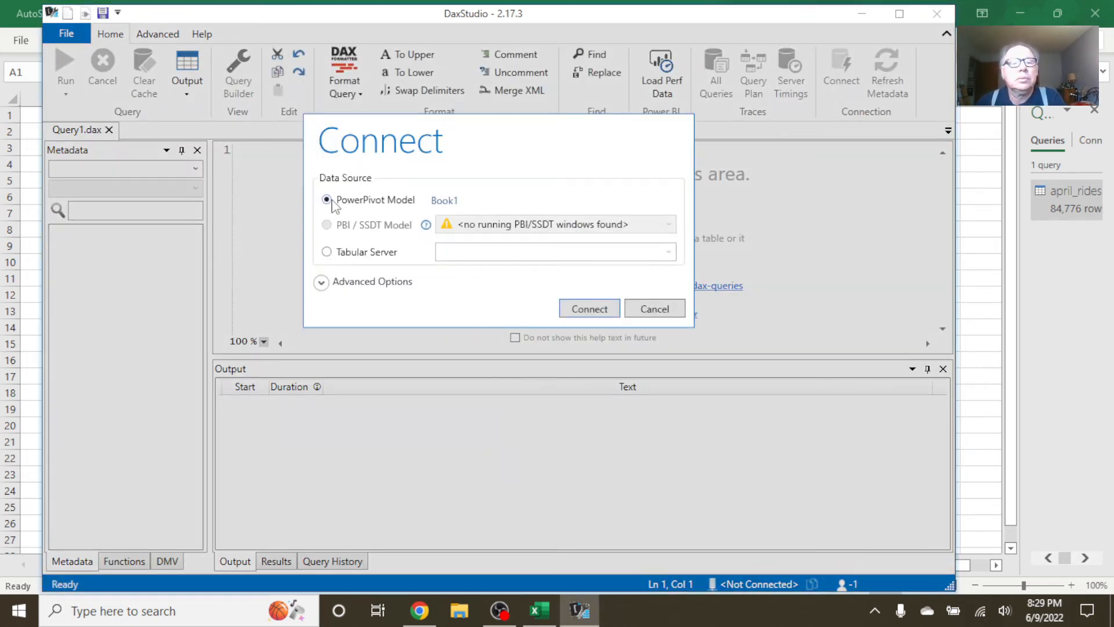
left_click(588, 309)
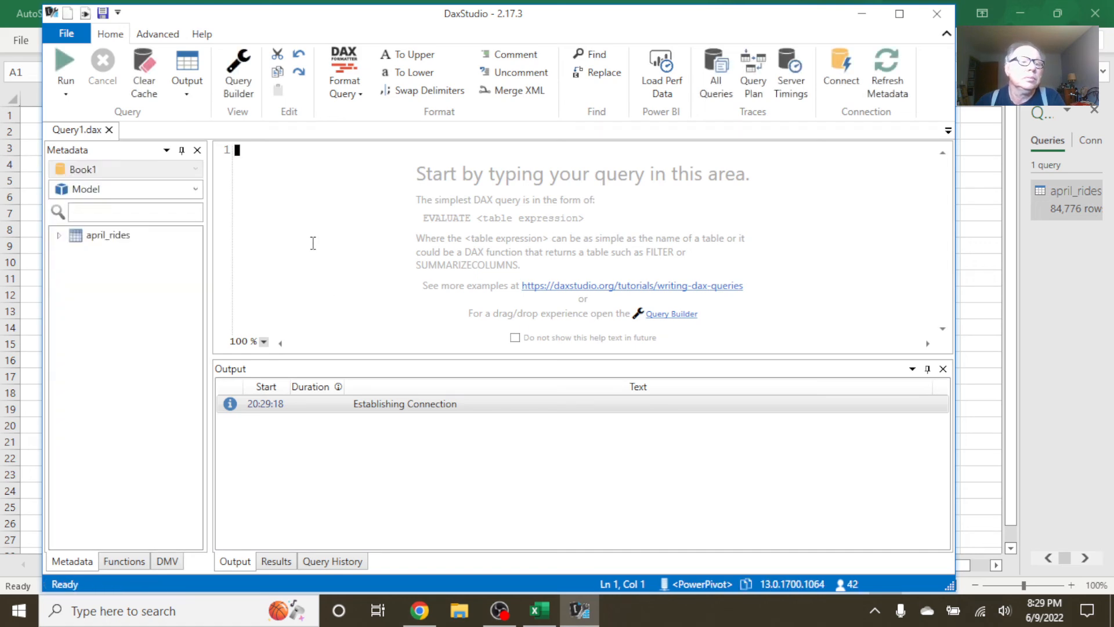
type("april_rides")
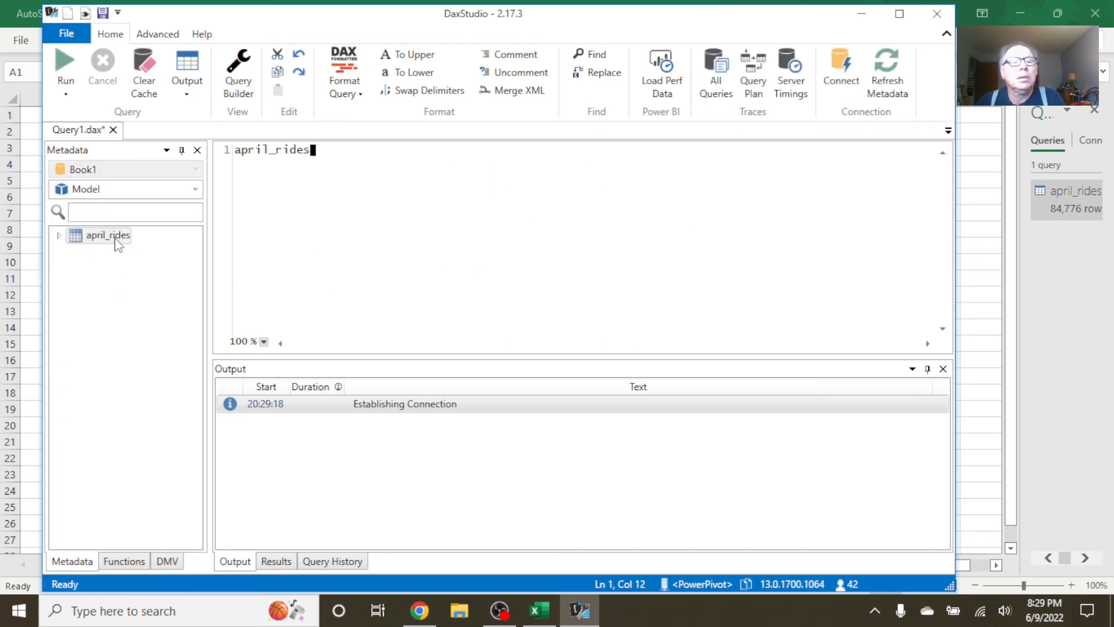
left_click(158, 34)
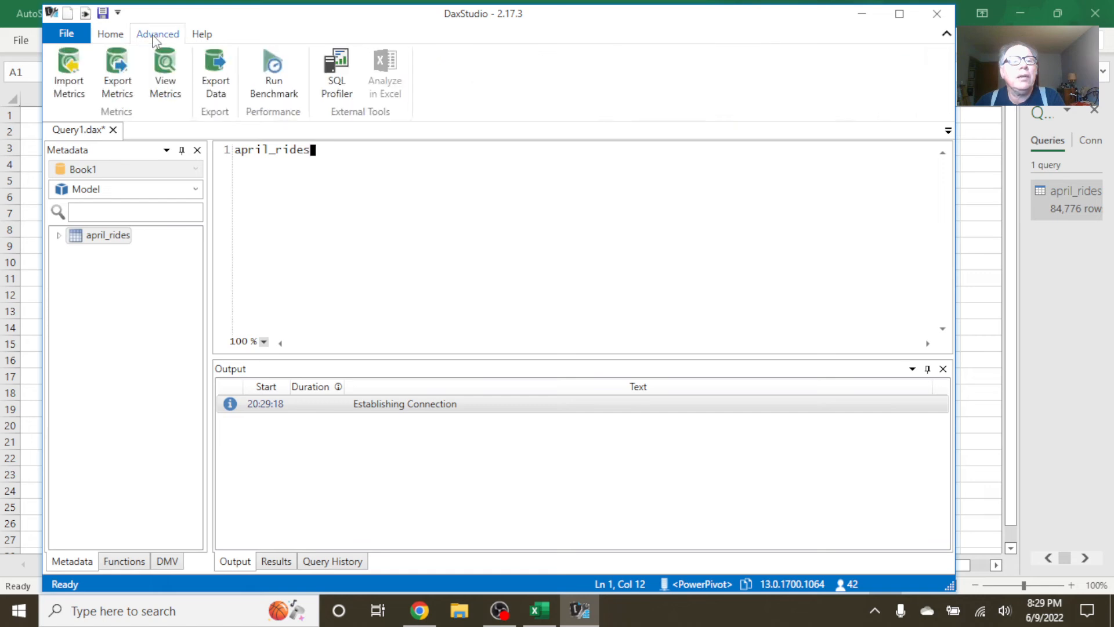
- Start Export Data as CSV Files with the Downloads folder as the output path
left_click(216, 69)
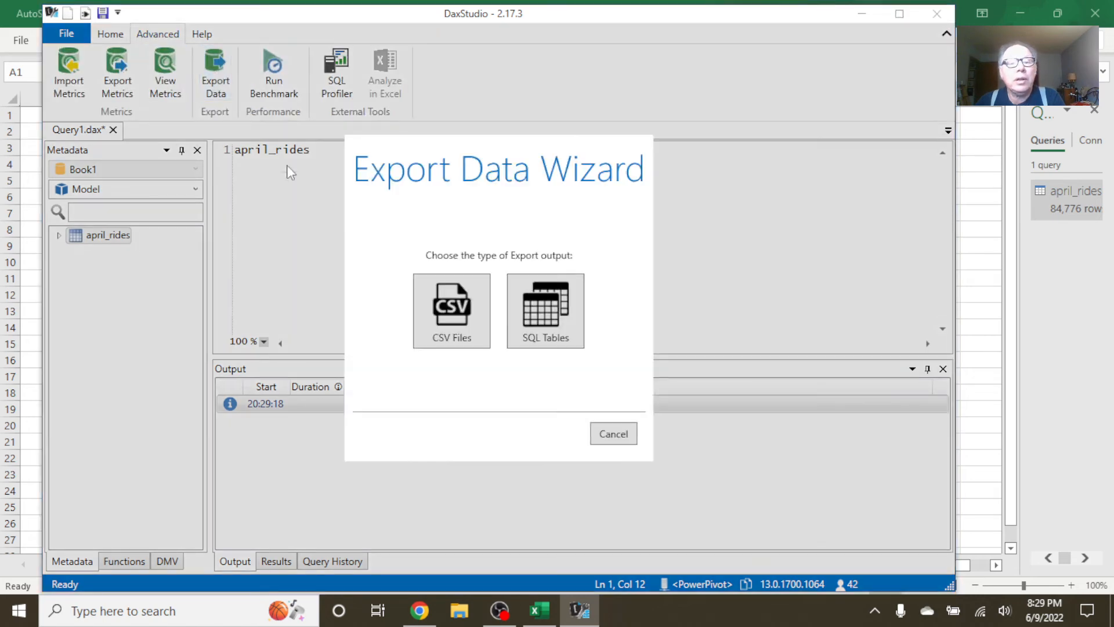
left_click(451, 311)
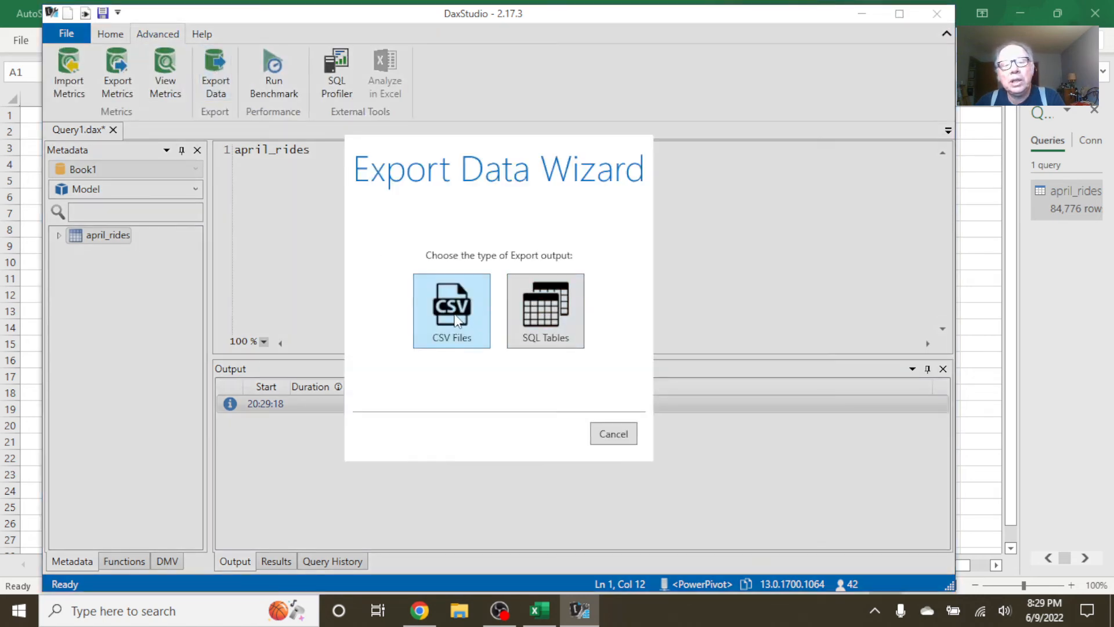
left_click(452, 304)
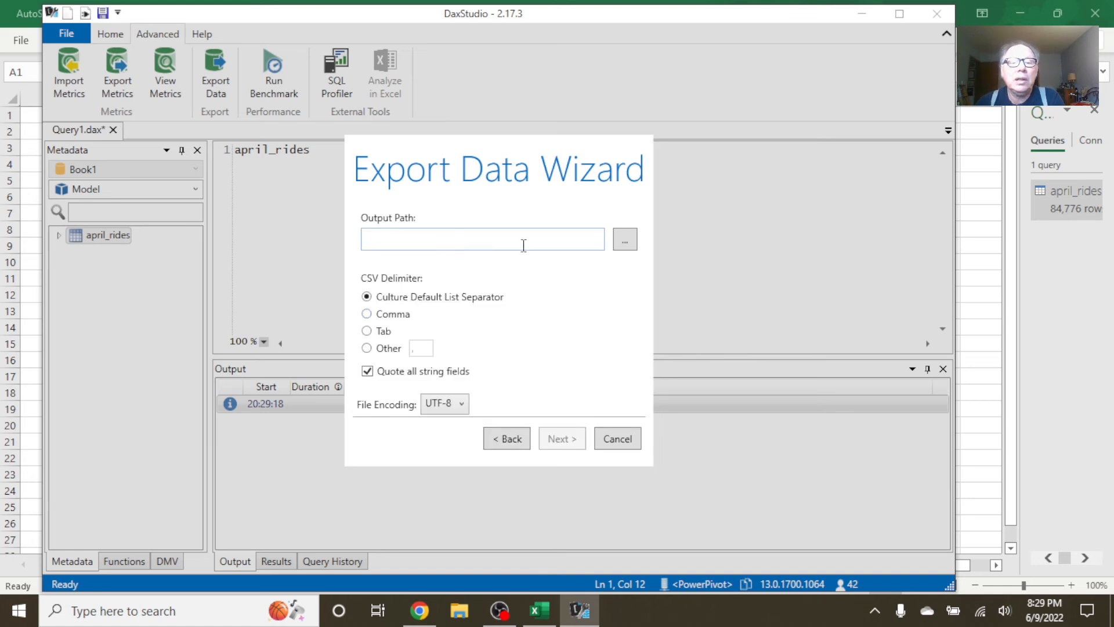
left_click(625, 239)
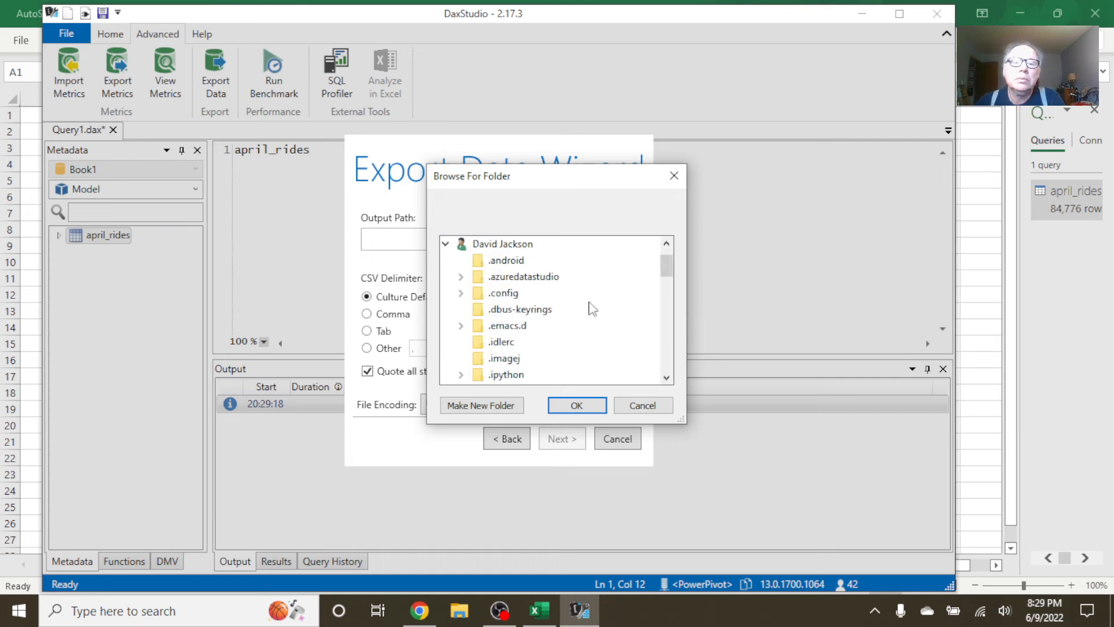
scroll("down", 3)
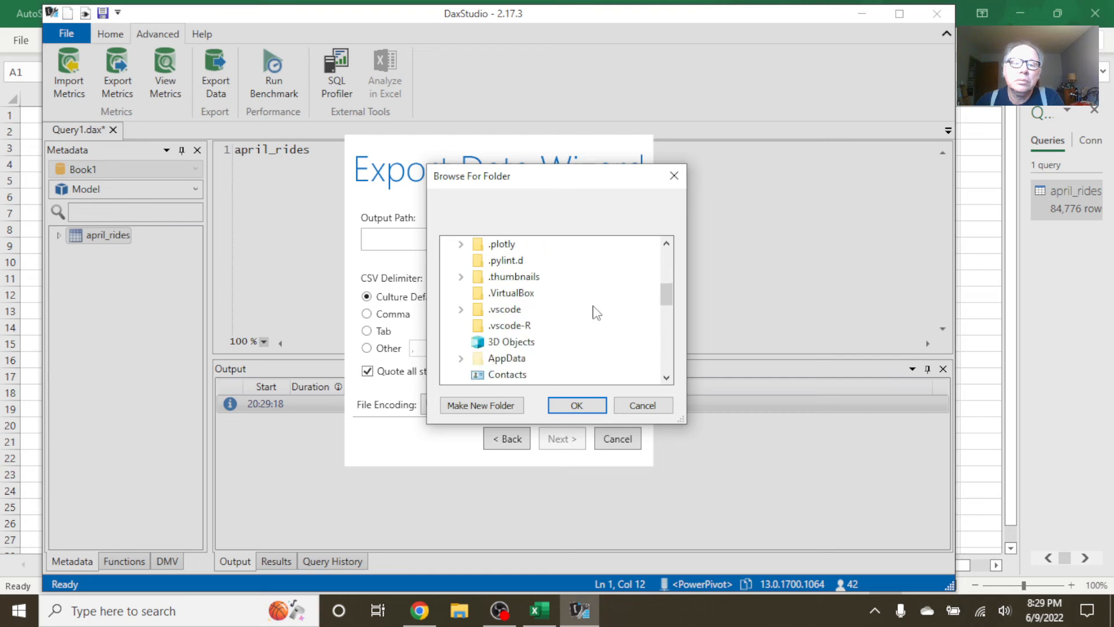
scroll("down", 3)
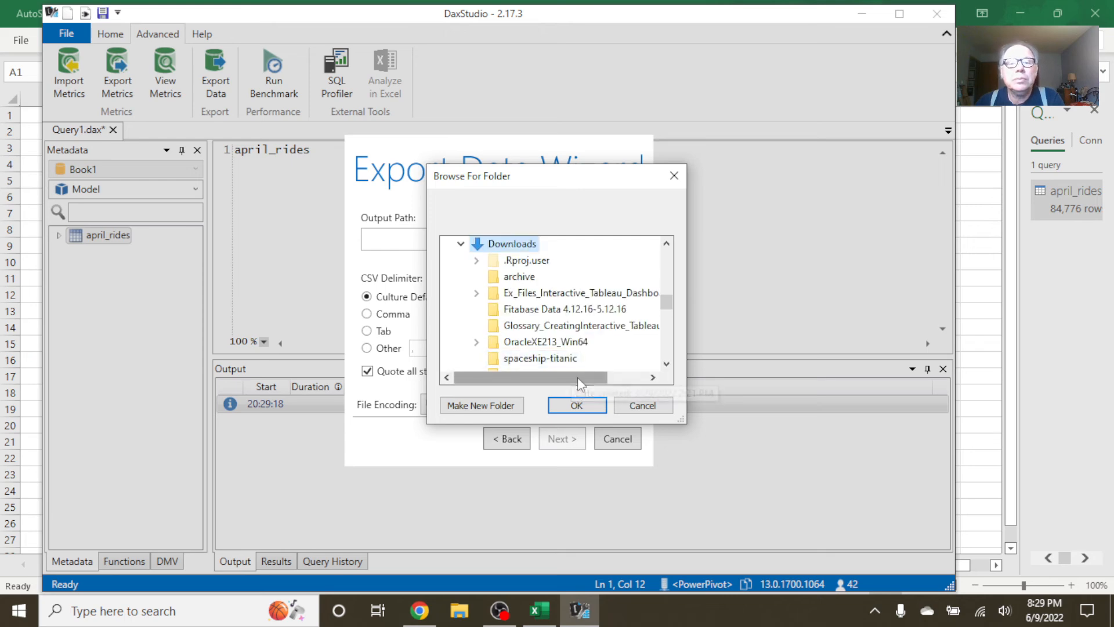
left_click(577, 406)
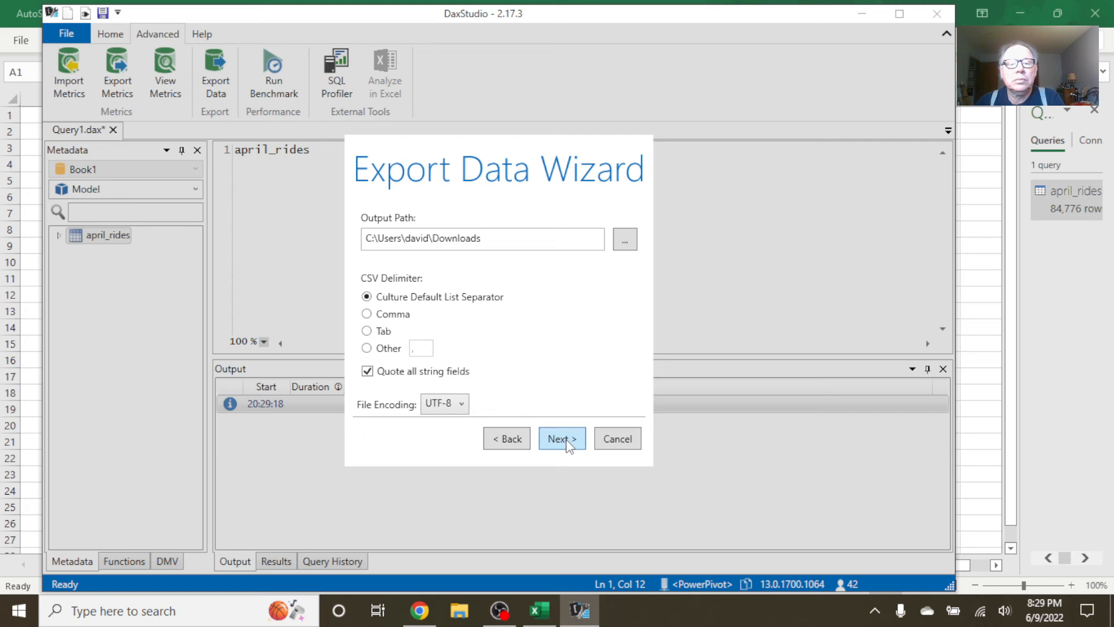
- Export the april_rides table (84,776 rows) and close the finished wizard
left_click(562, 439)
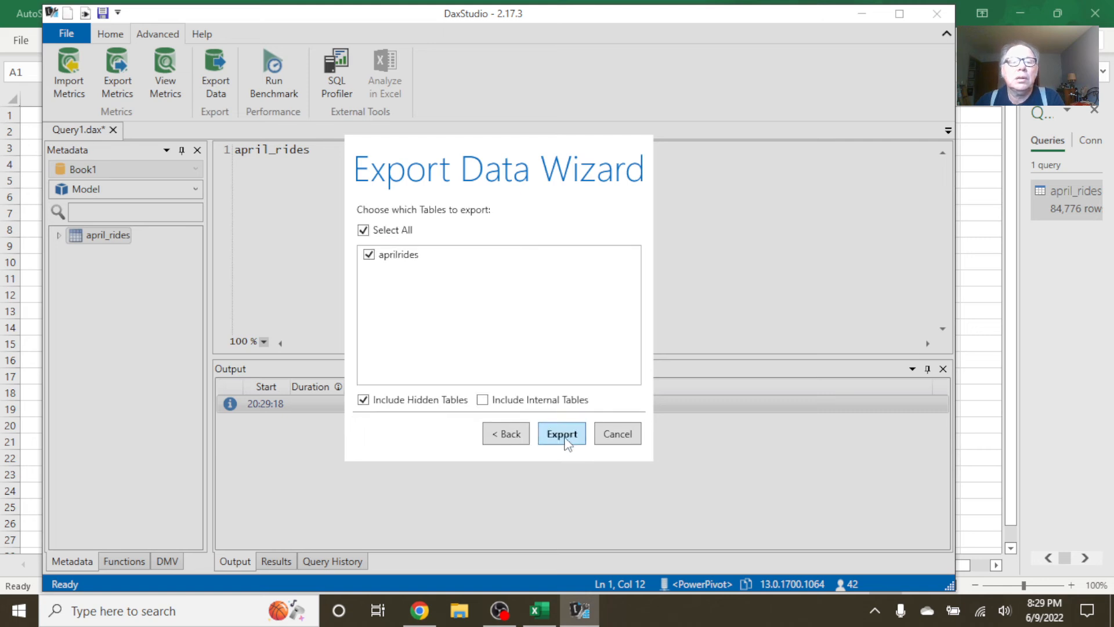
left_click(562, 434)
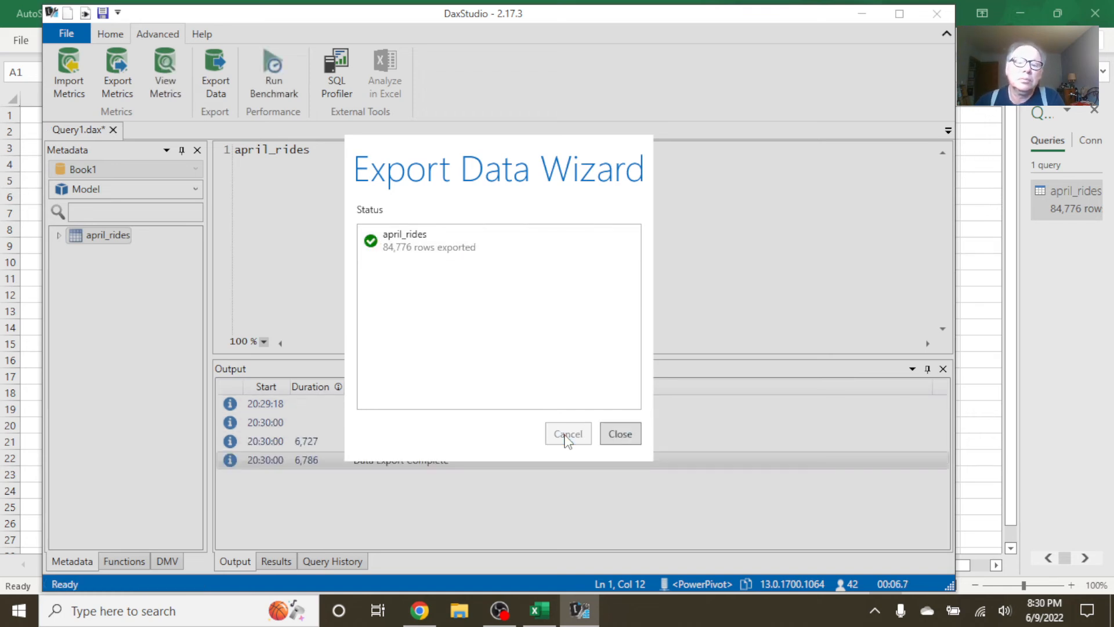
left_click(620, 435)
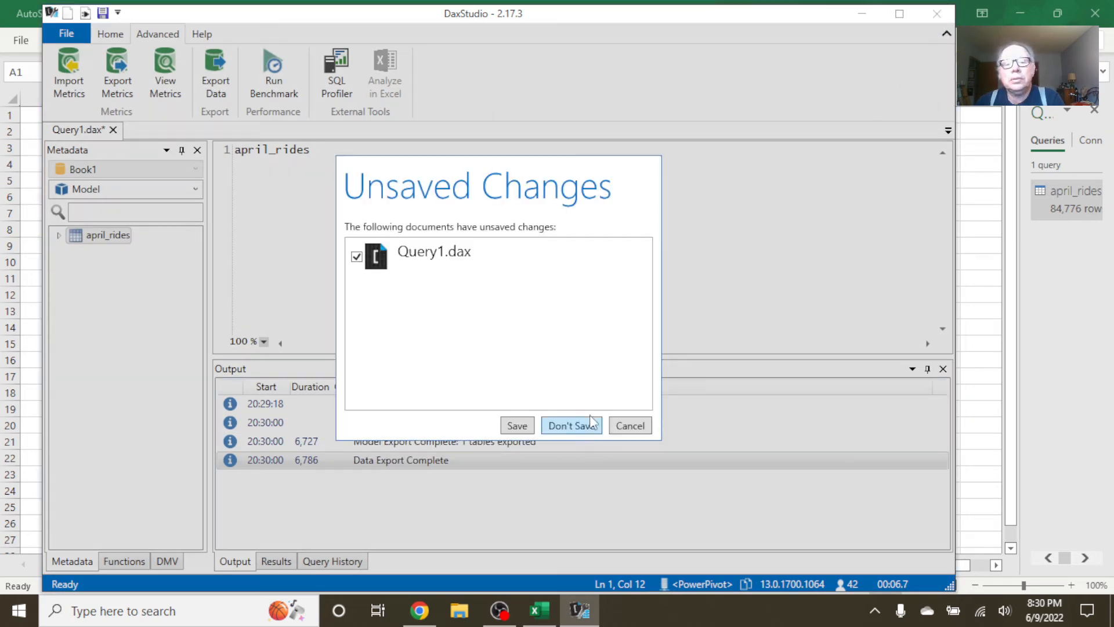
- Close DAX Studio without saving the query, then close the Excel workbook
left_click(571, 425)
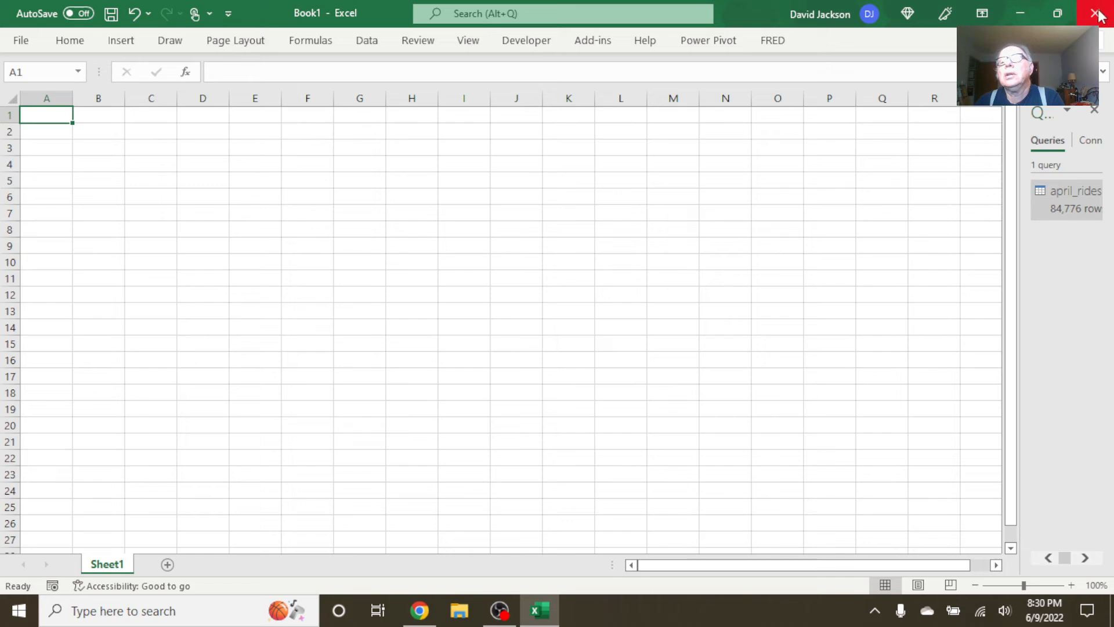
left_click(1098, 14)
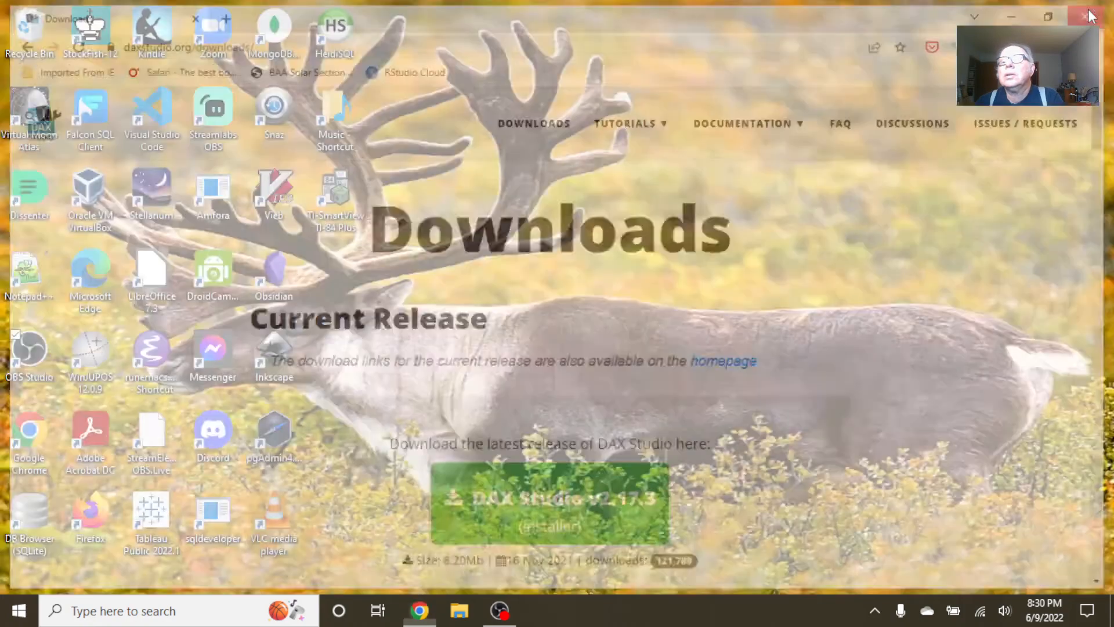
left_click(1083, 16)
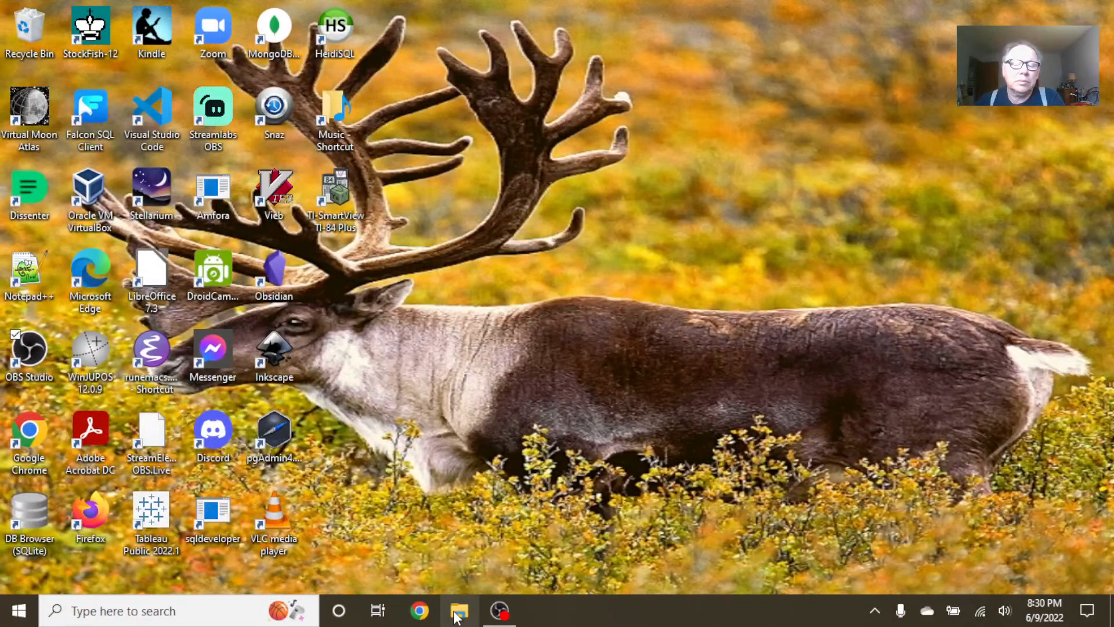
- Open april_rides.csv from the Downloads folder in Excel
left_click(460, 611)
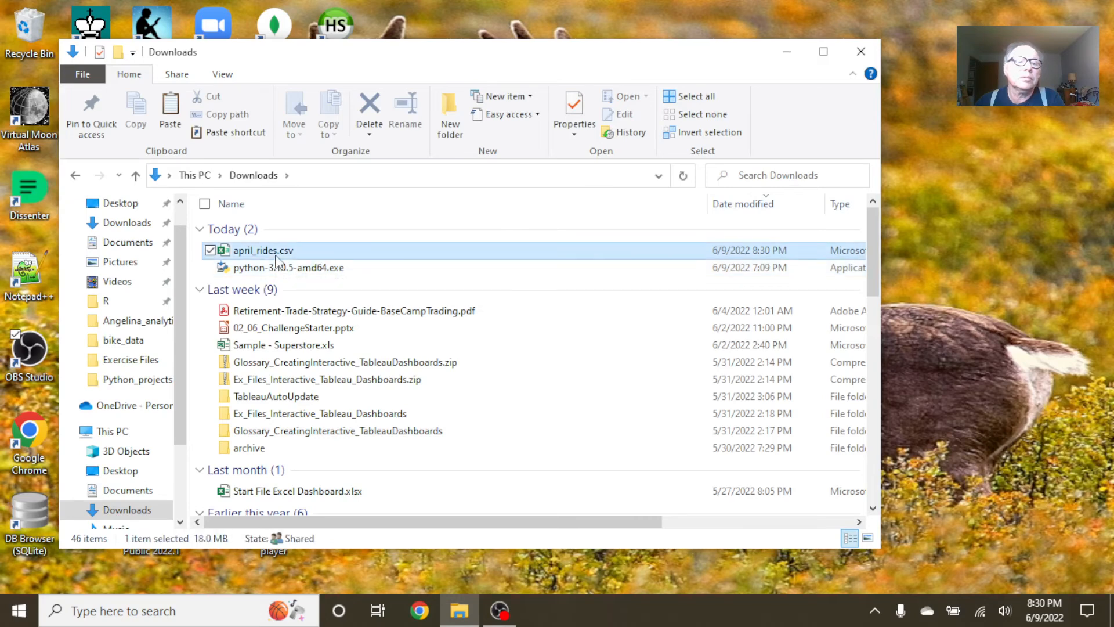
double_click(262, 250)
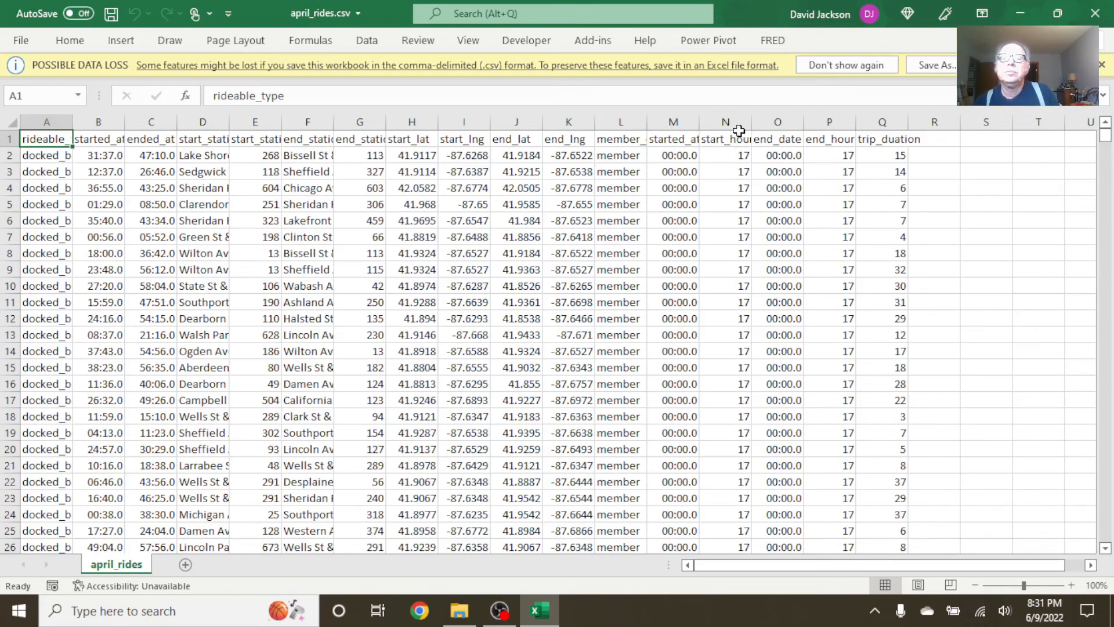
- Widen column M and format the started_at - Copy column as Short Date
left_click_drag(746, 121, 755, 122)
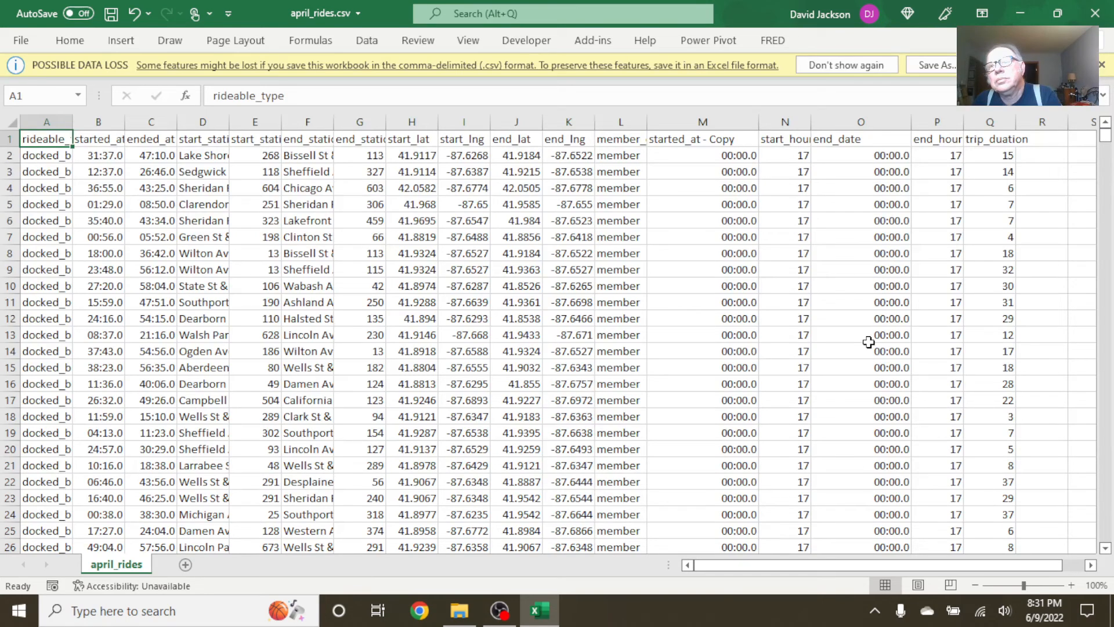
mouse_move(969, 200)
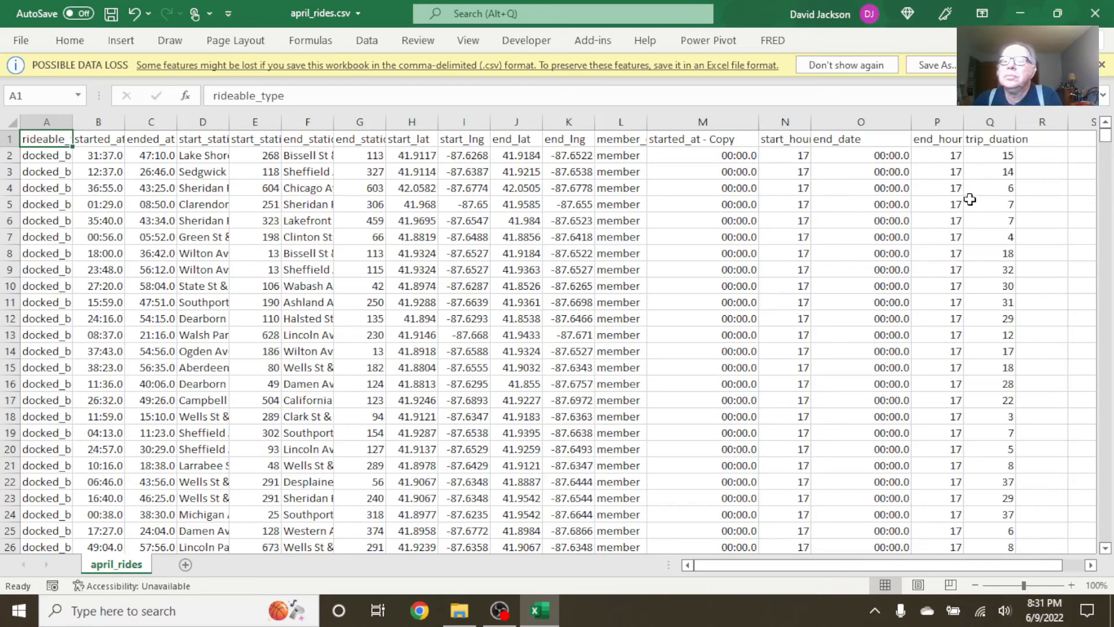
mouse_move(855, 181)
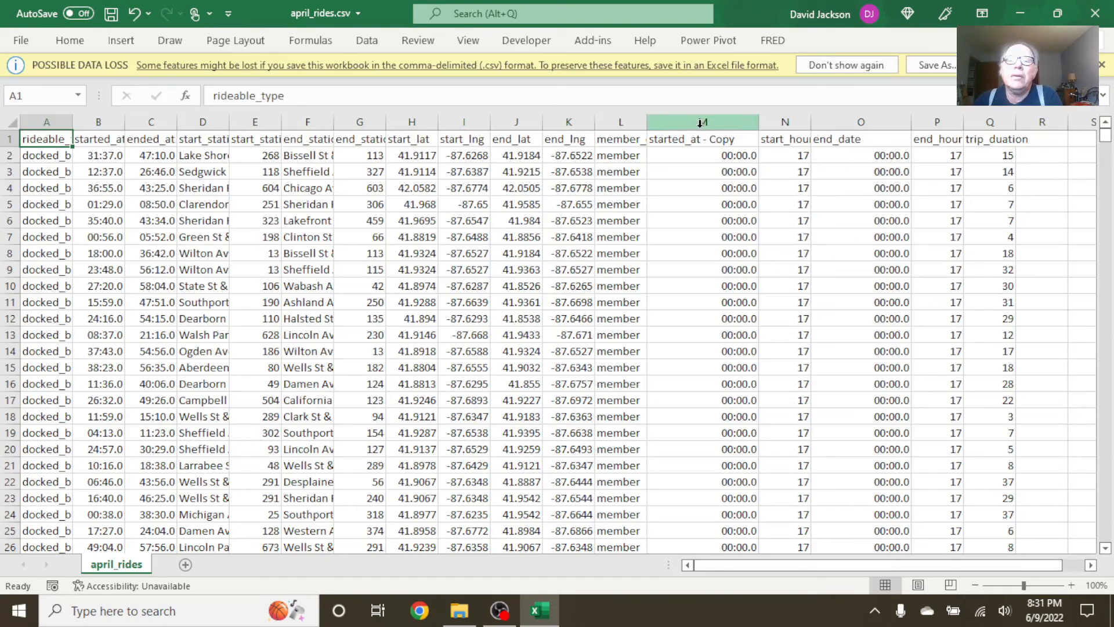
left_click(703, 121)
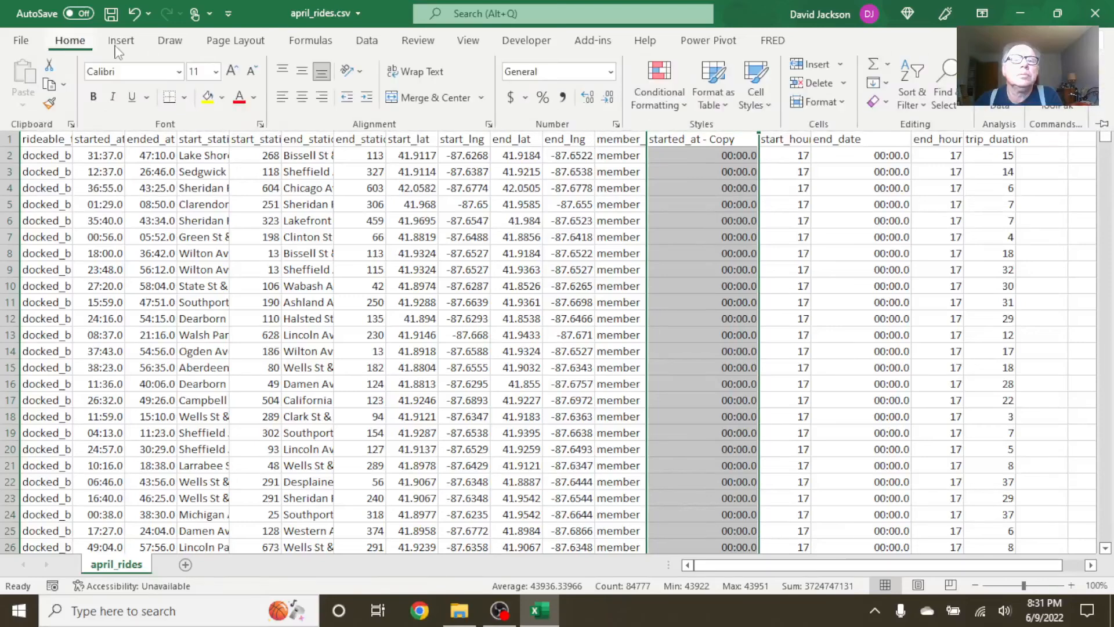
mouse_move(616, 72)
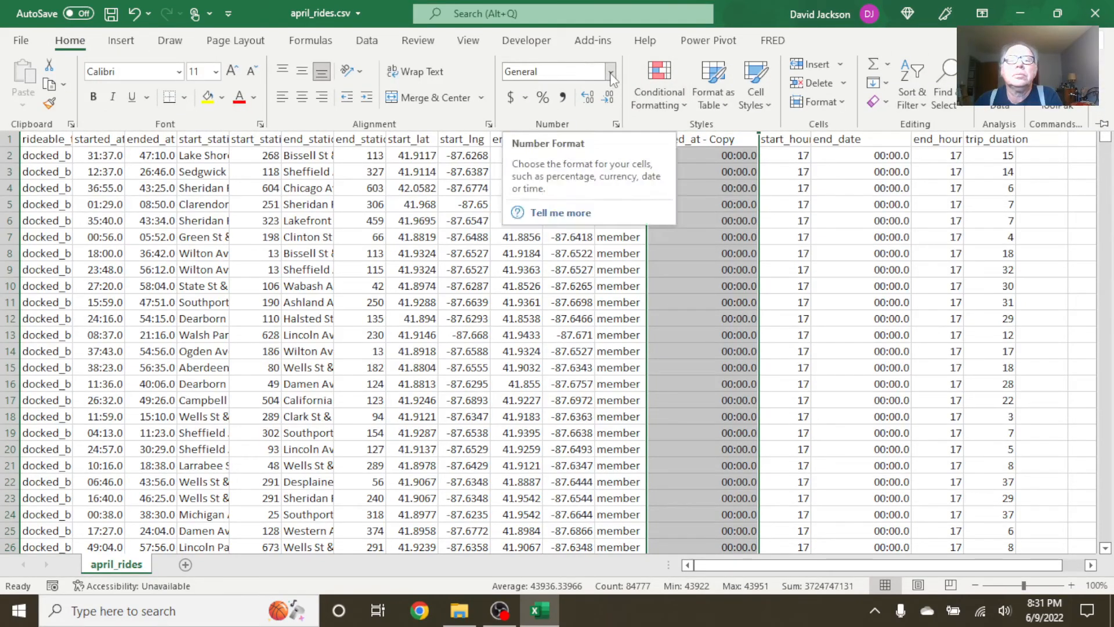
left_click(610, 72)
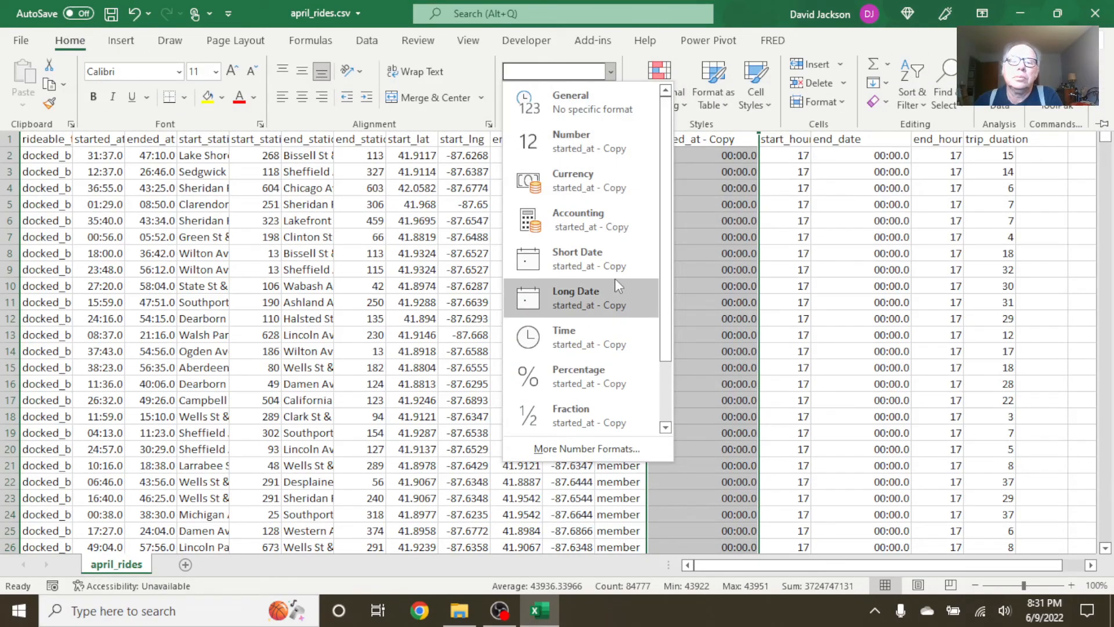
left_click(577, 252)
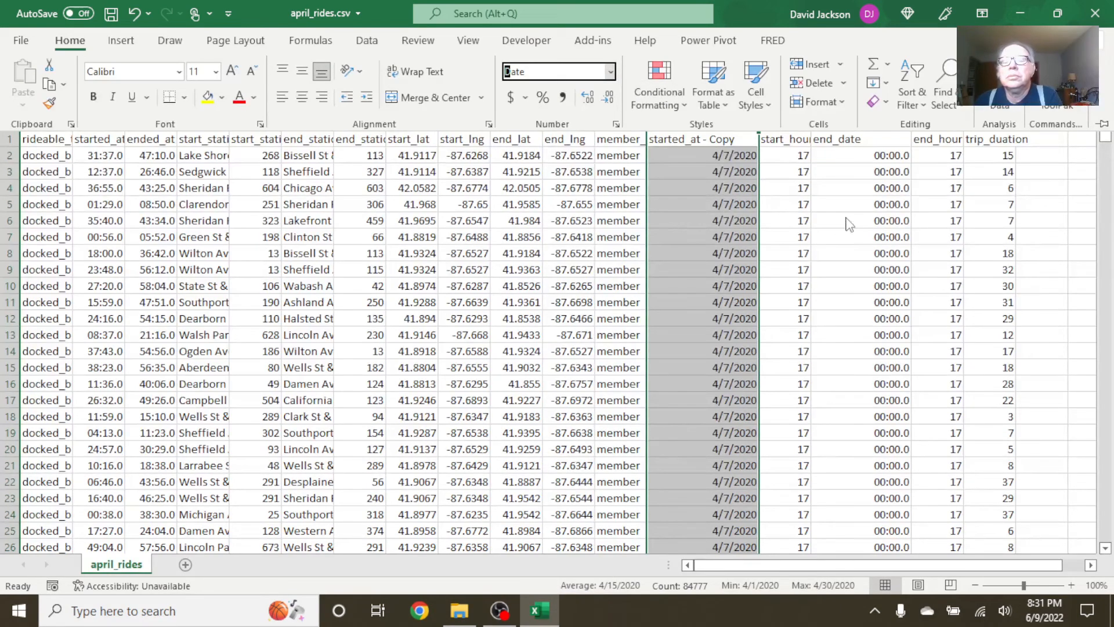
mouse_move(888, 130)
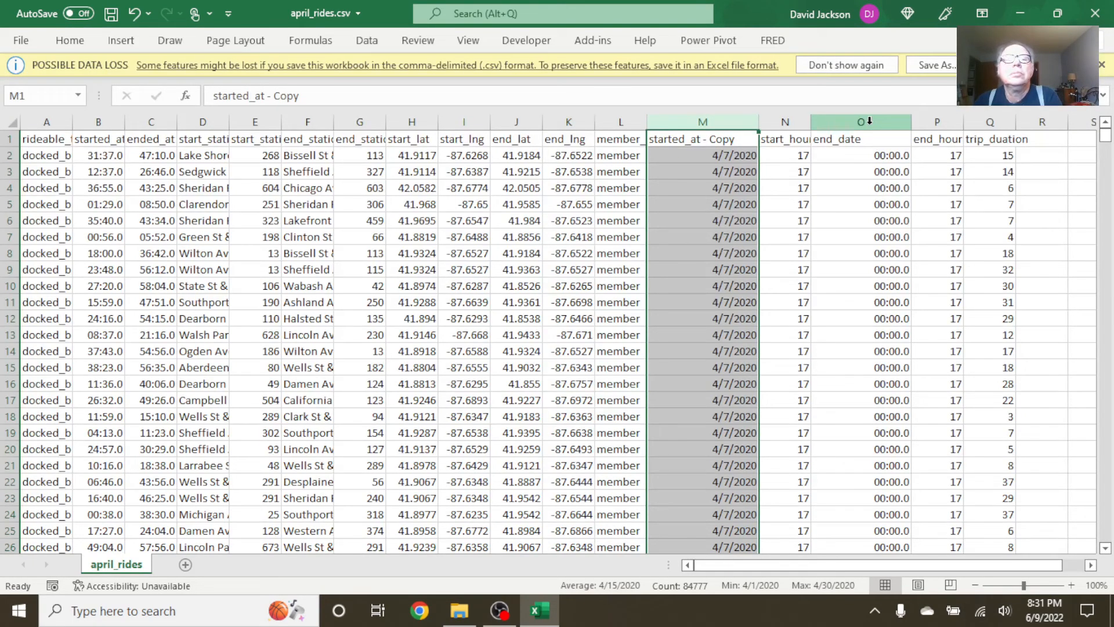
- Format the end_date column as Short Date so values show like 4/7/2020
left_click(861, 122)
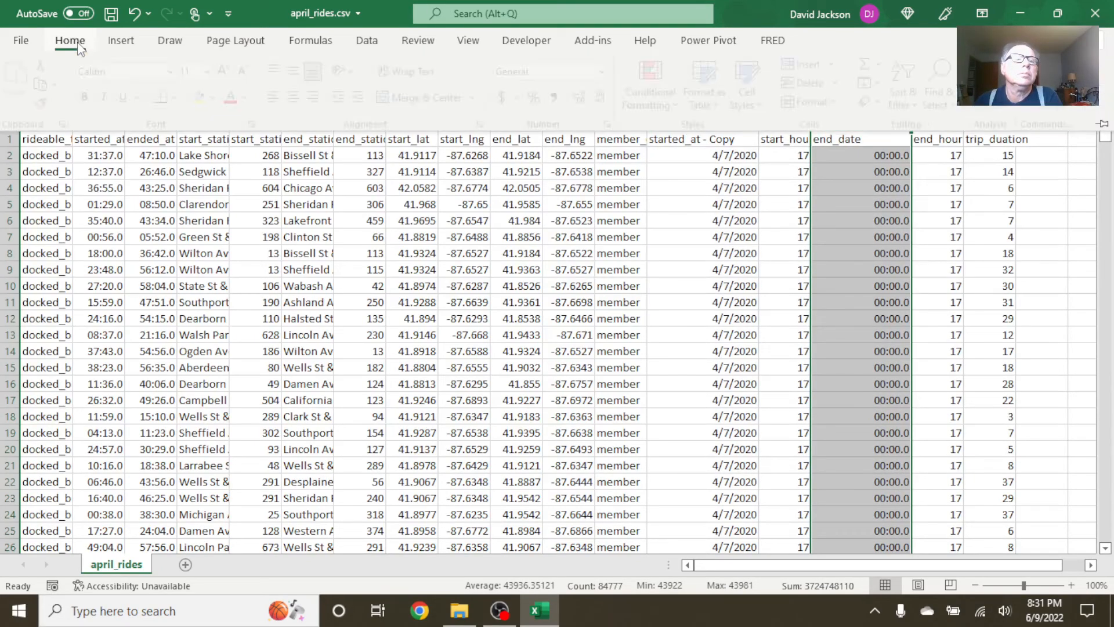
left_click(610, 72)
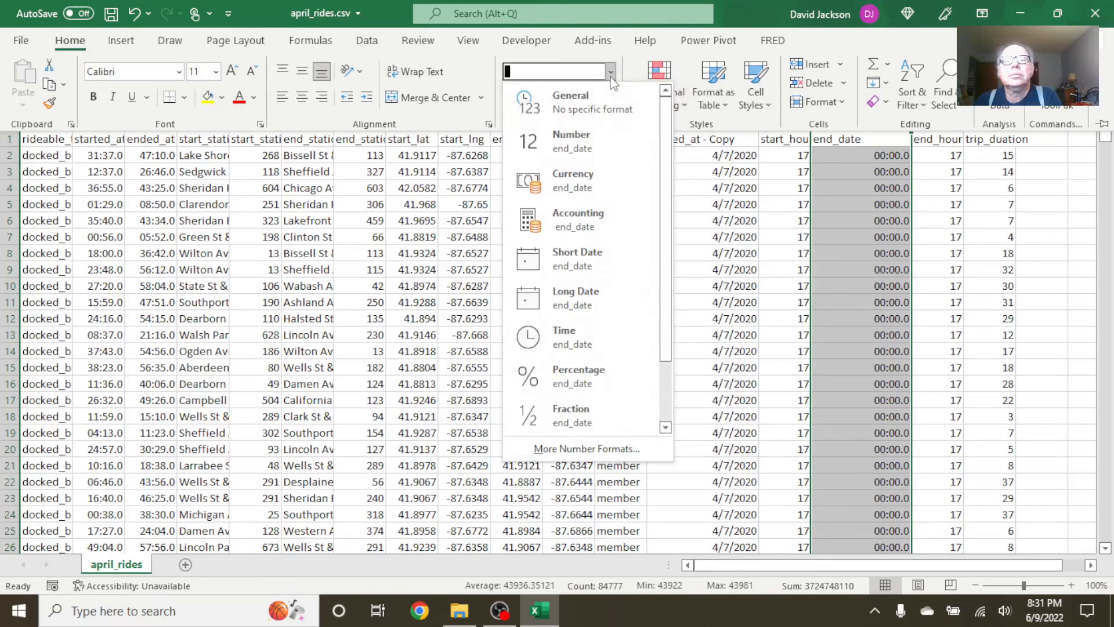
left_click(577, 252)
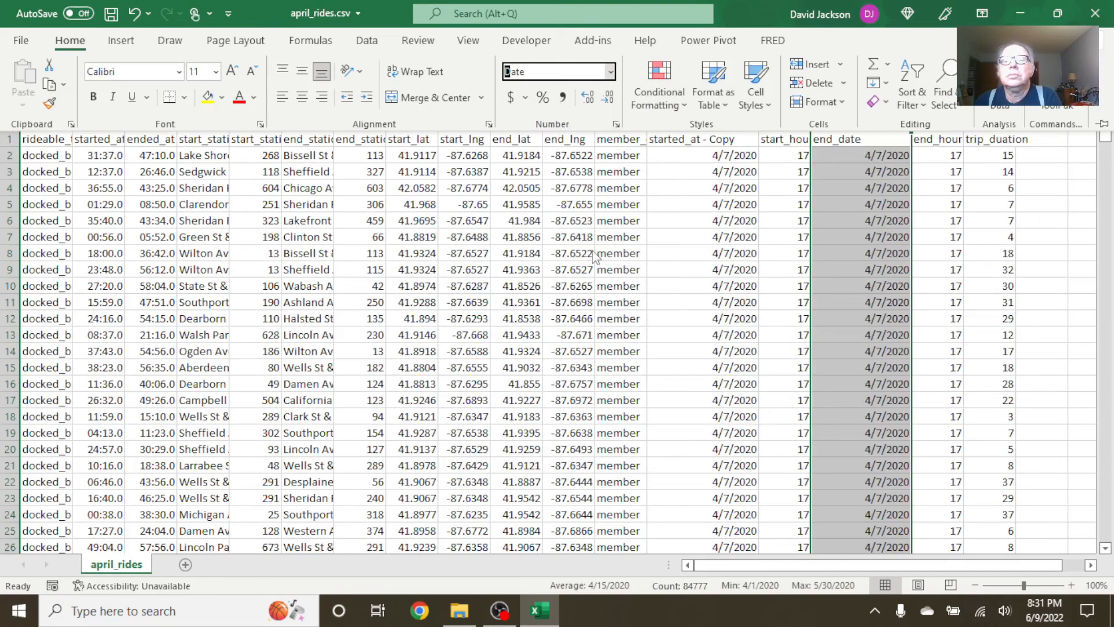
mouse_move(1074, 231)
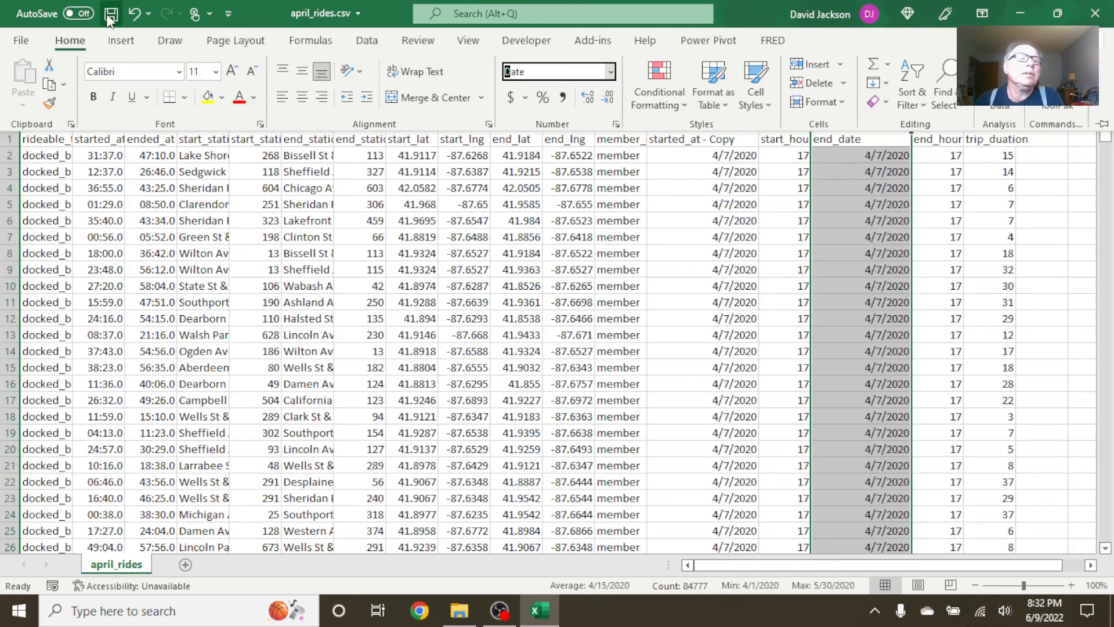
- Save the file, then Save As an Excel Workbook april_rides.xlsx in Downloads
left_click(109, 14)
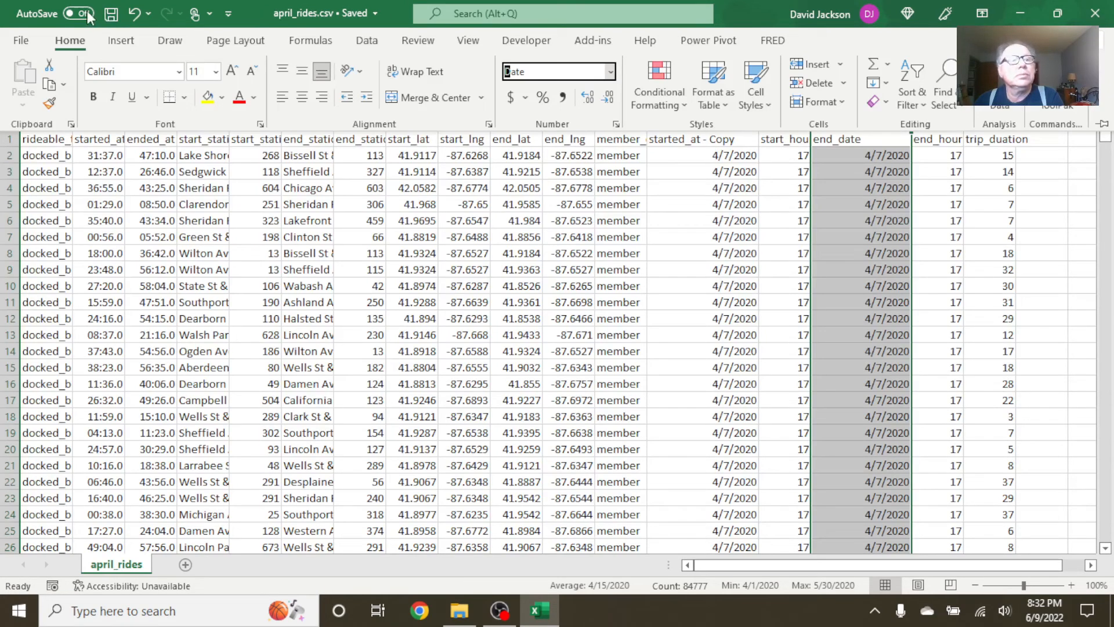
left_click(23, 42)
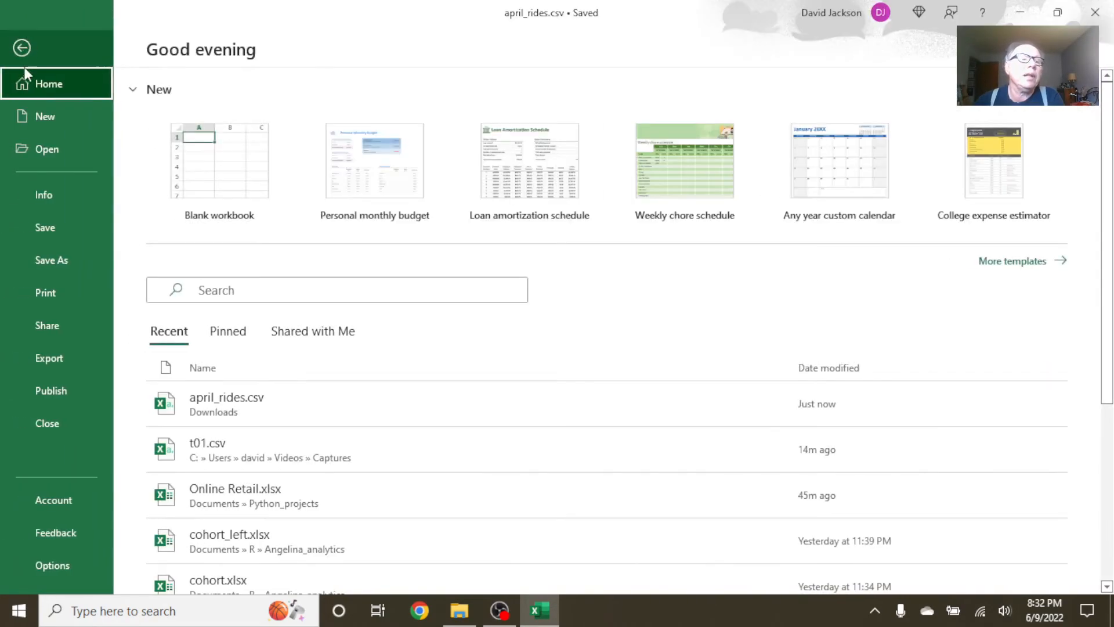
left_click(51, 260)
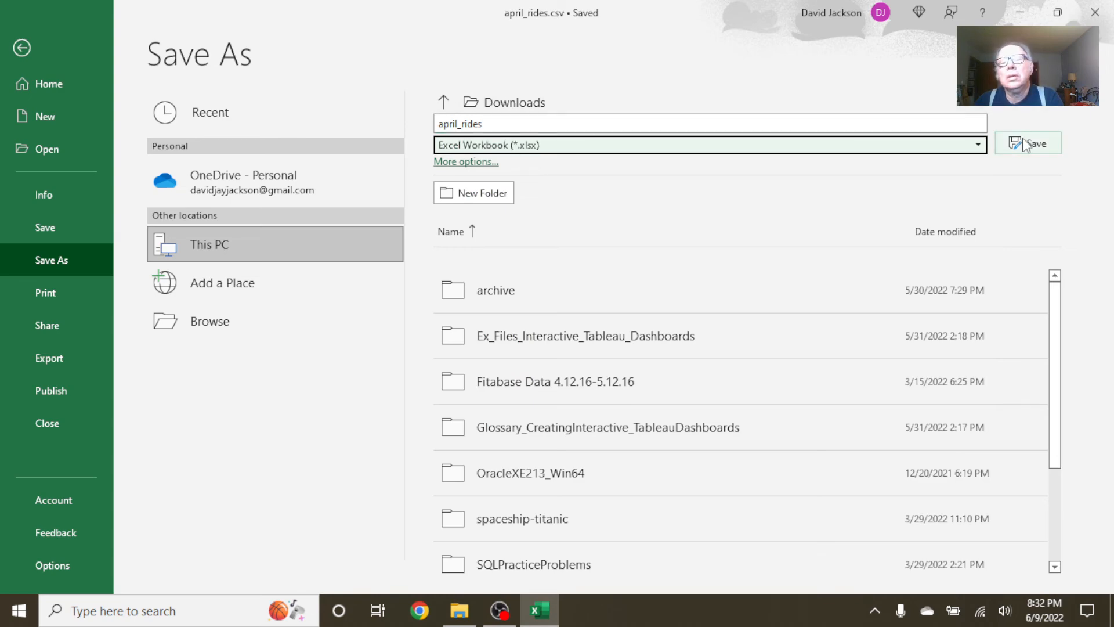
left_click(1027, 143)
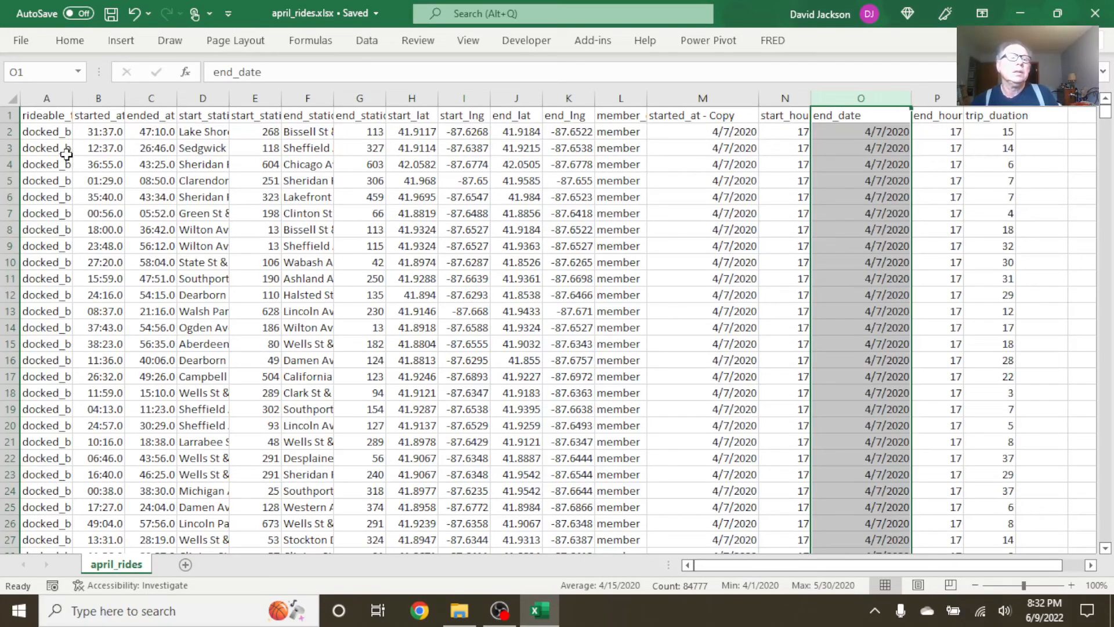
- Convert the ride data into an Excel table with headers via Ctrl+T
left_click(46, 131)
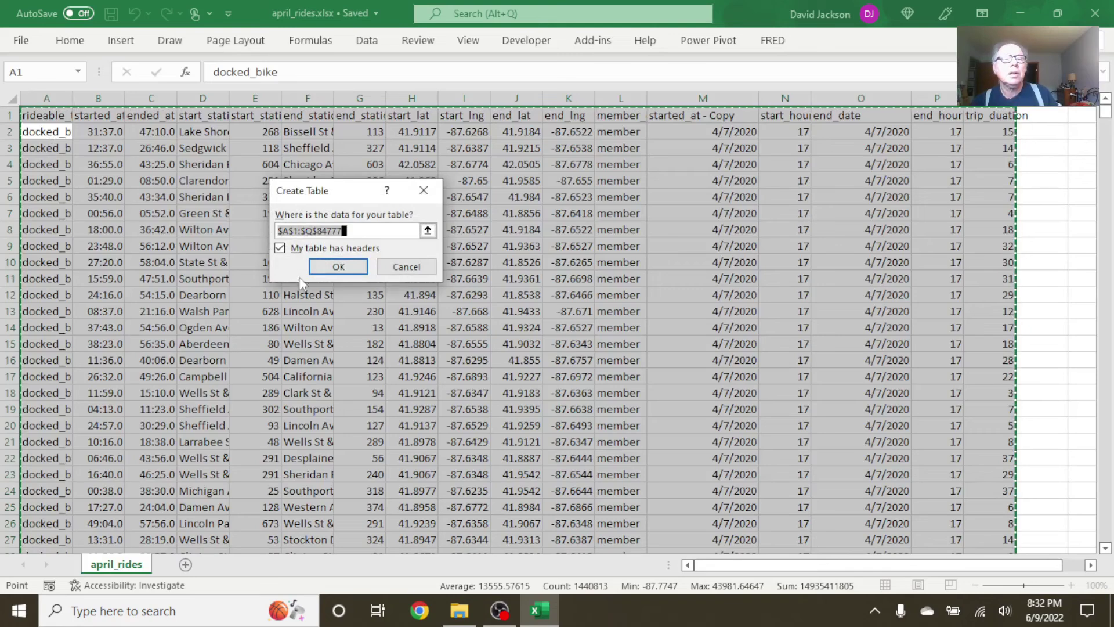
left_click(337, 267)
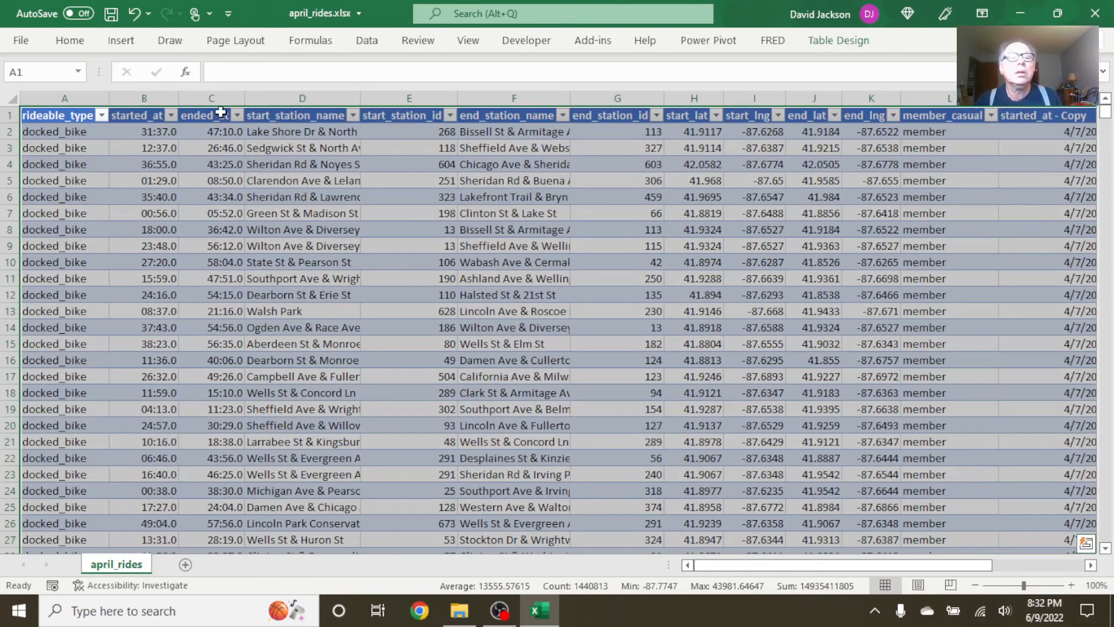
left_click(56, 131)
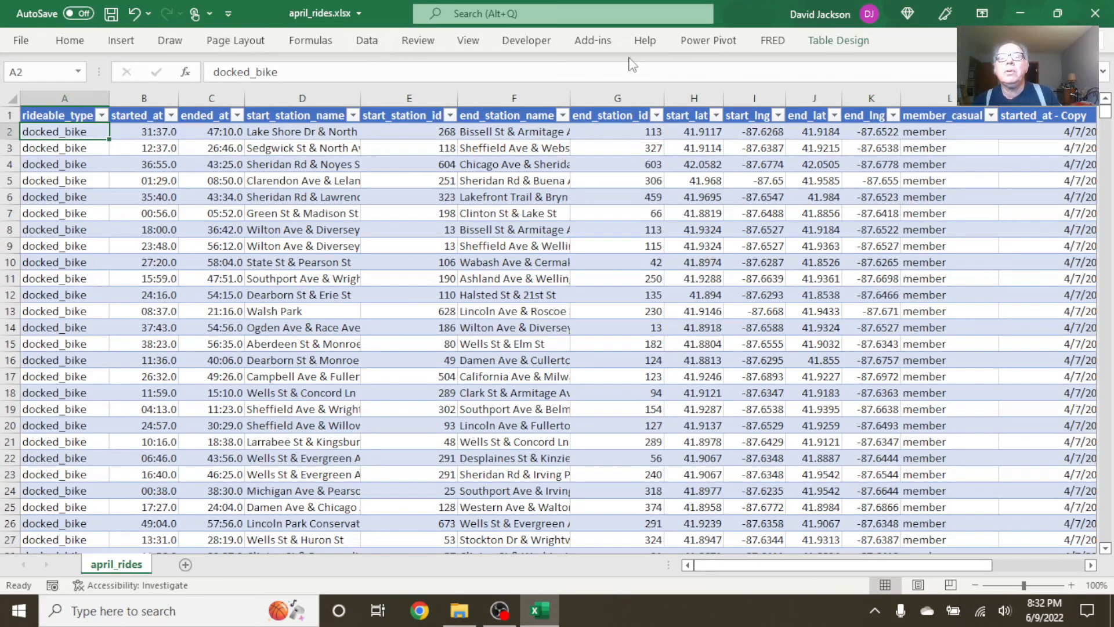
left_click(367, 40)
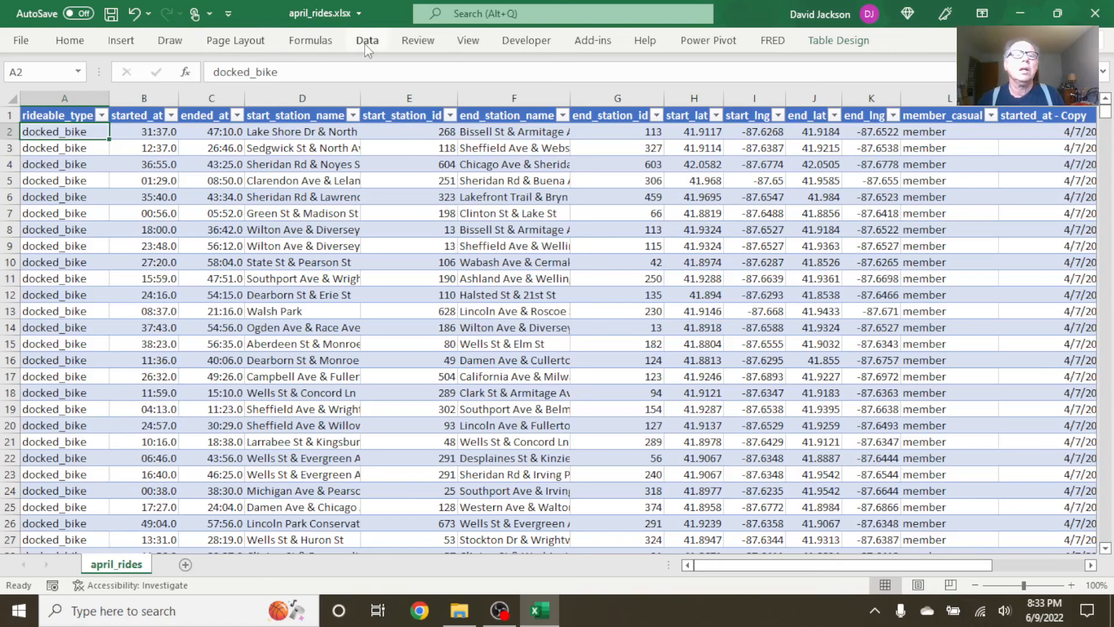
left_click(367, 39)
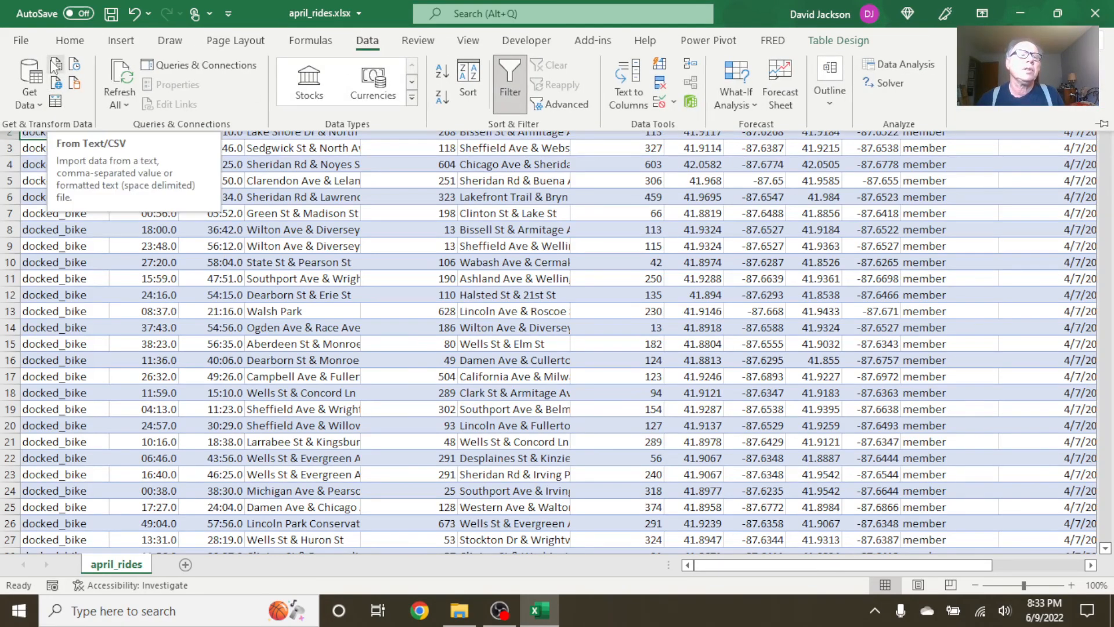
left_click(28, 87)
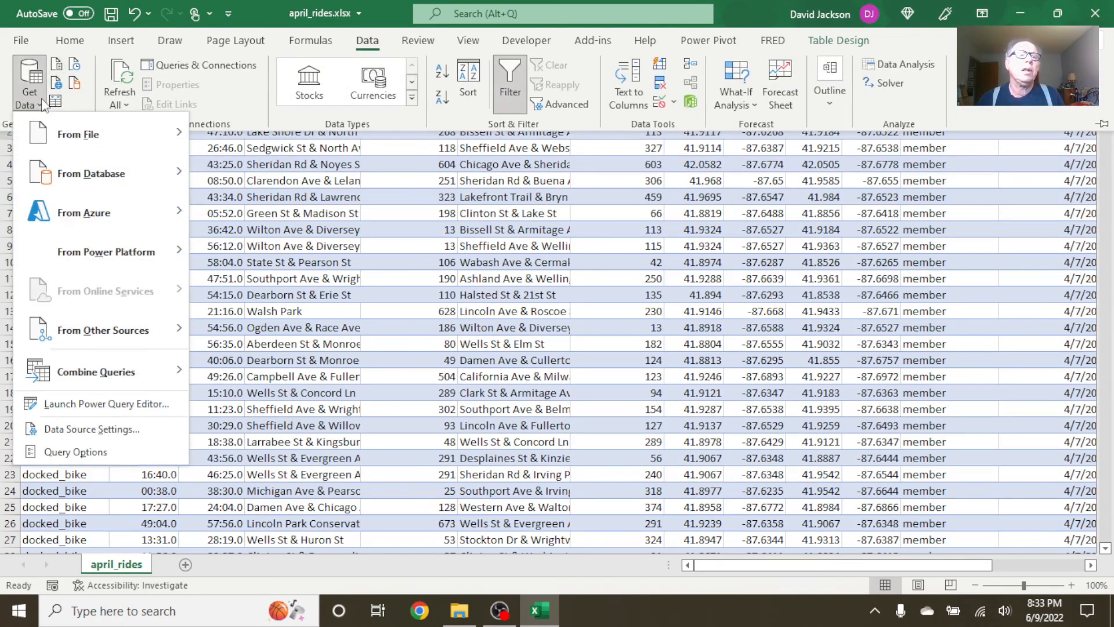
left_click(79, 135)
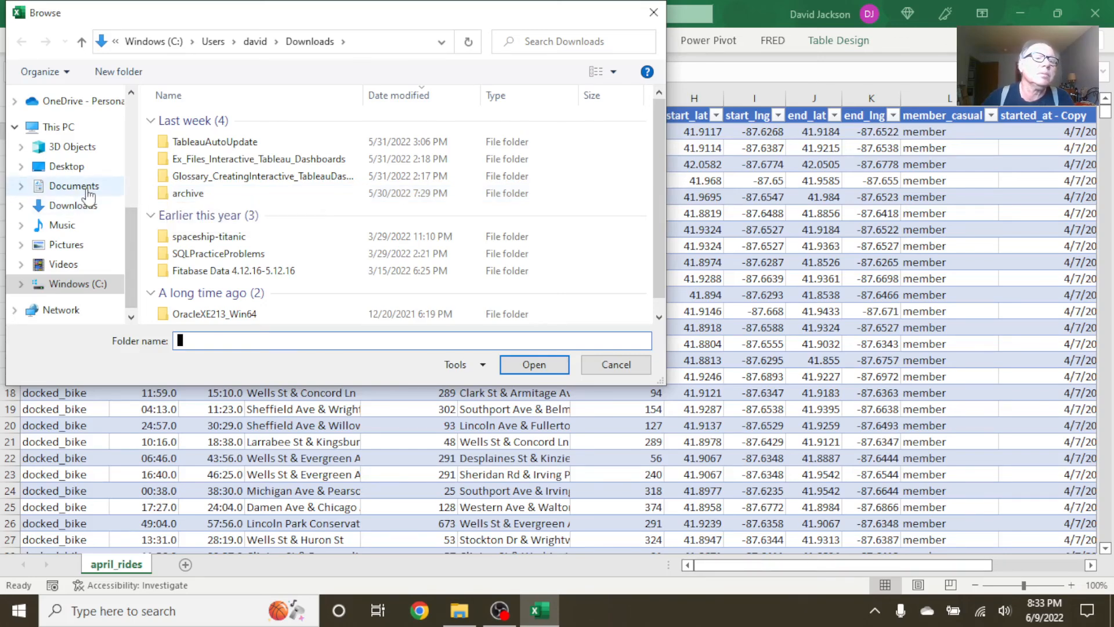
left_click(72, 186)
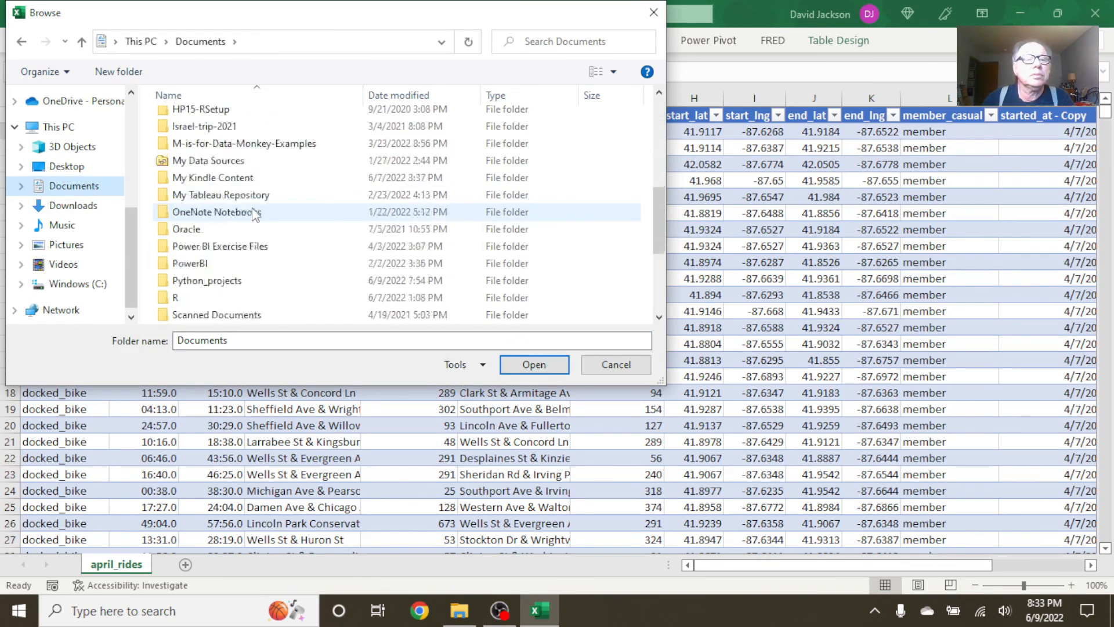
scroll("down", 3)
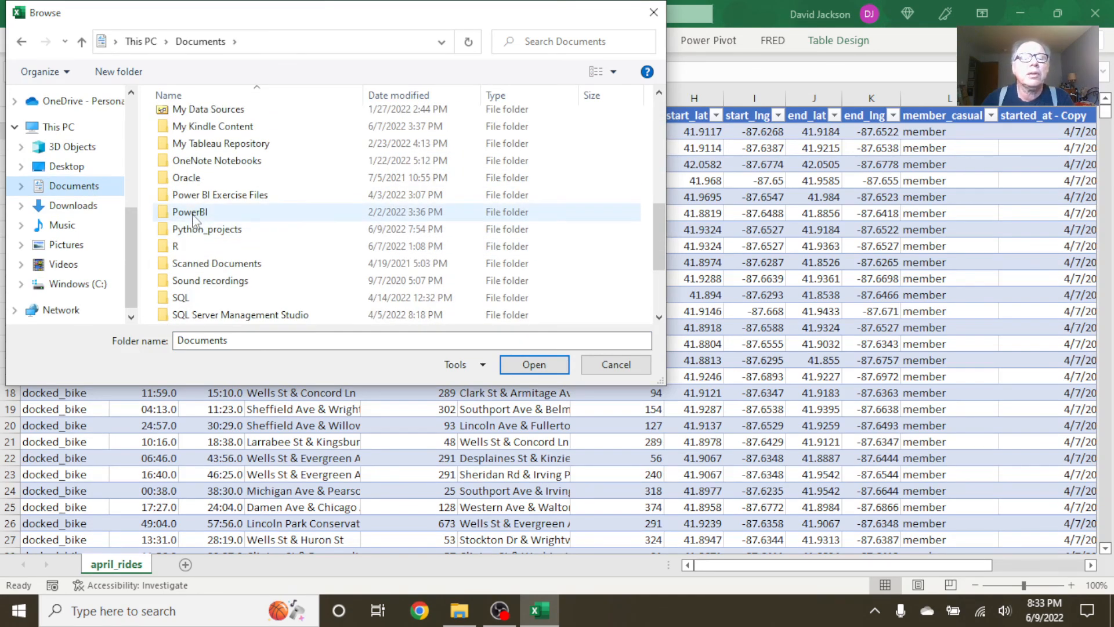
mouse_move(195, 216)
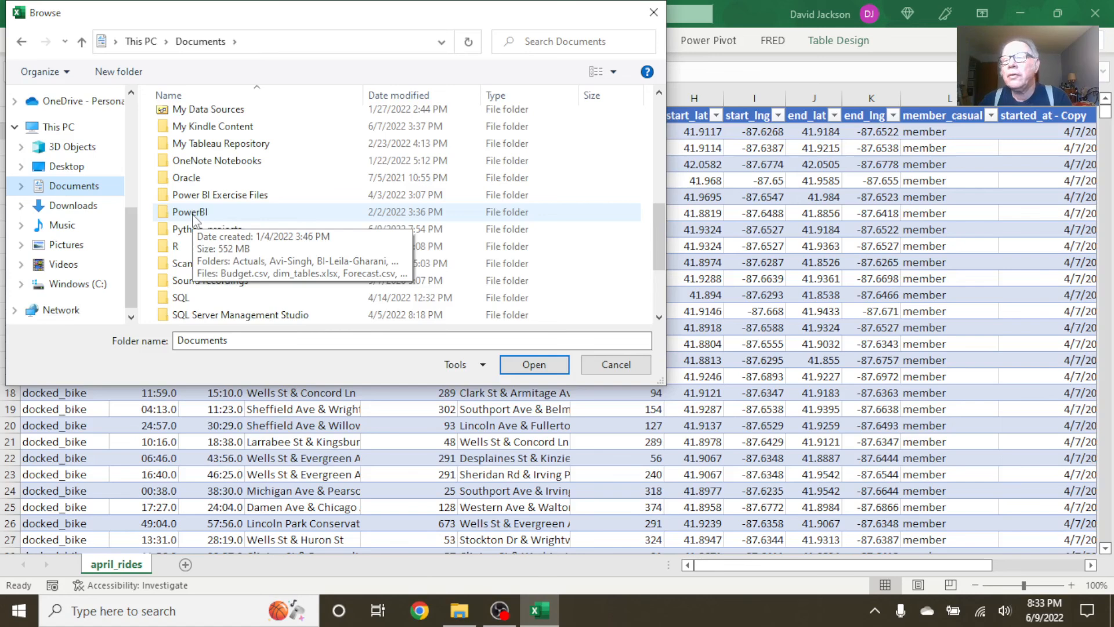
left_click(191, 211)
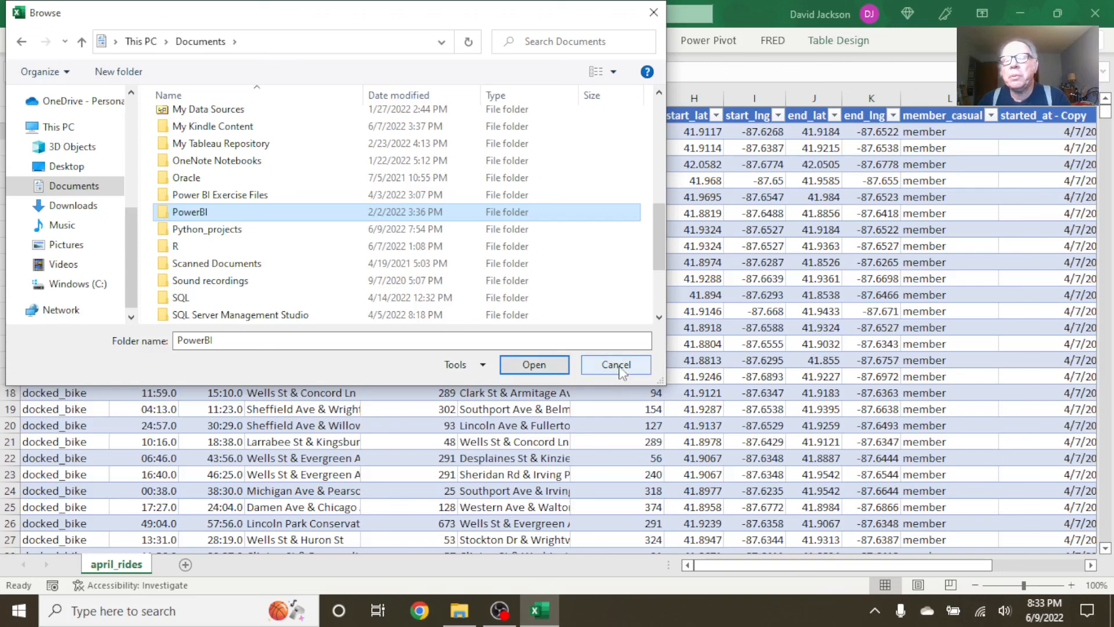
left_click(615, 365)
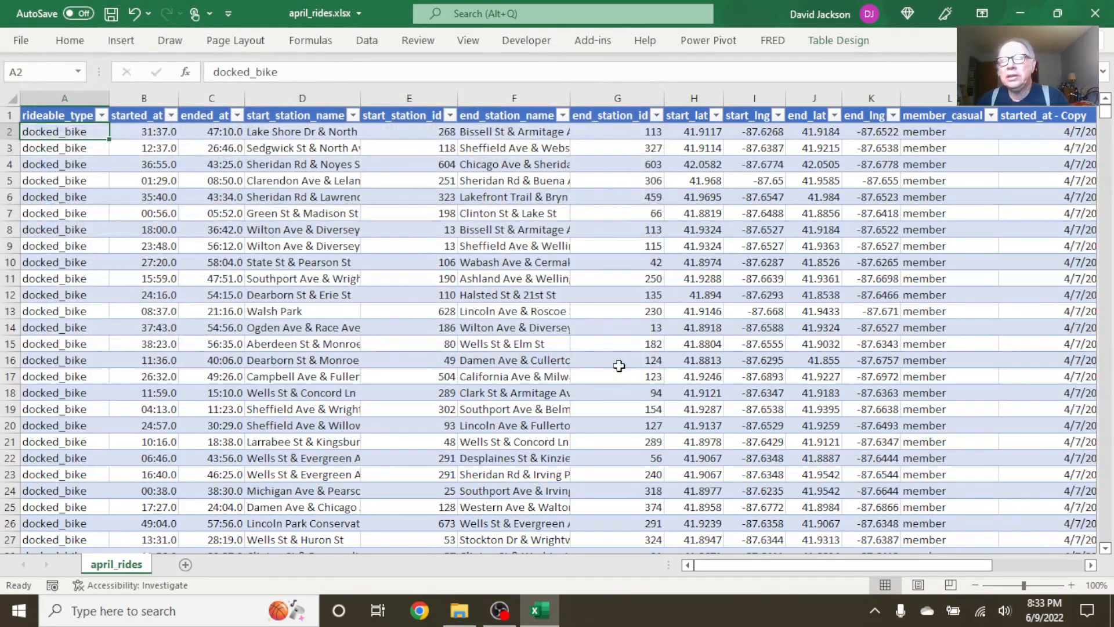